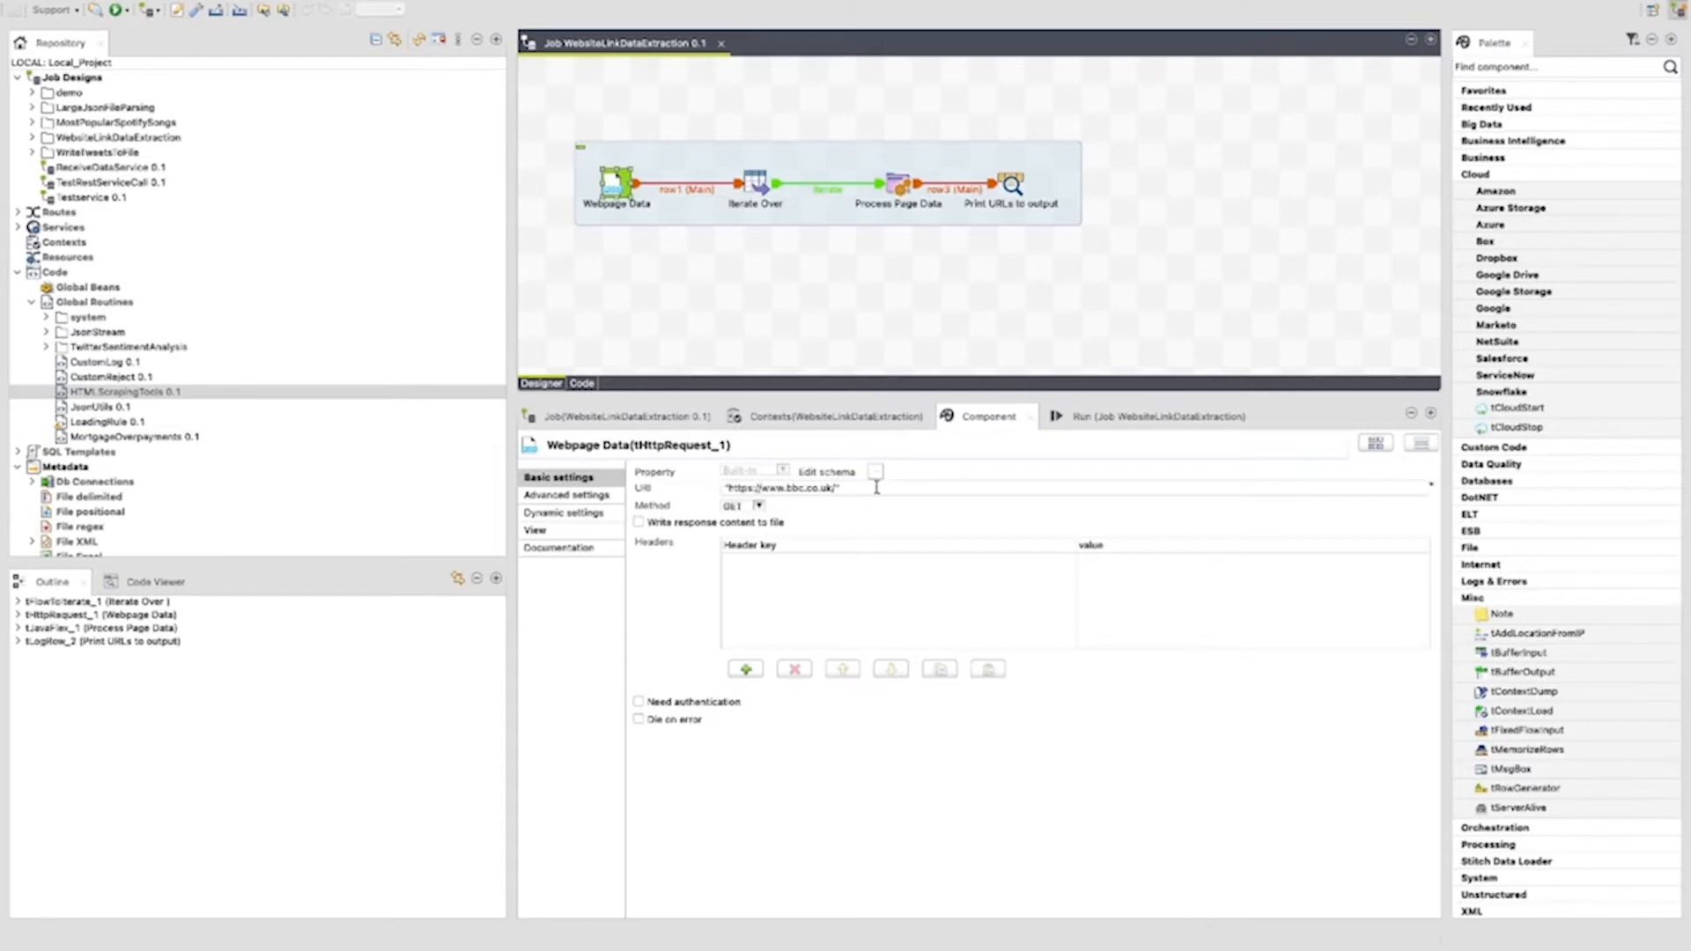
mouse_move(787, 528)
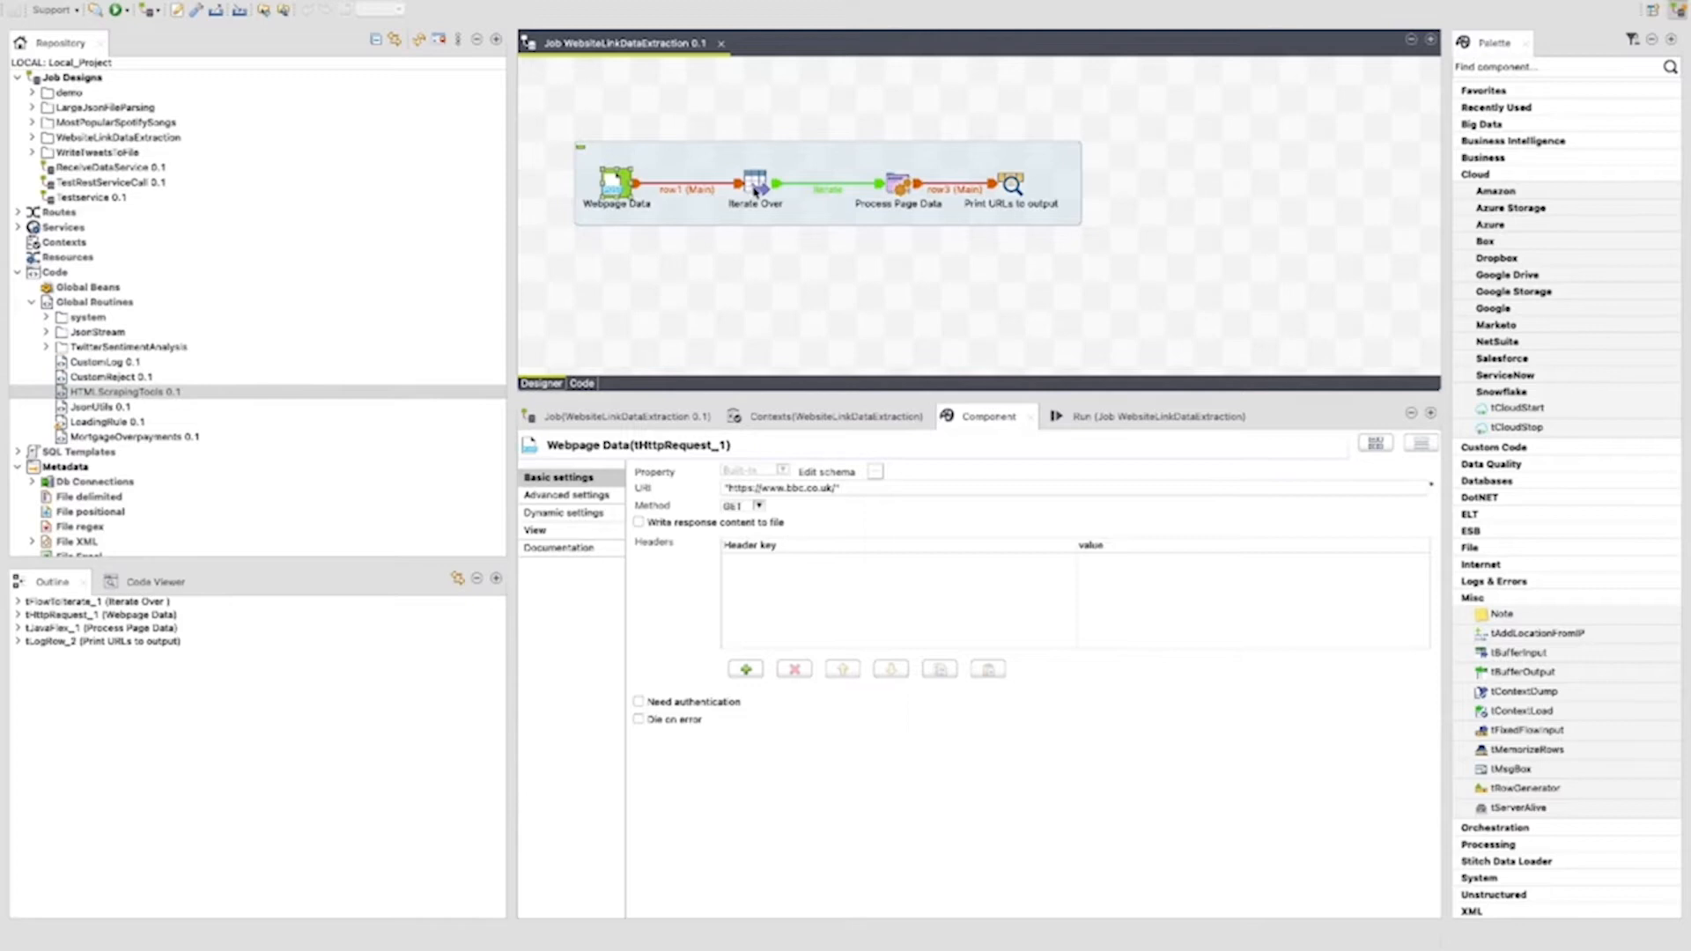
Inspect the Iterate Over, Process Page Data and Print URLs to output components, then select HTMLScrapingTools
click(755, 182)
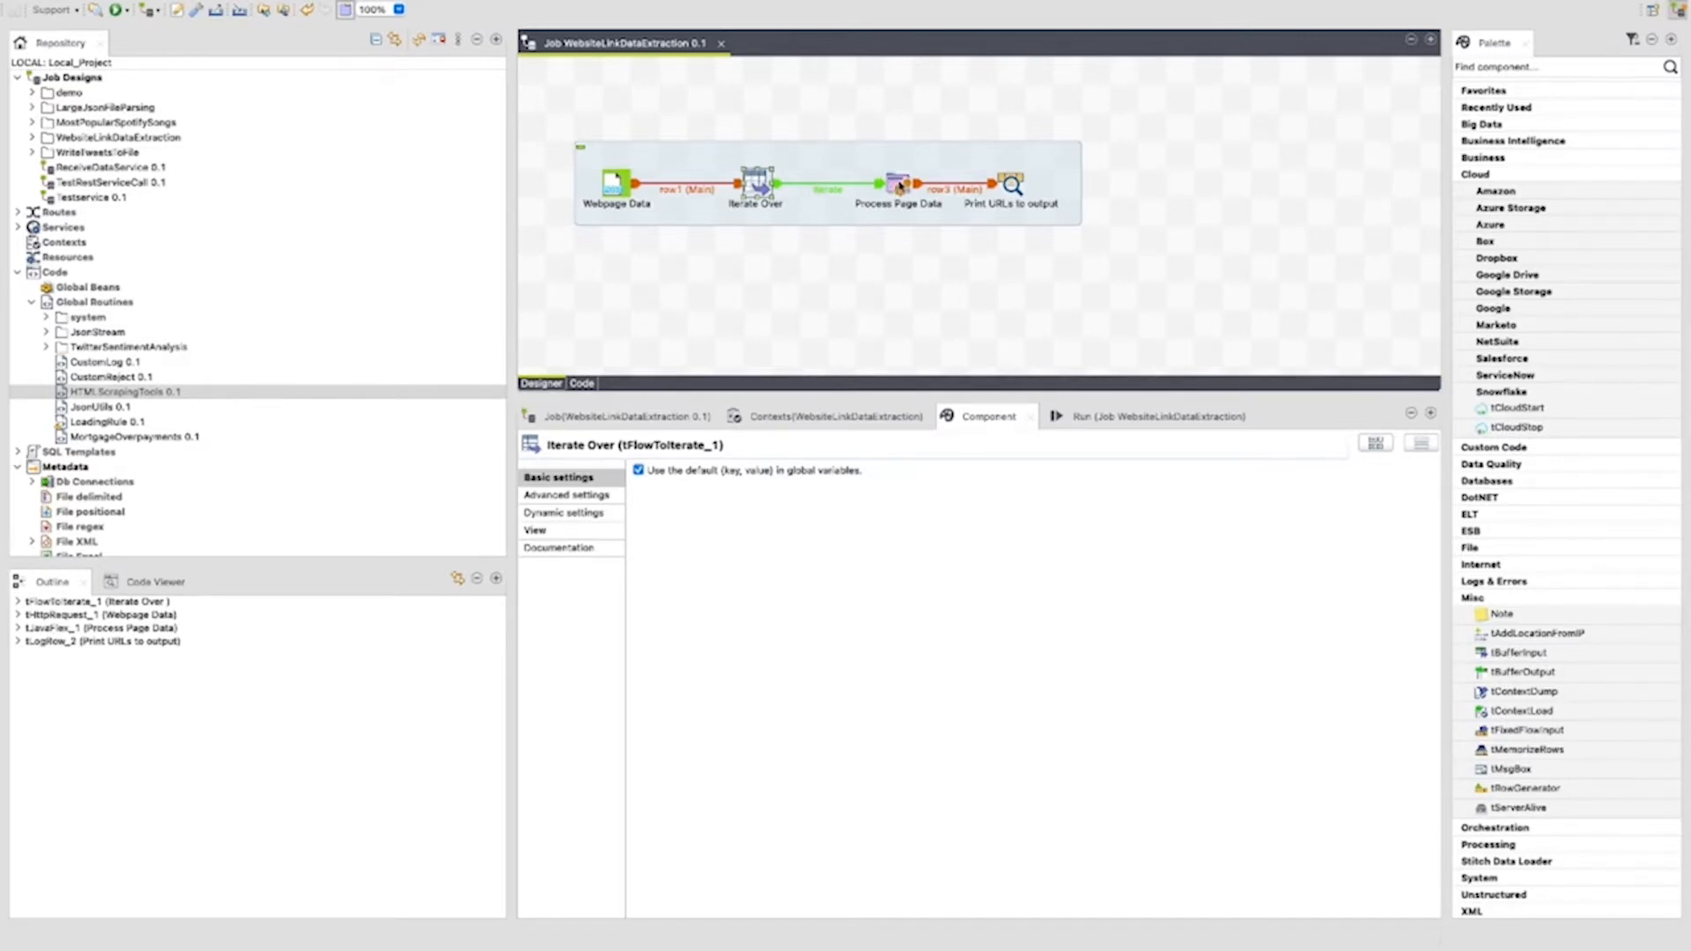
click(898, 184)
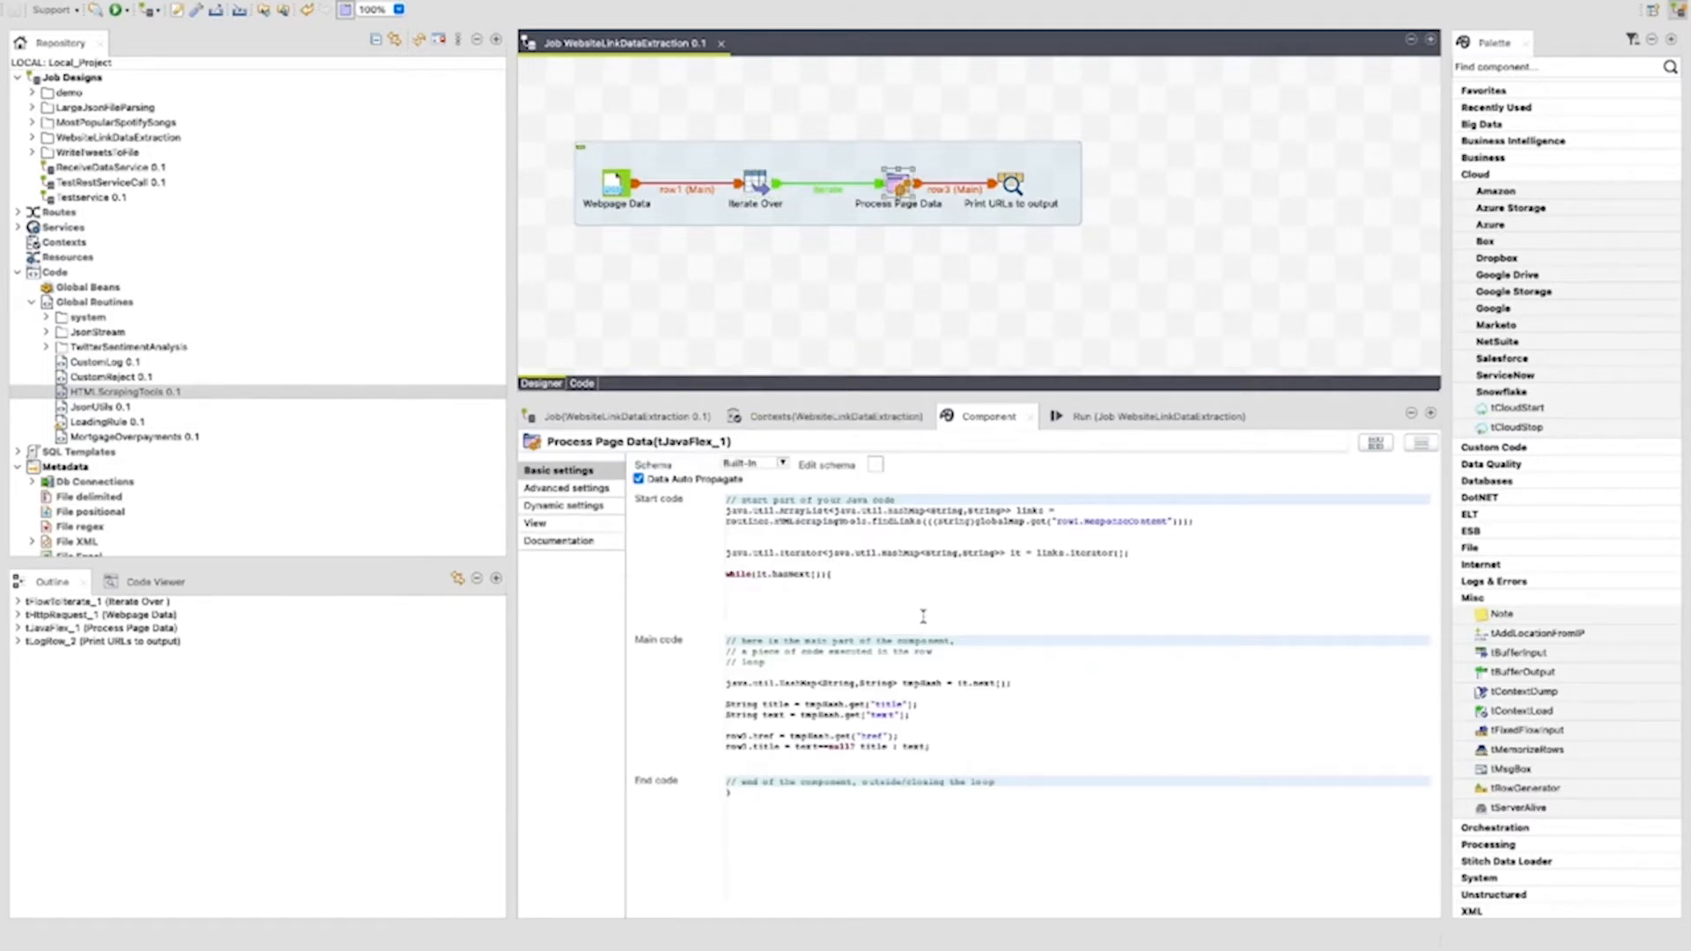
mouse_move(912, 845)
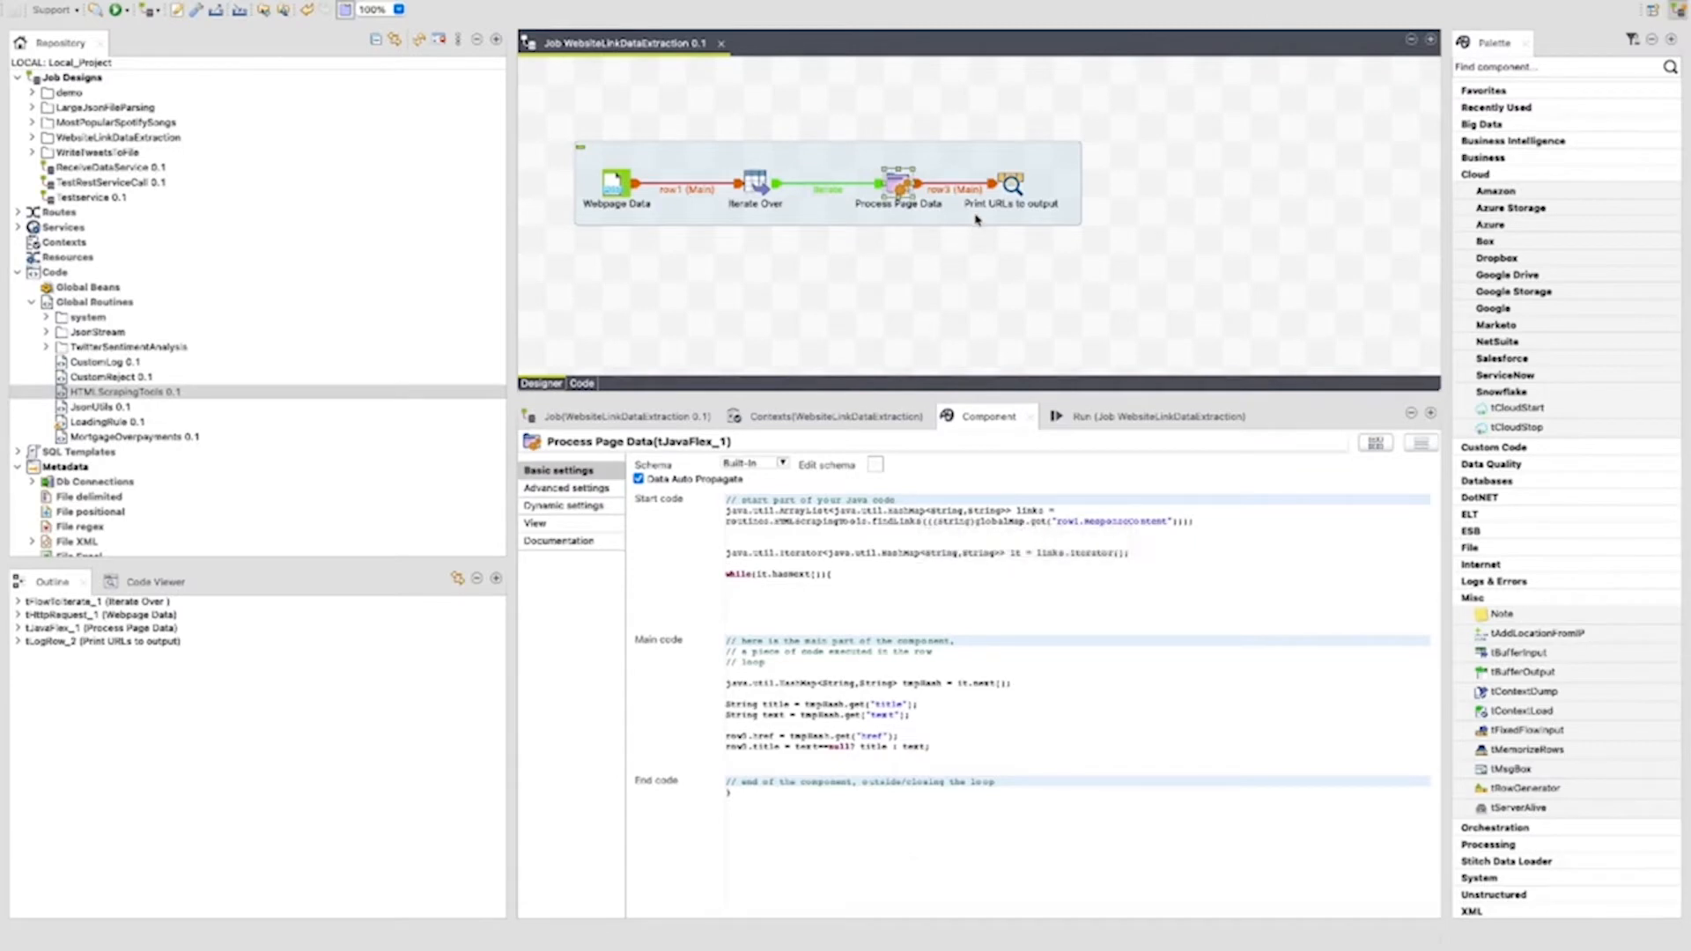
click(1011, 181)
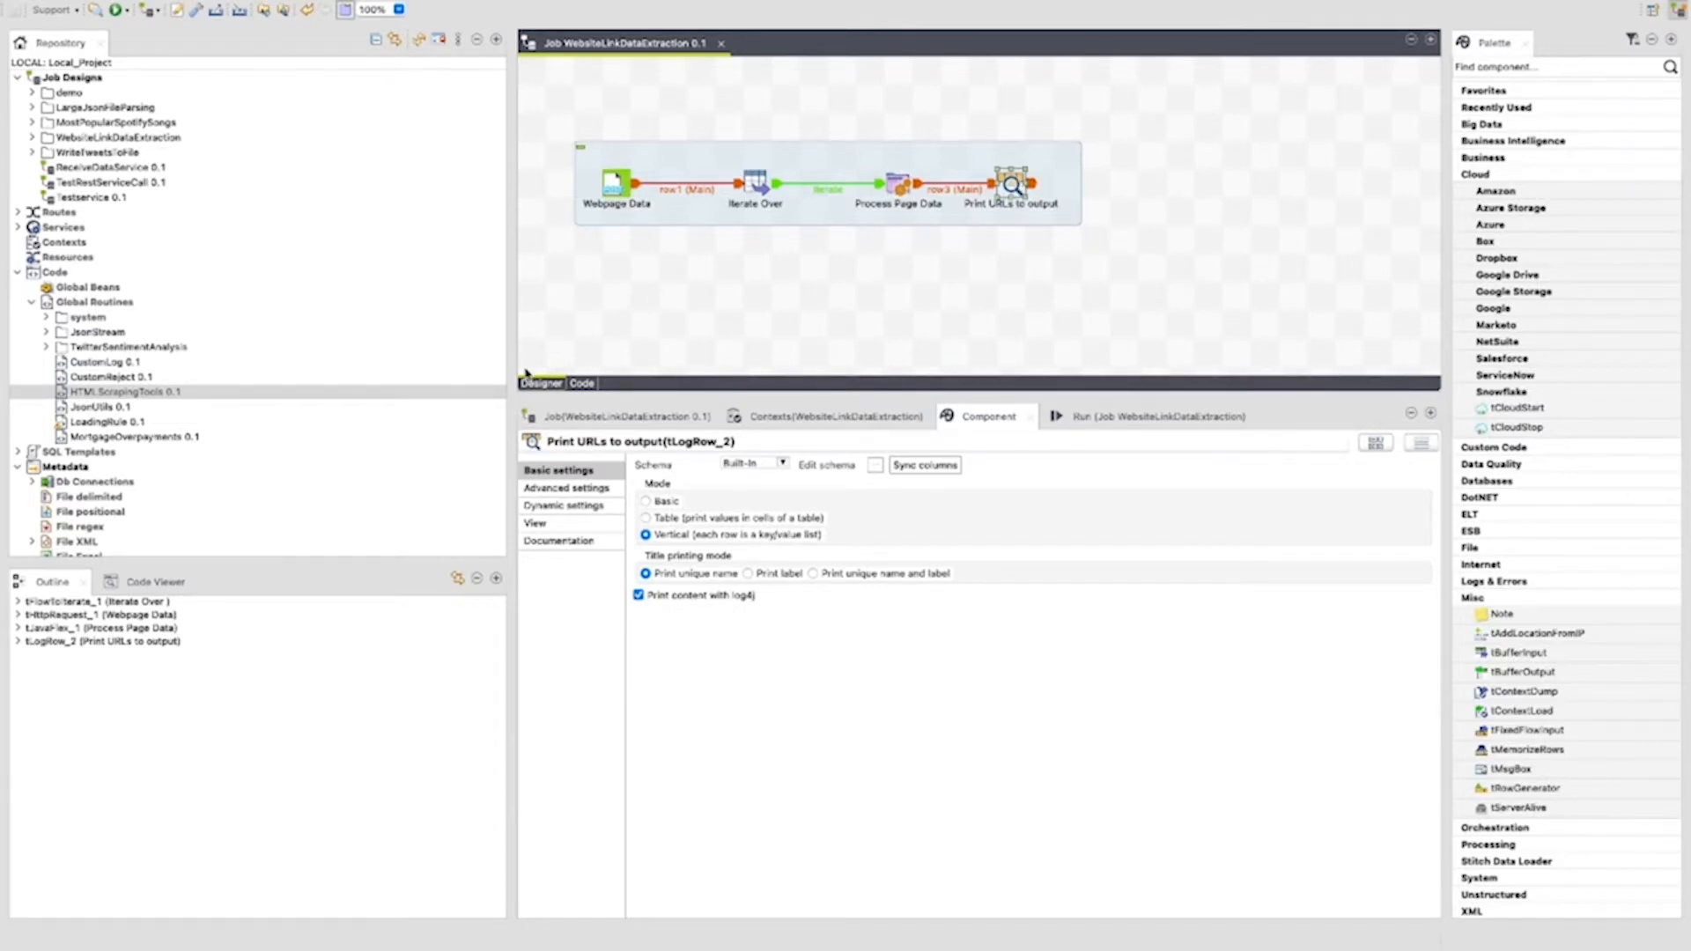
click(124, 391)
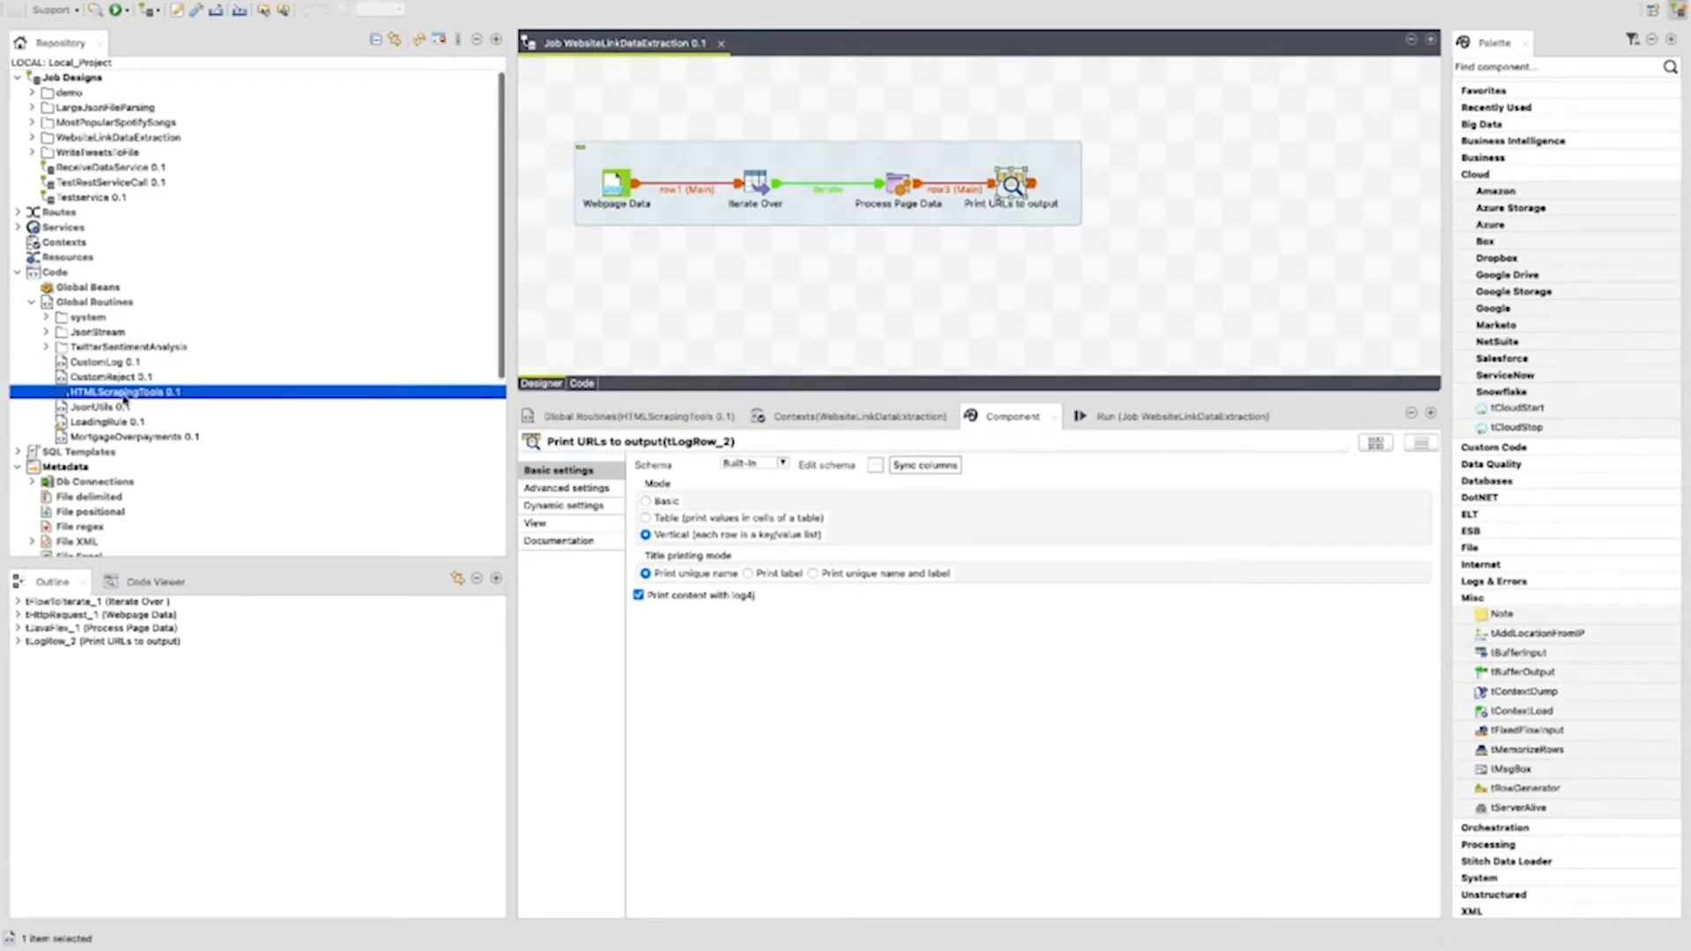
right_click(124, 391)
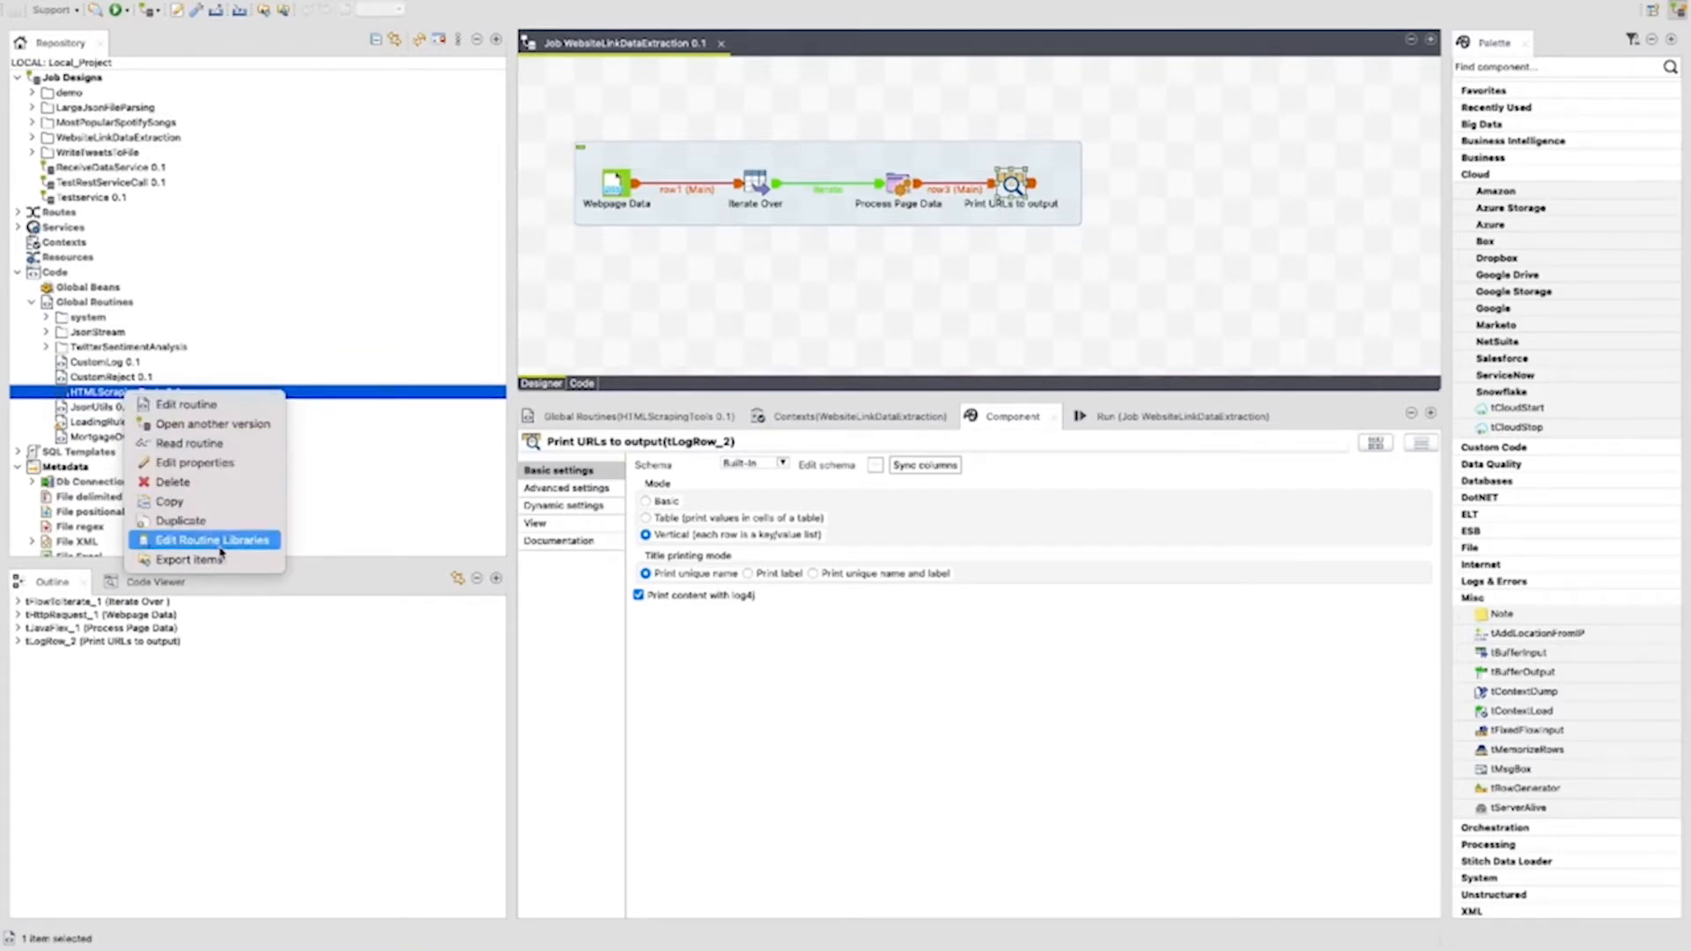
click(211, 539)
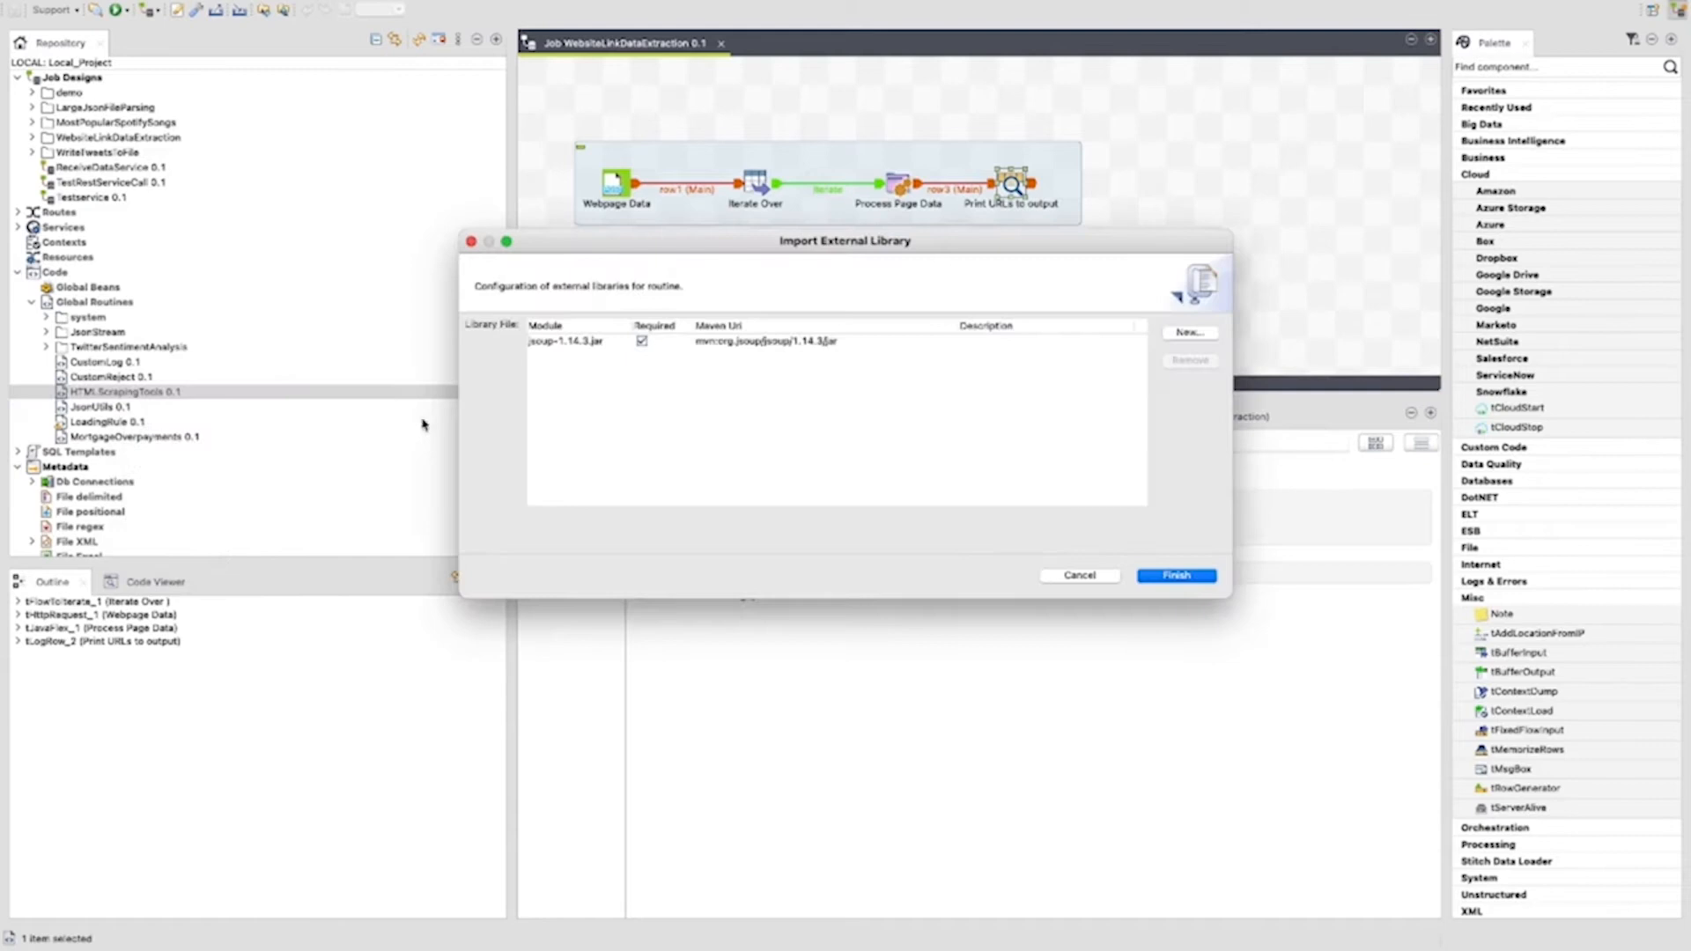
click(572, 340)
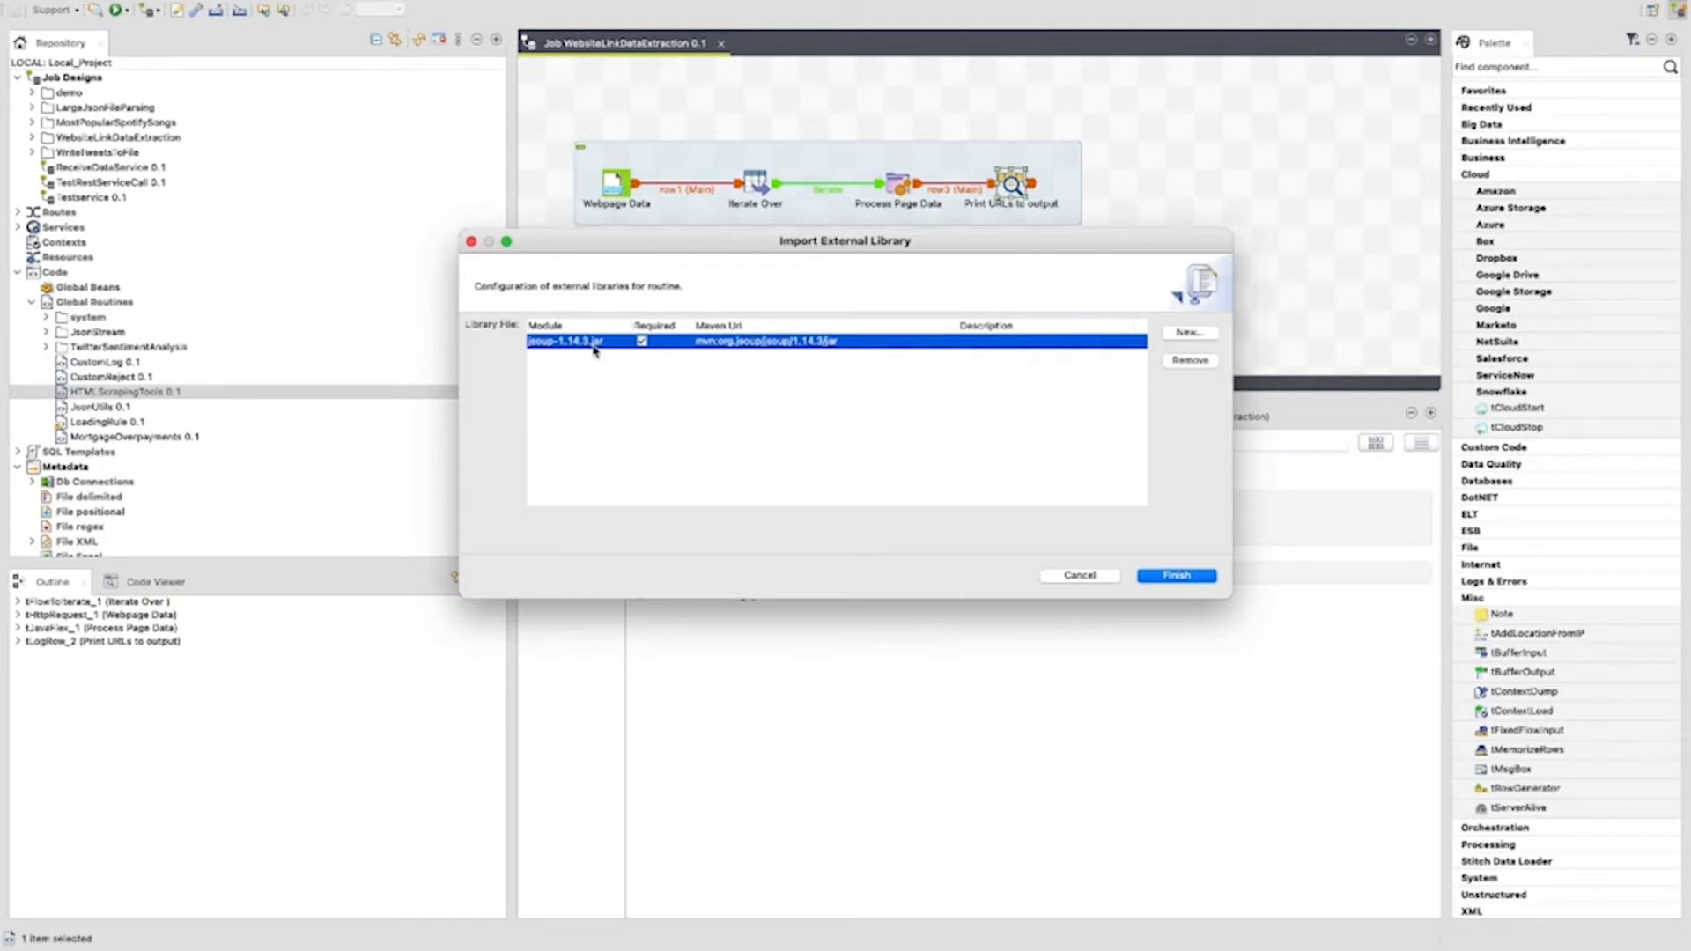
mouse_move(1115, 554)
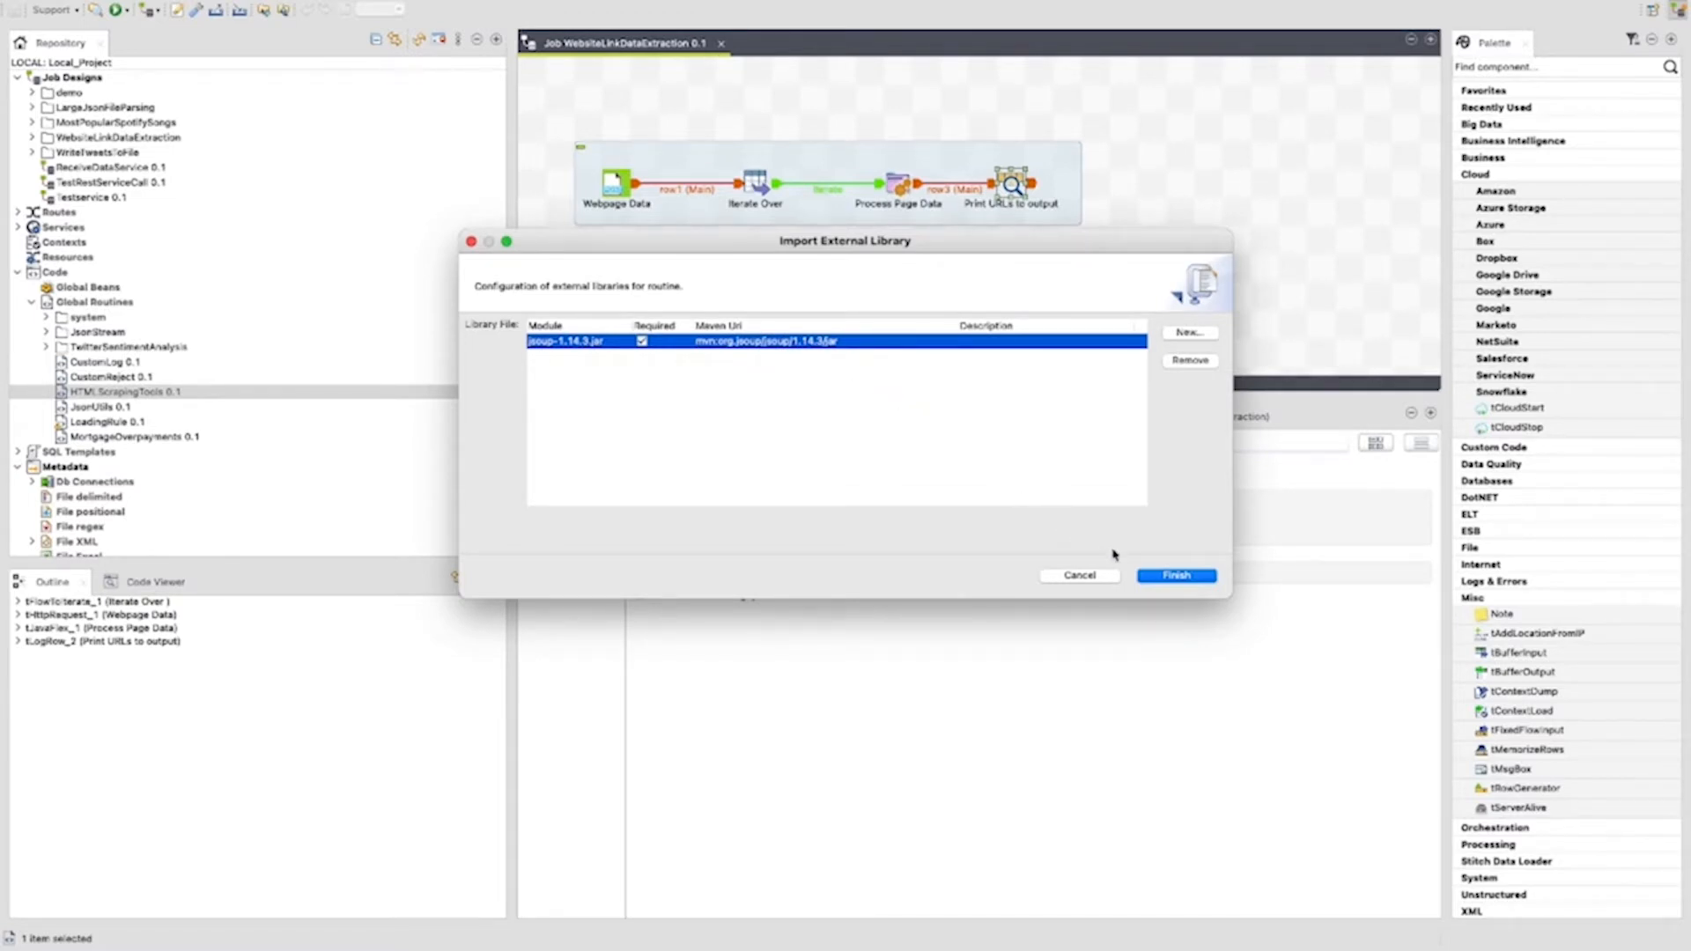
click(1174, 575)
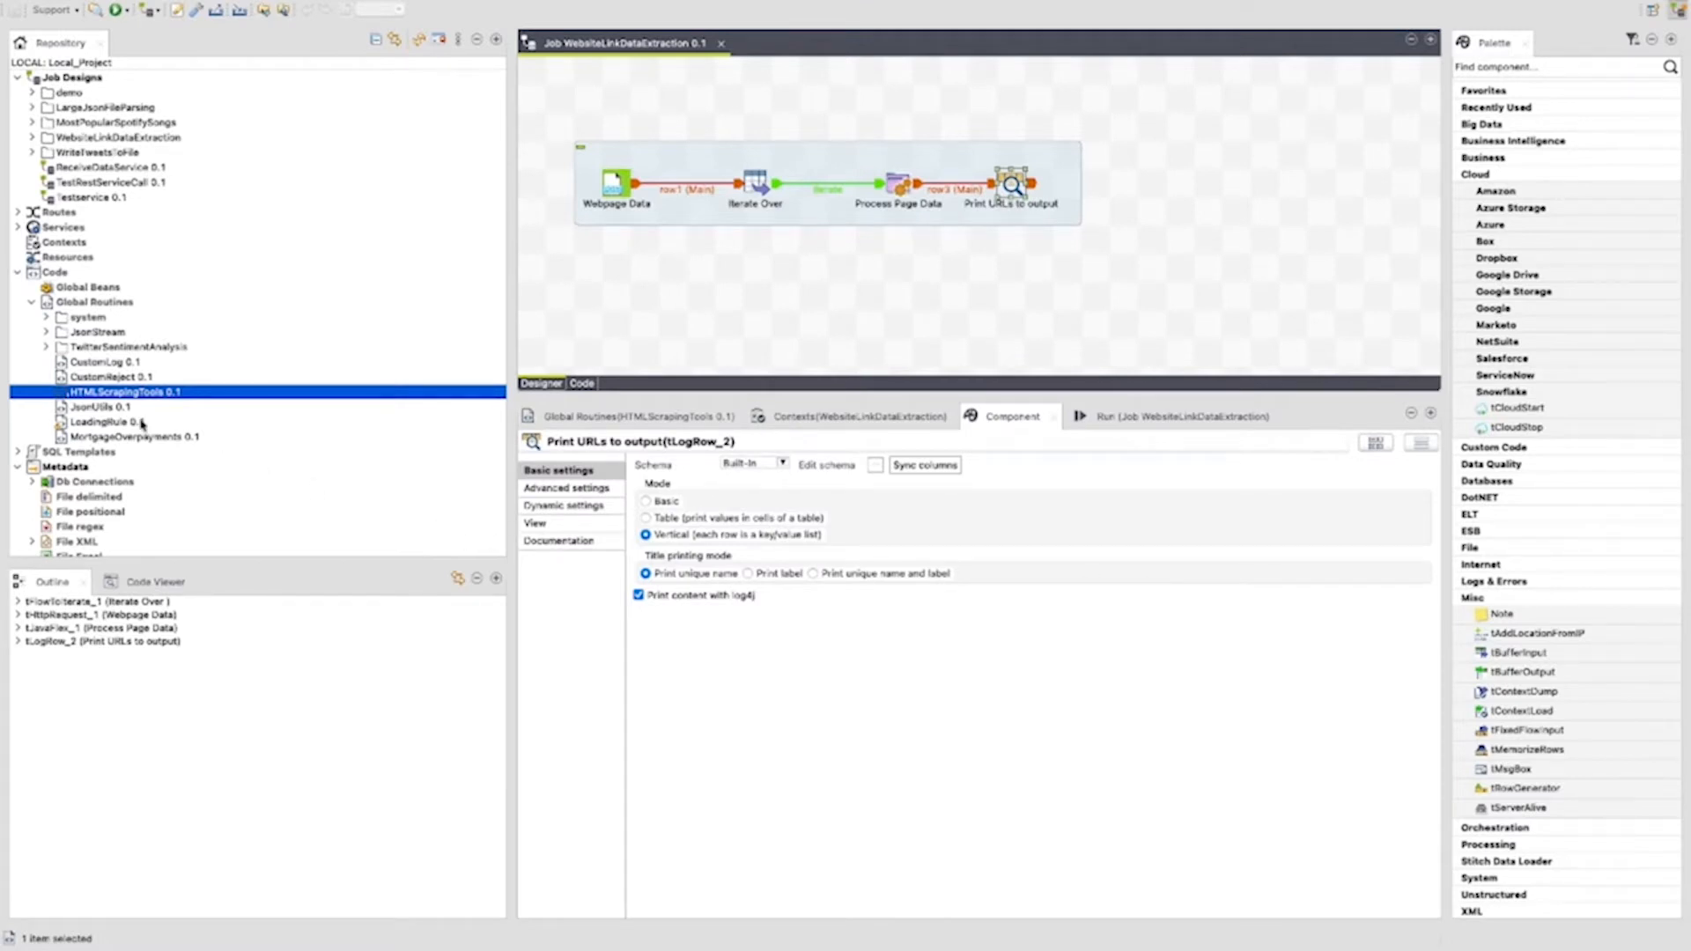
double_click(123, 391)
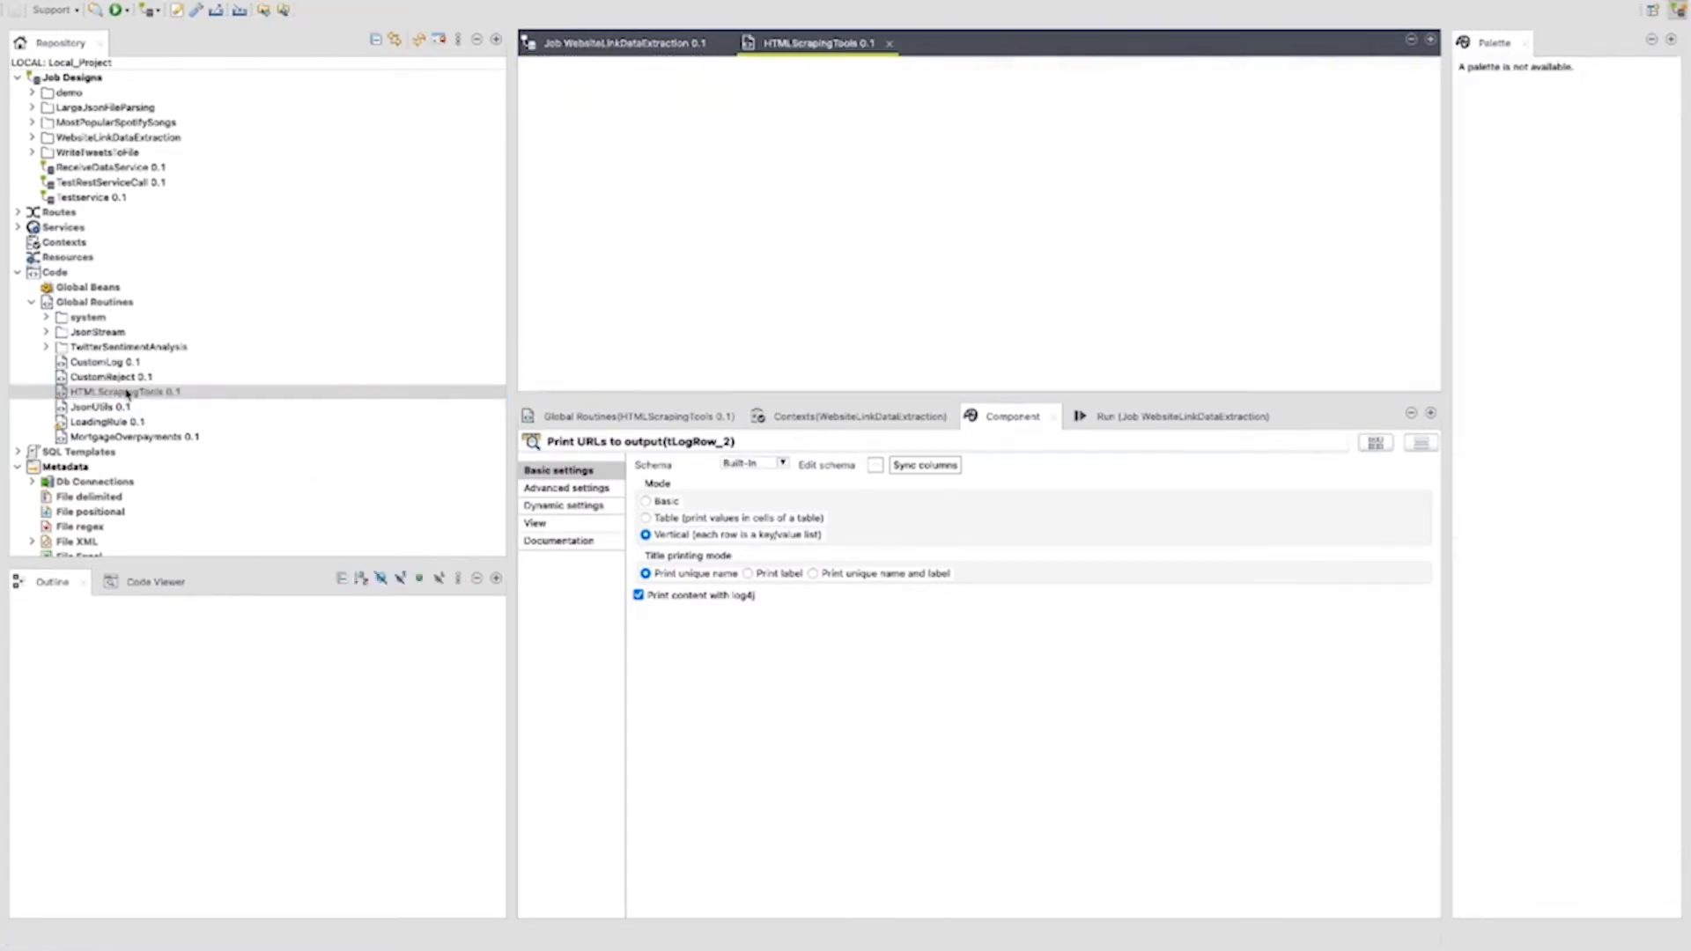
double_click(126, 391)
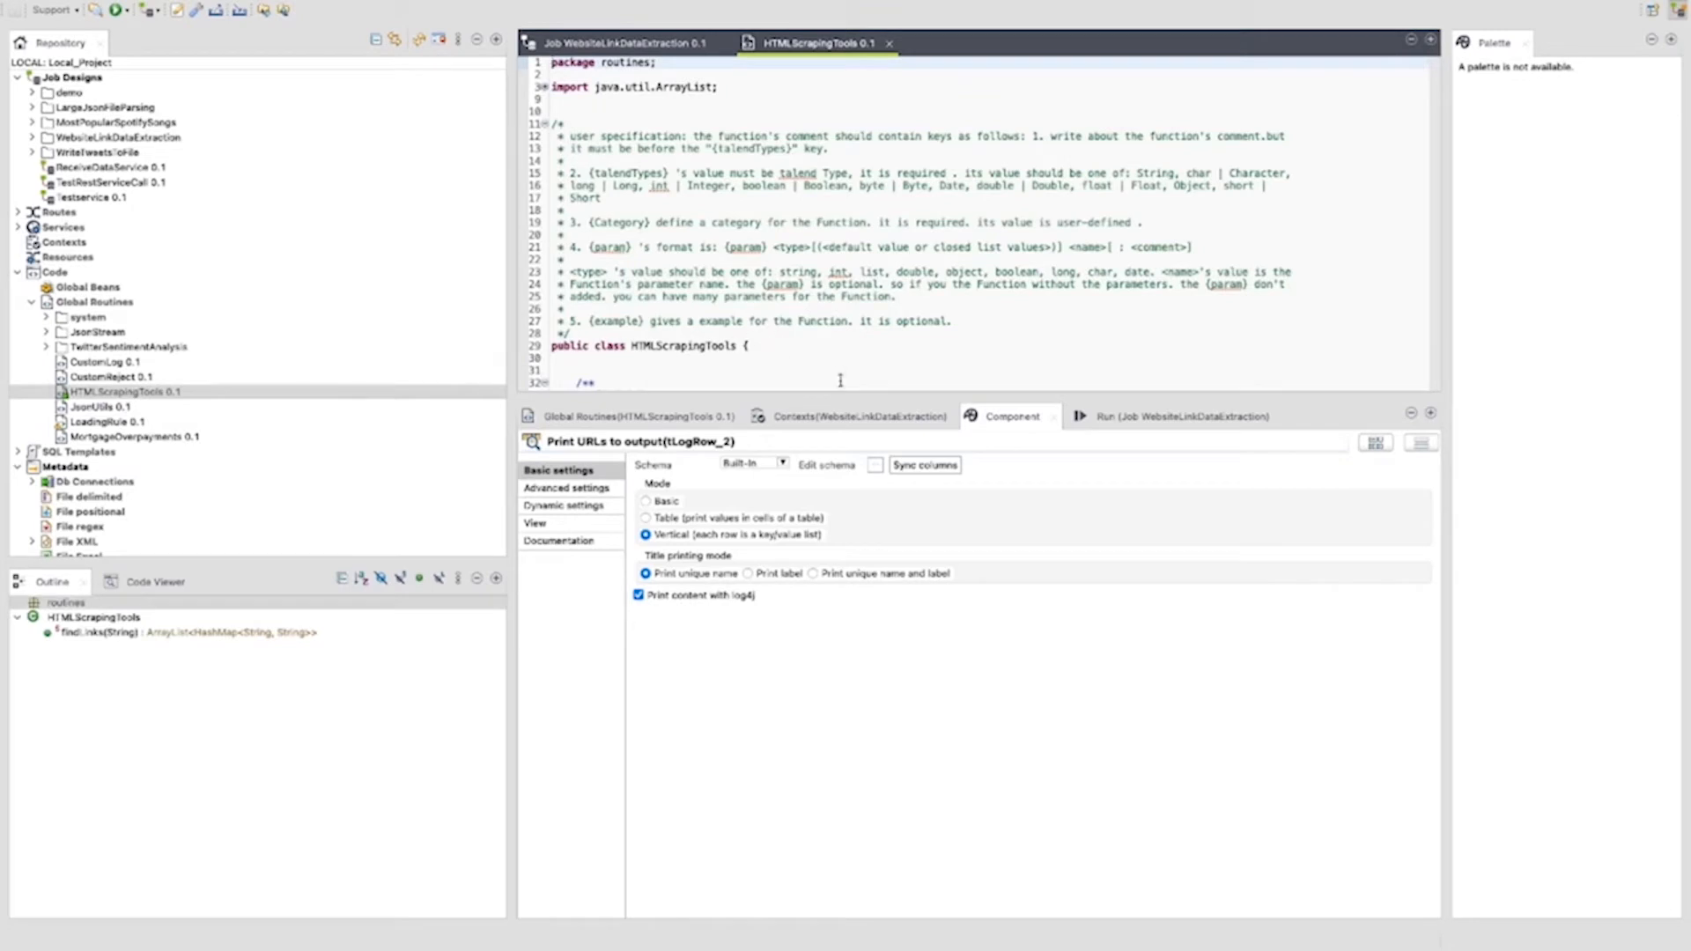
mouse_move(840, 399)
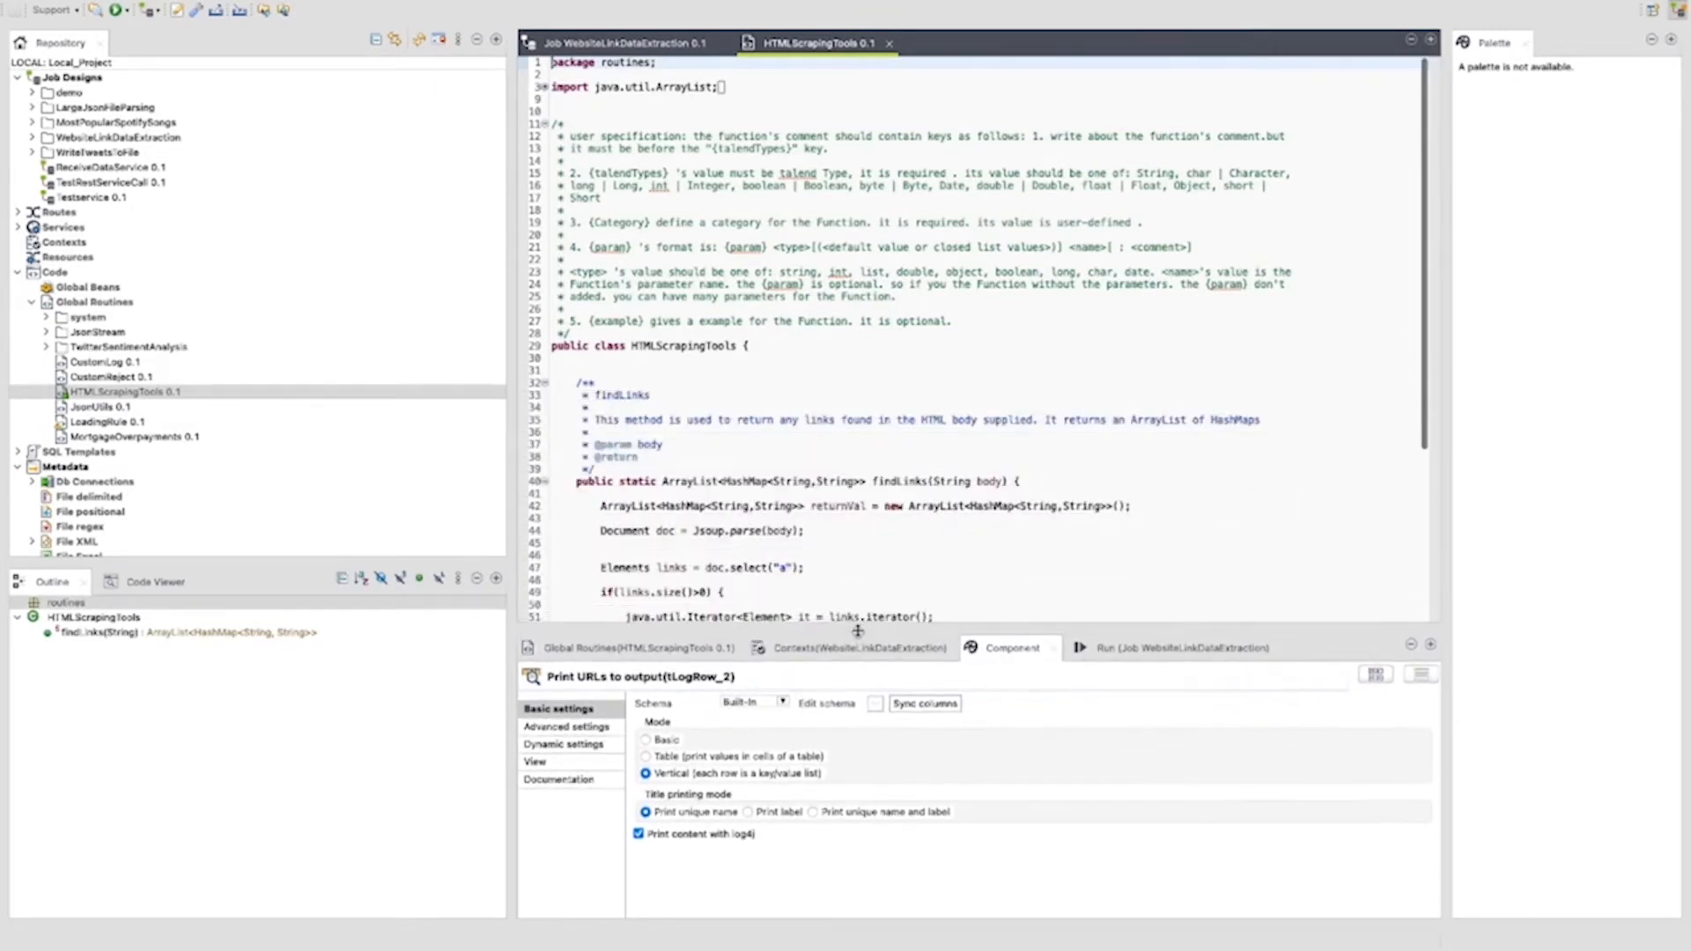
scroll(down, 3)
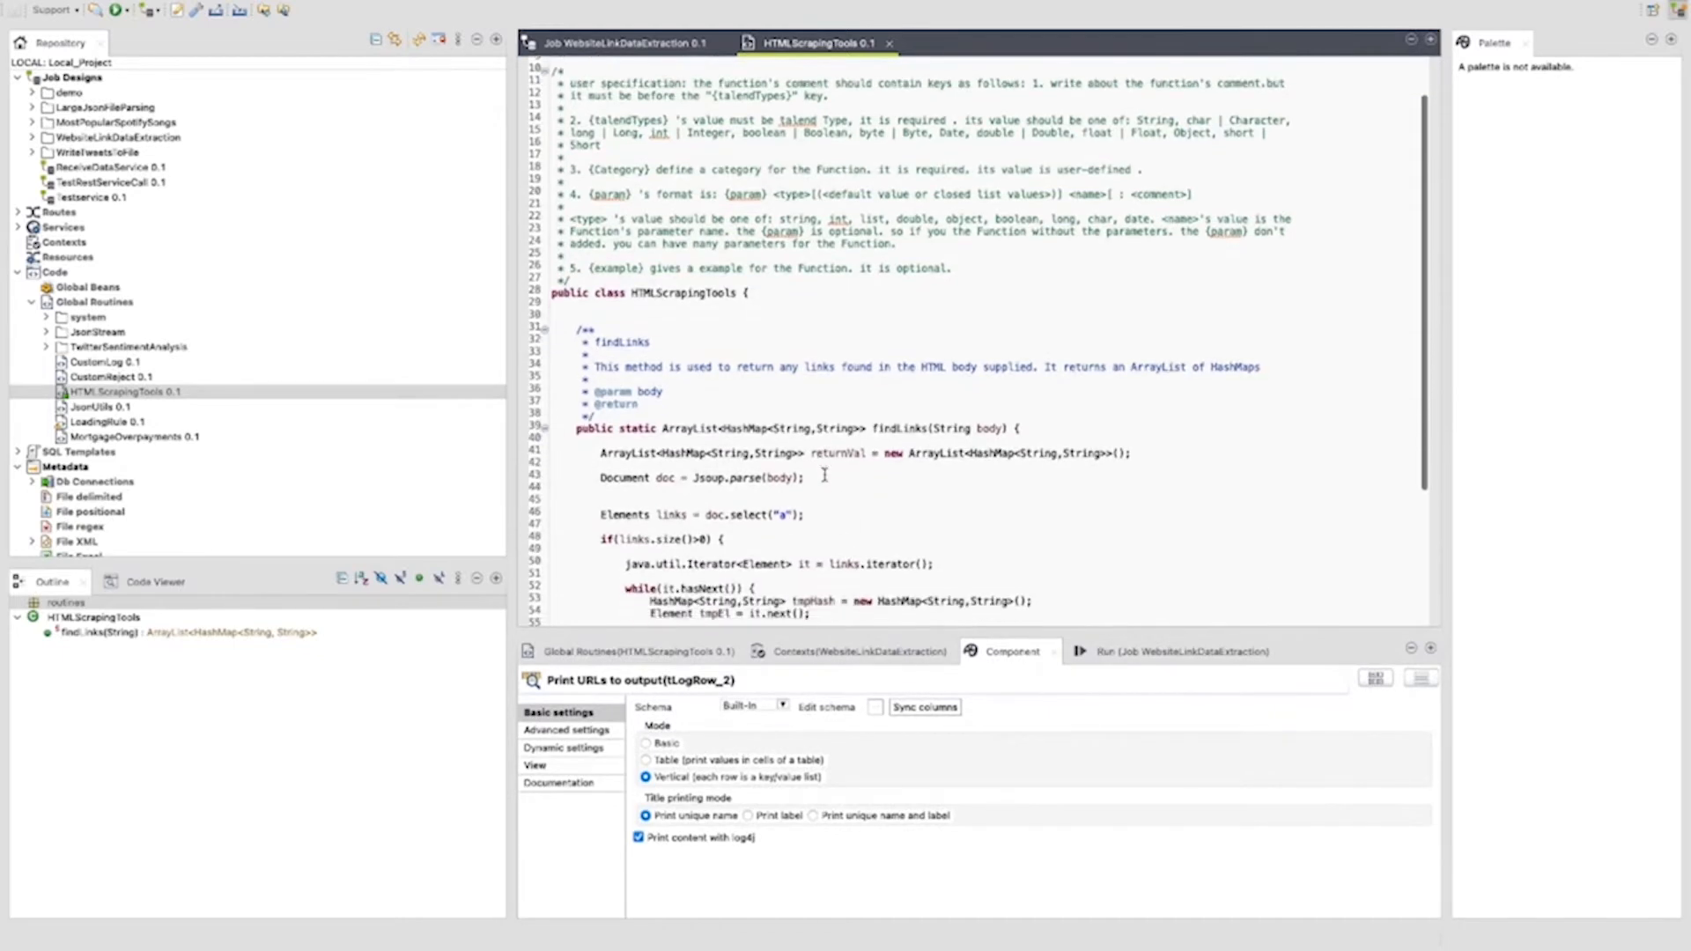
scroll(down, 3)
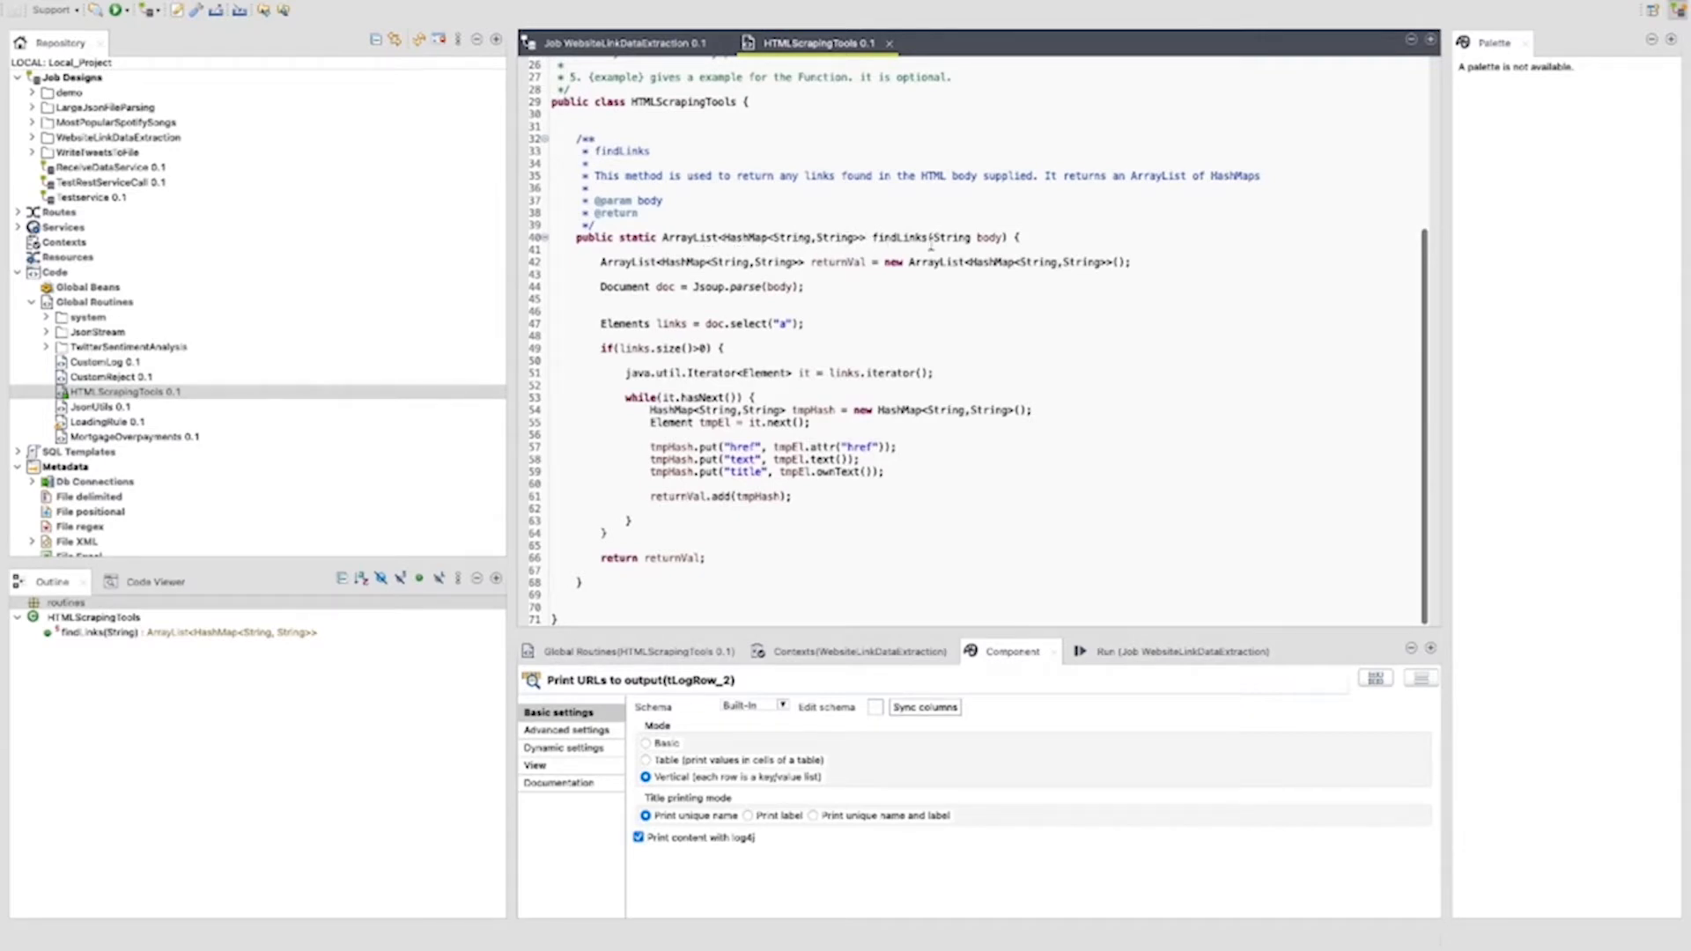
mouse_move(990, 237)
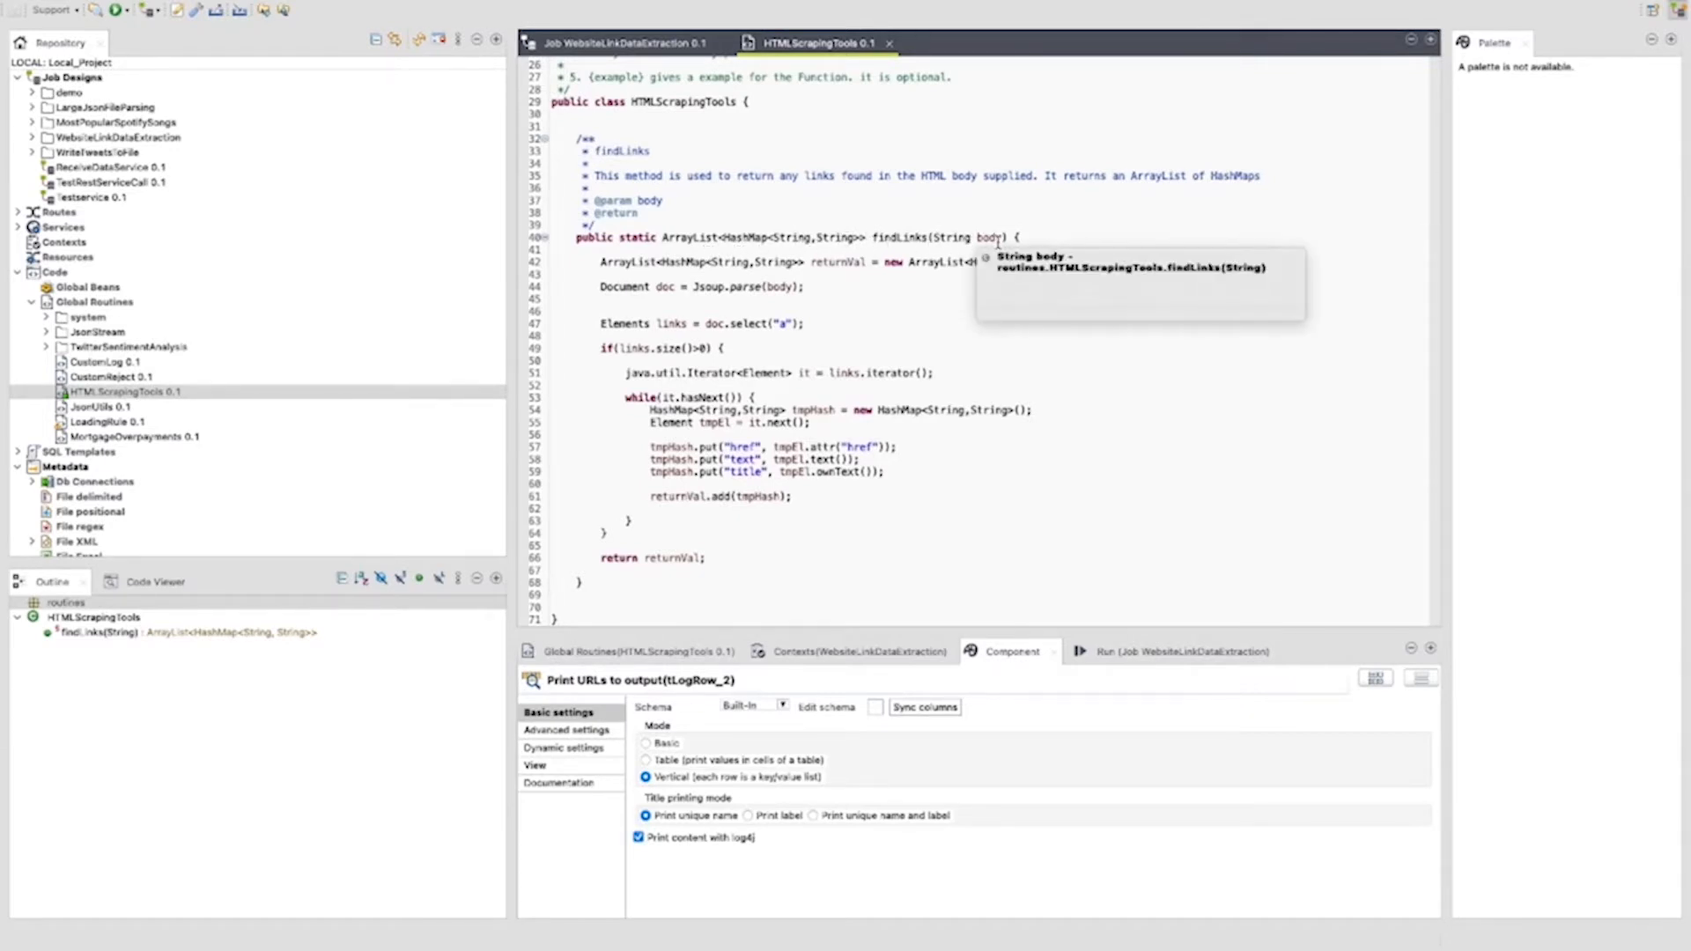
mouse_move(831, 272)
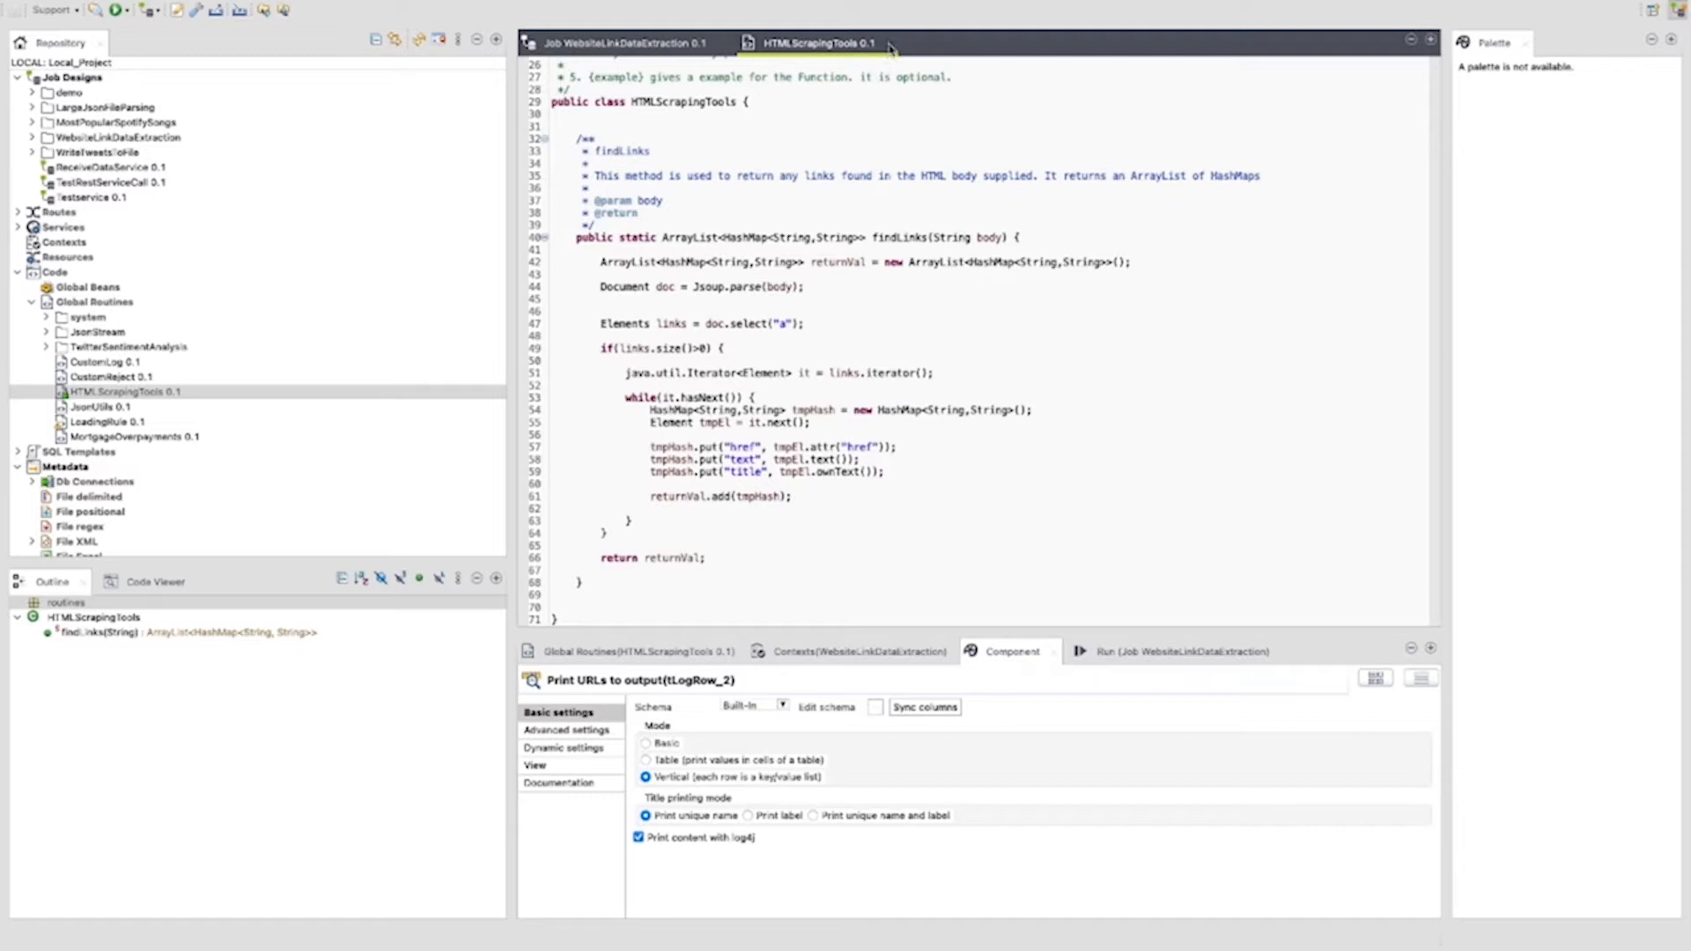
click(616, 43)
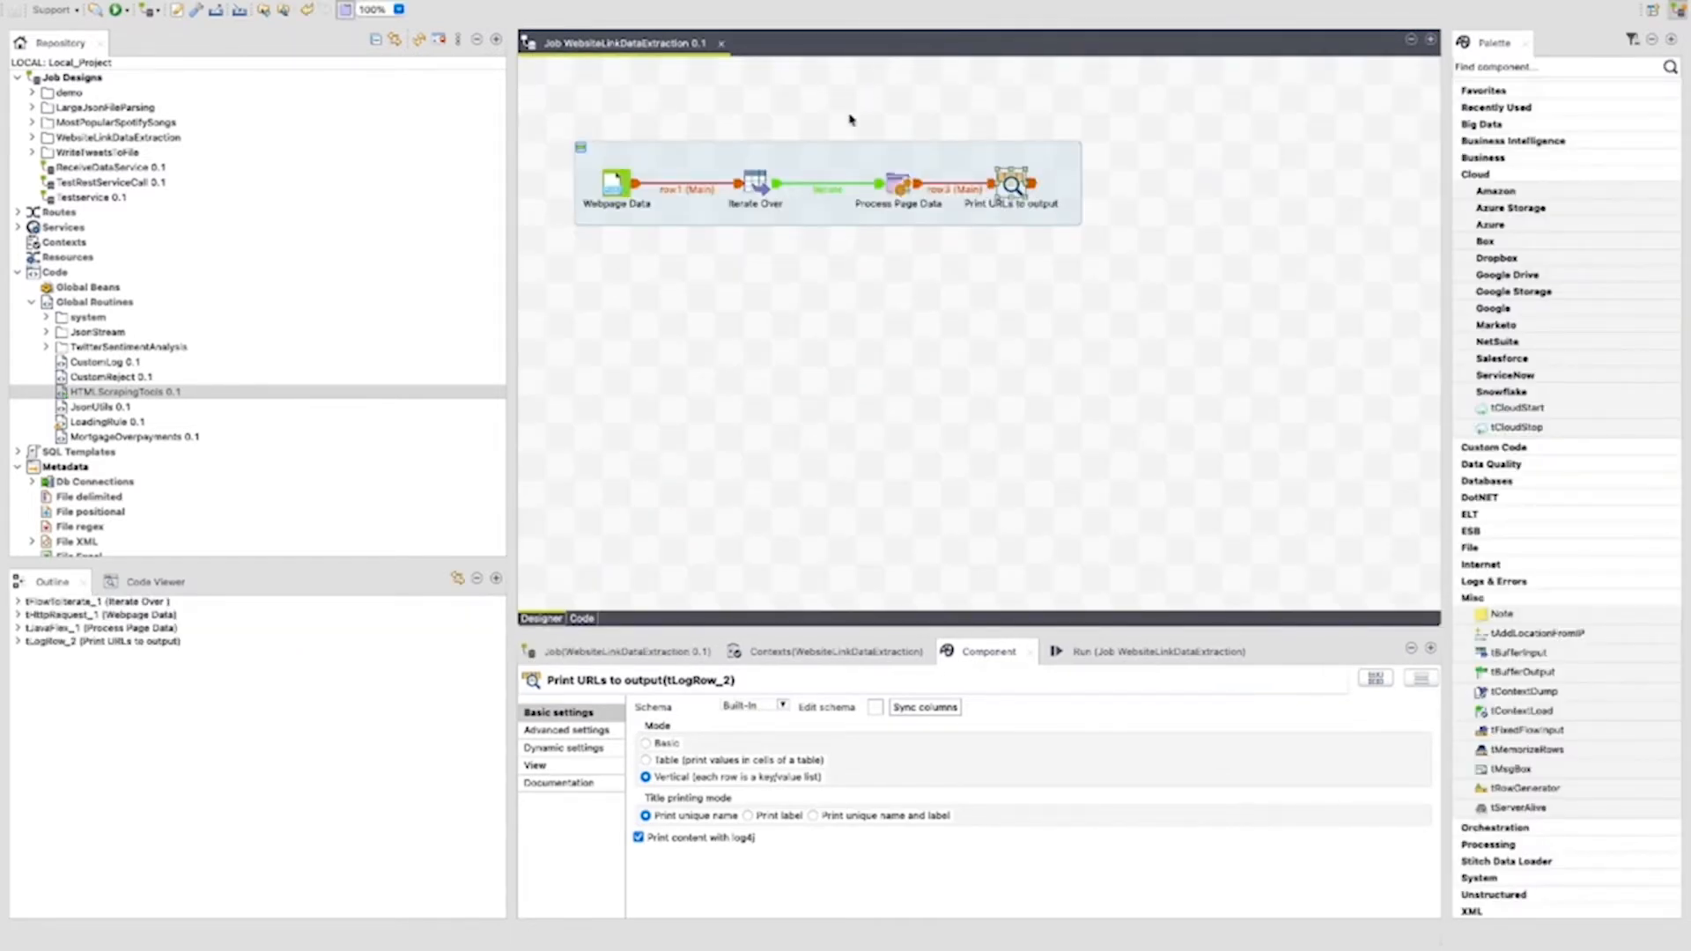
View the Process Page Data findLinks code, then the Webpage Data request targeting bbc.co.uk
click(893, 183)
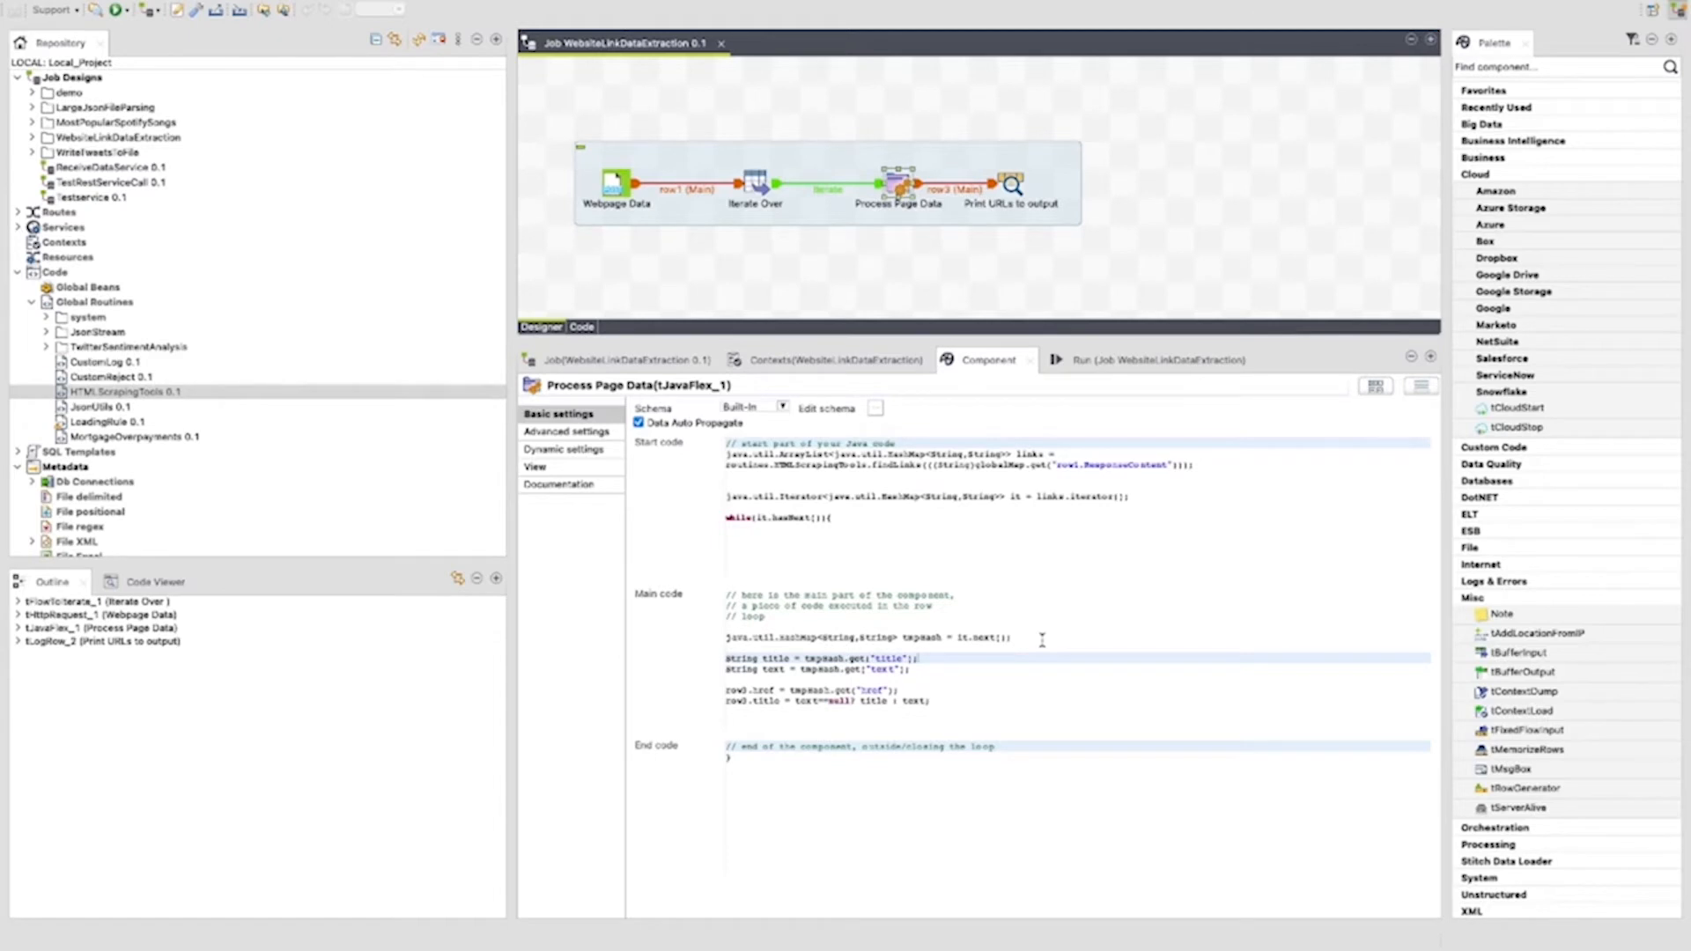
mouse_move(863, 670)
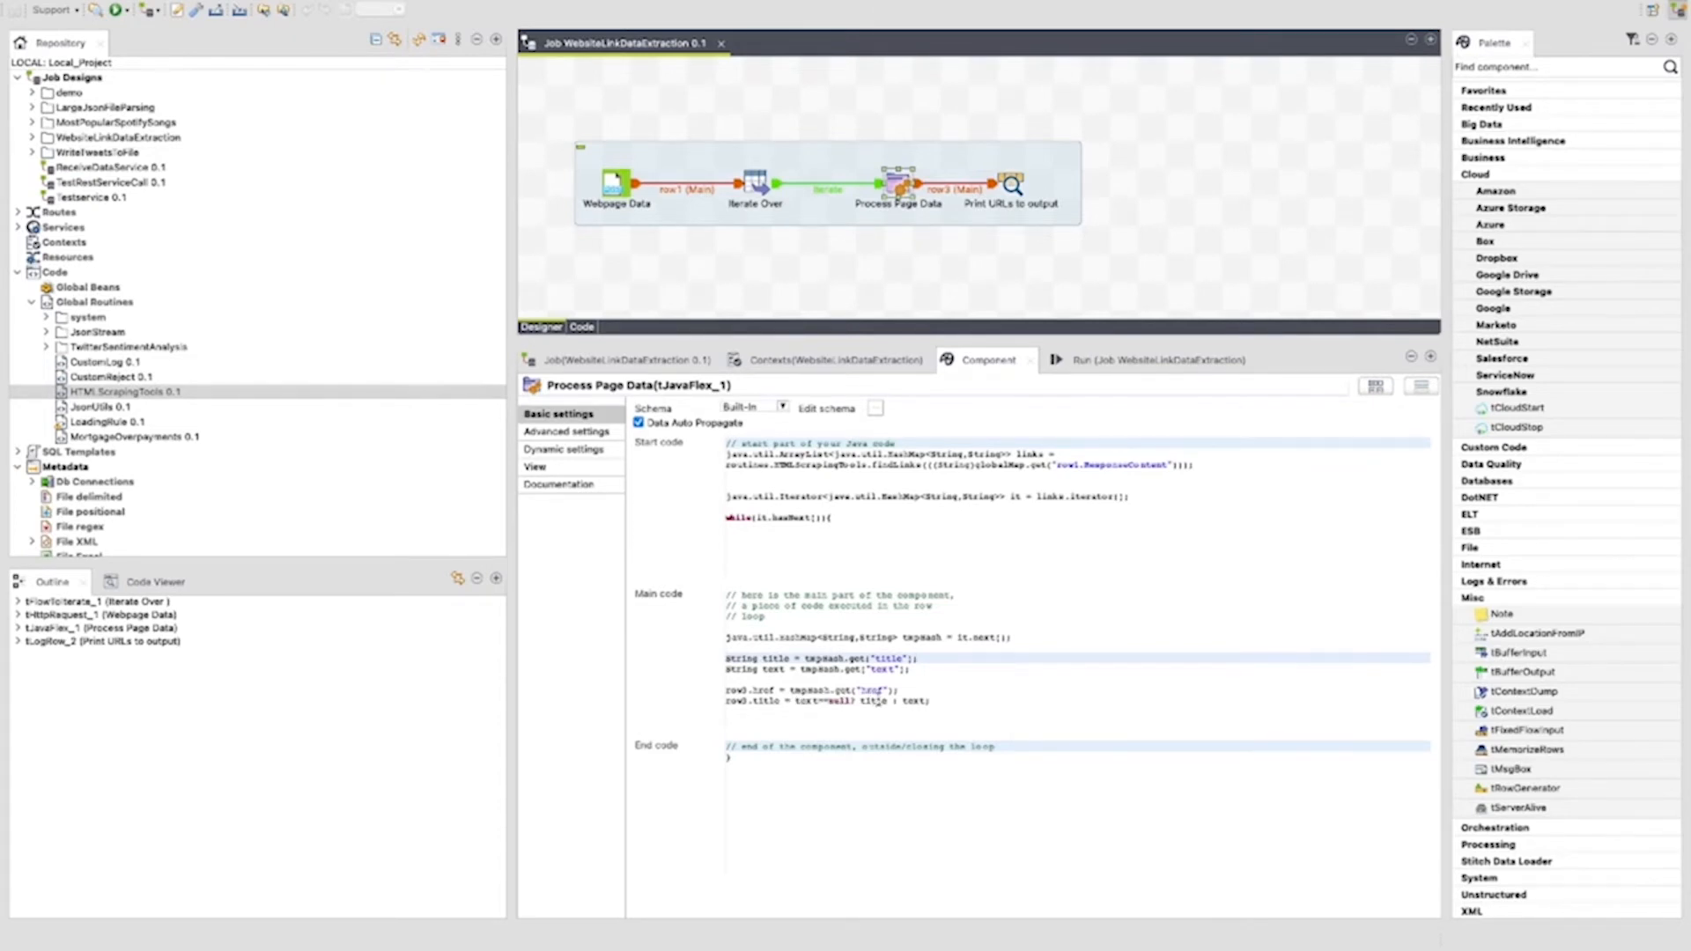
click(895, 717)
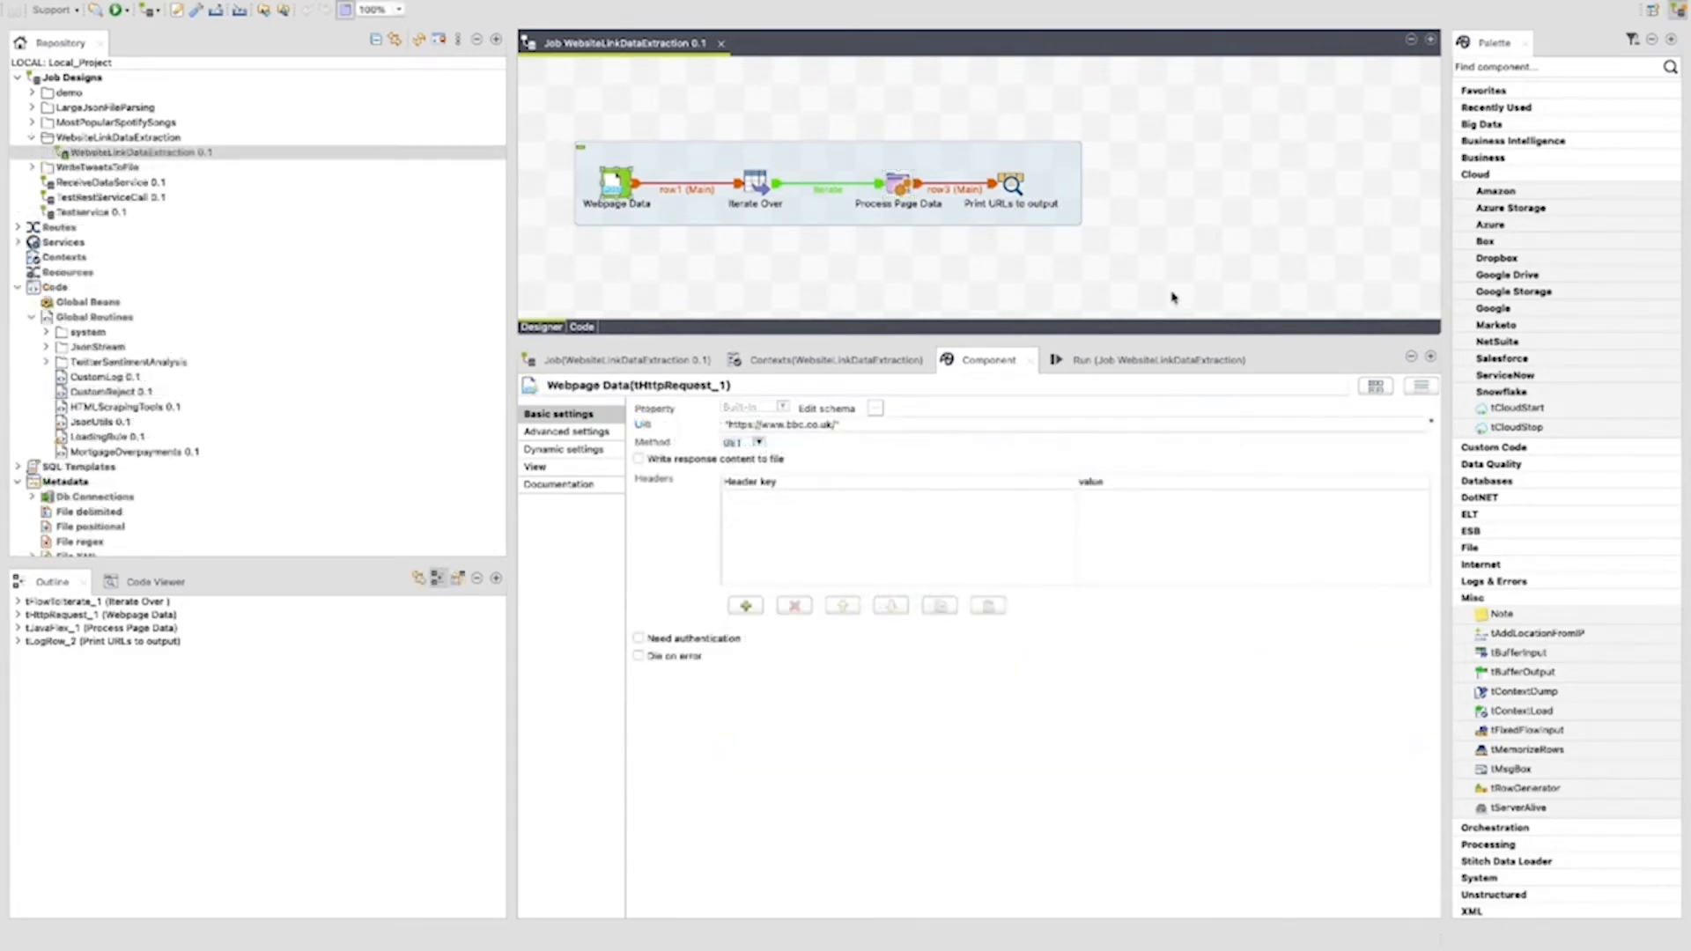
mouse_move(946, 443)
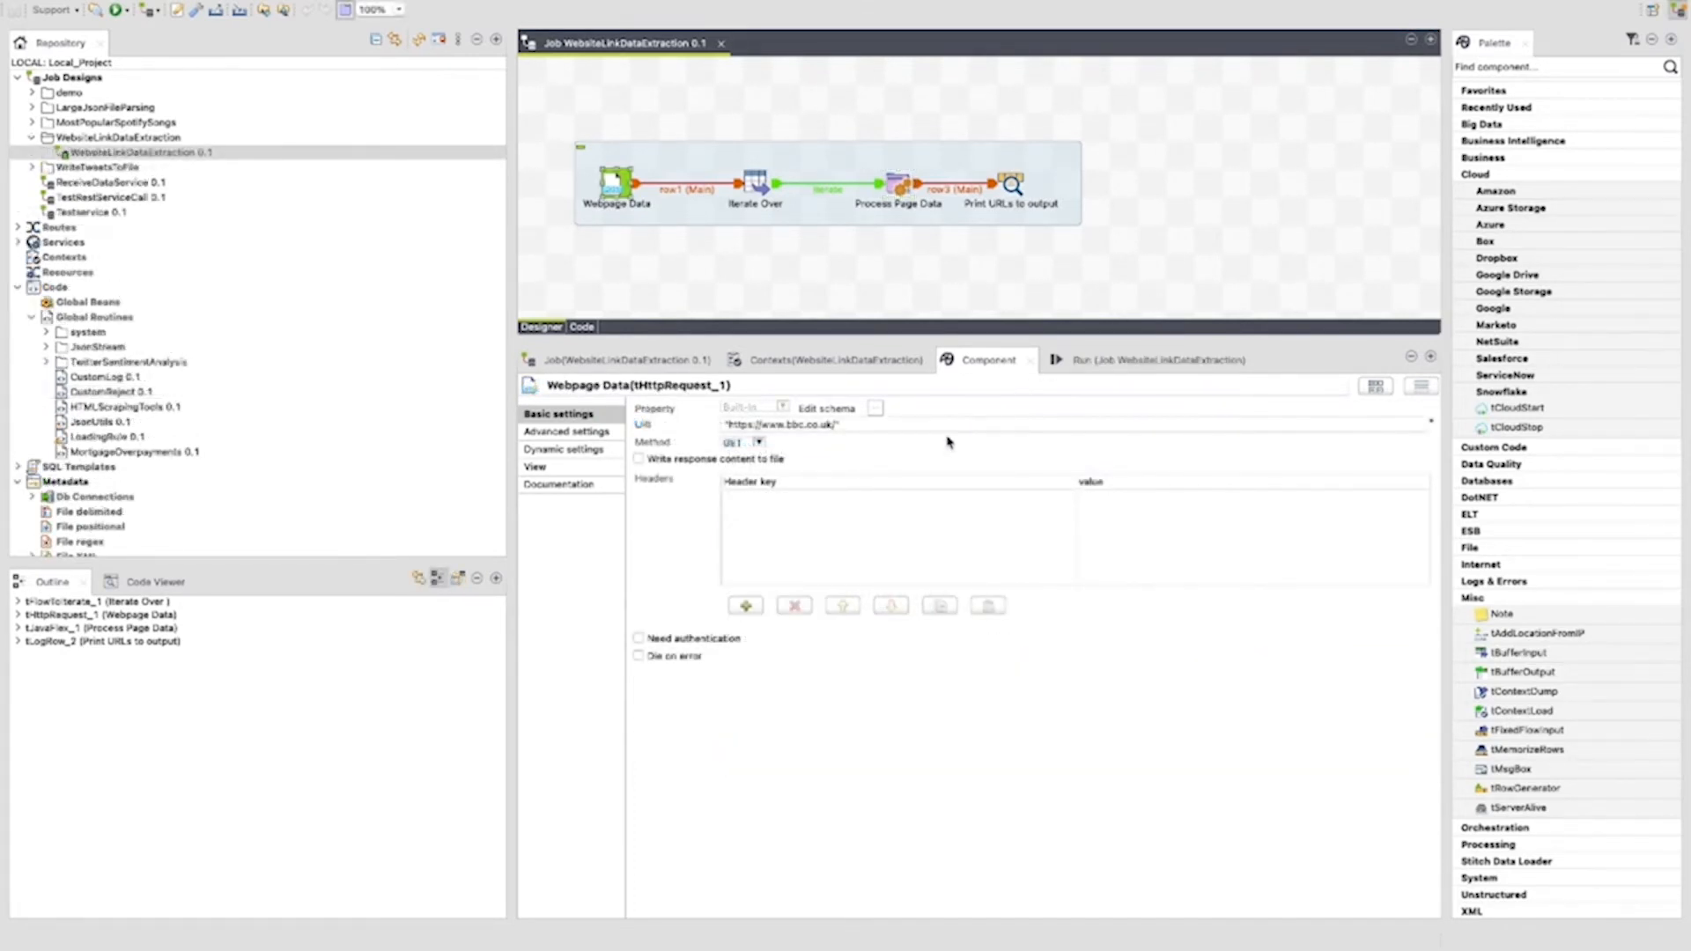
Set the Webpage Data URL to BBC's science_and_environment news page and run the job
click(971, 424)
text(news/science_and_environment)
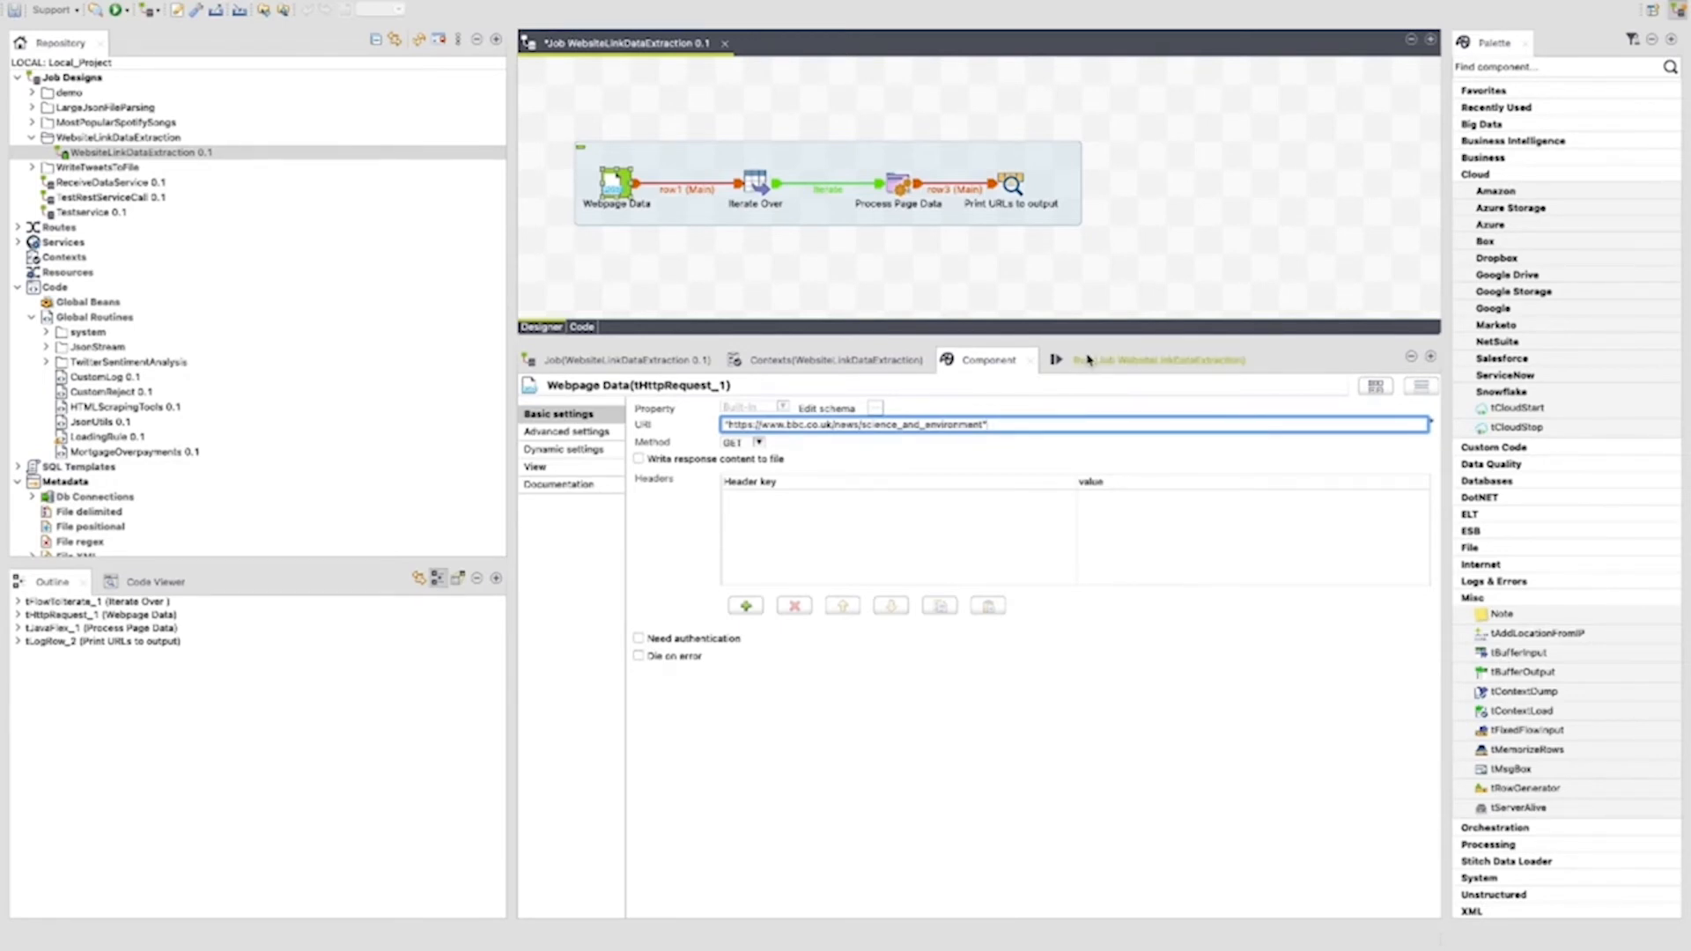
click(1133, 359)
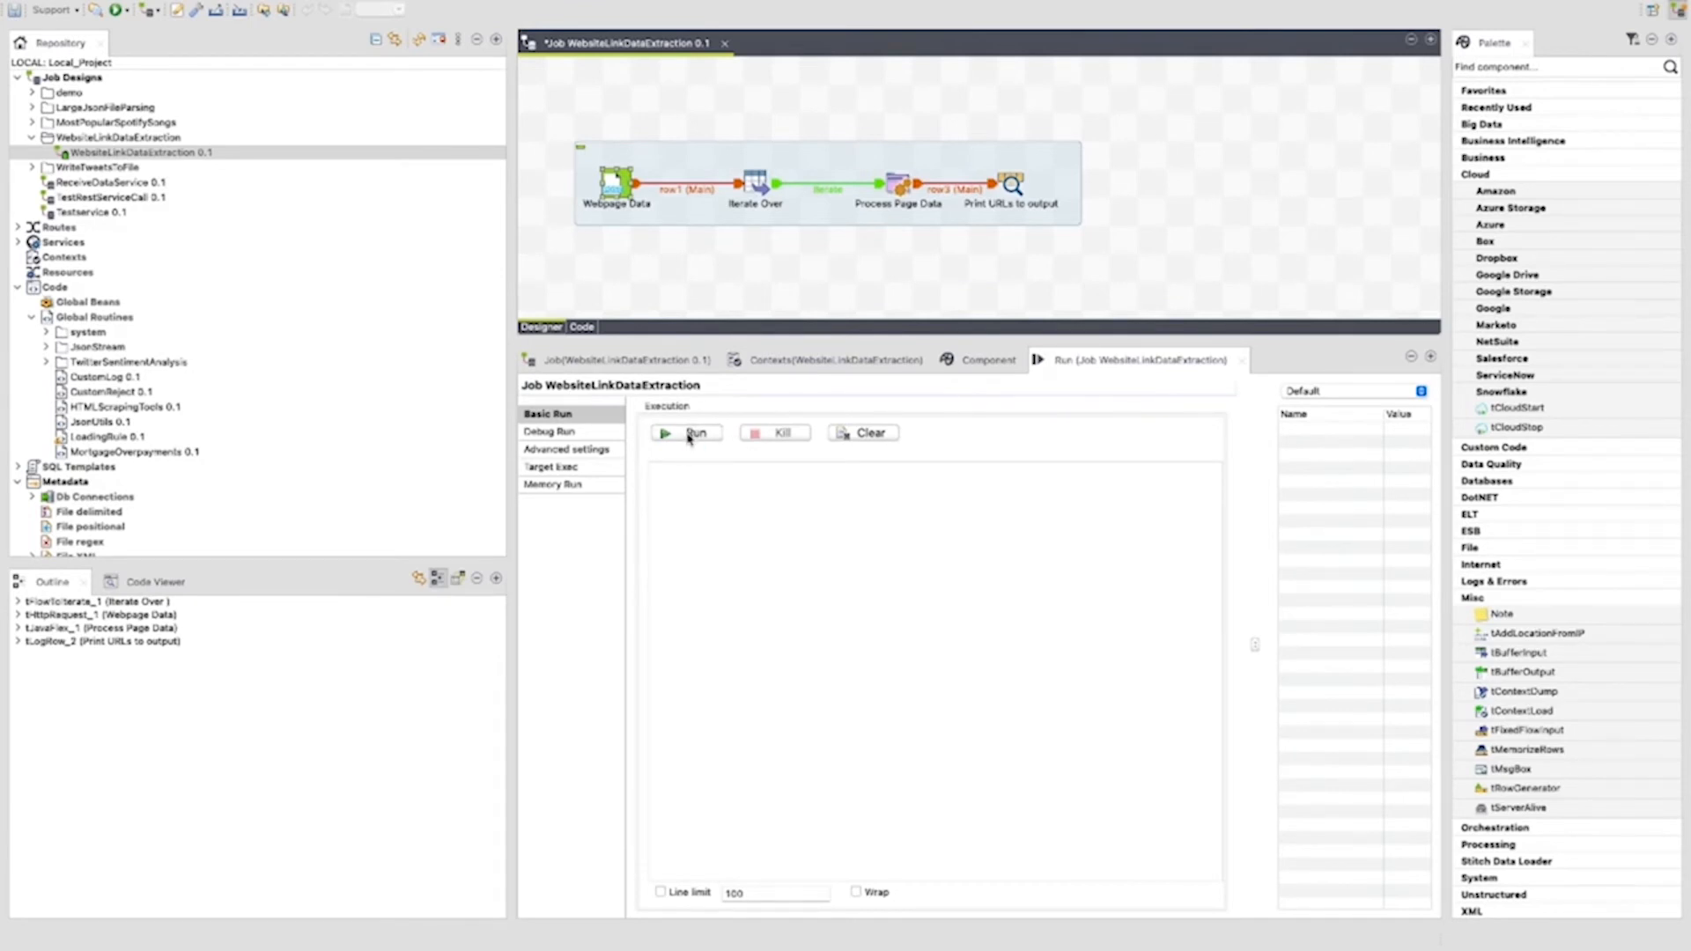
click(696, 432)
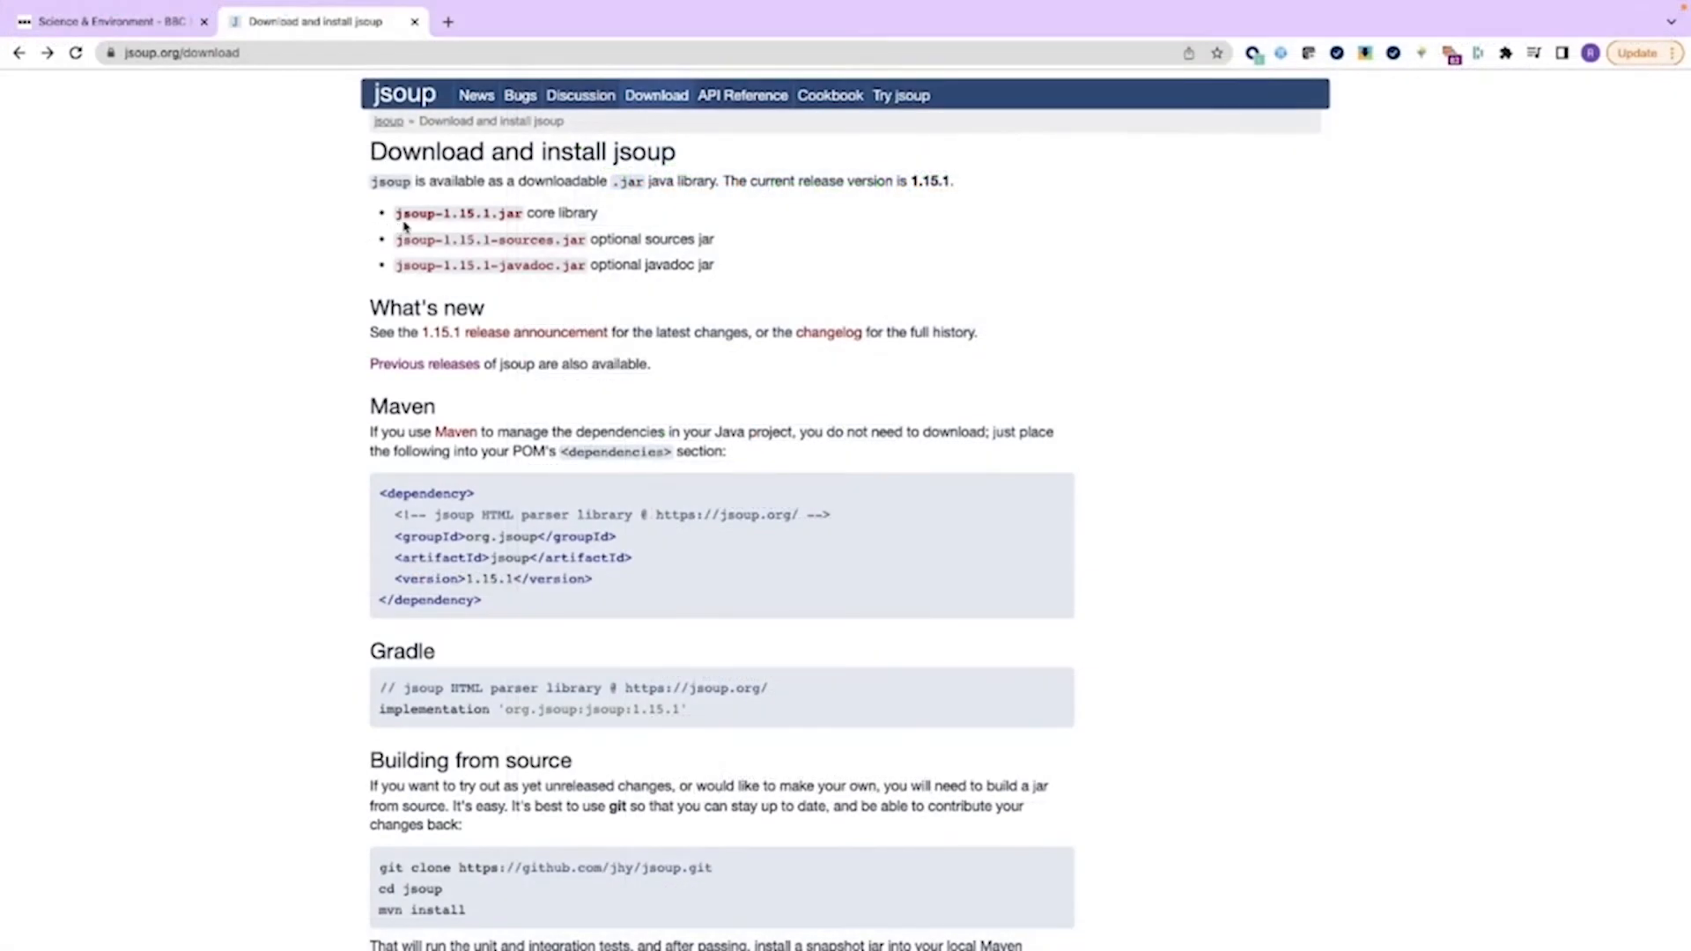
mouse_move(459, 212)
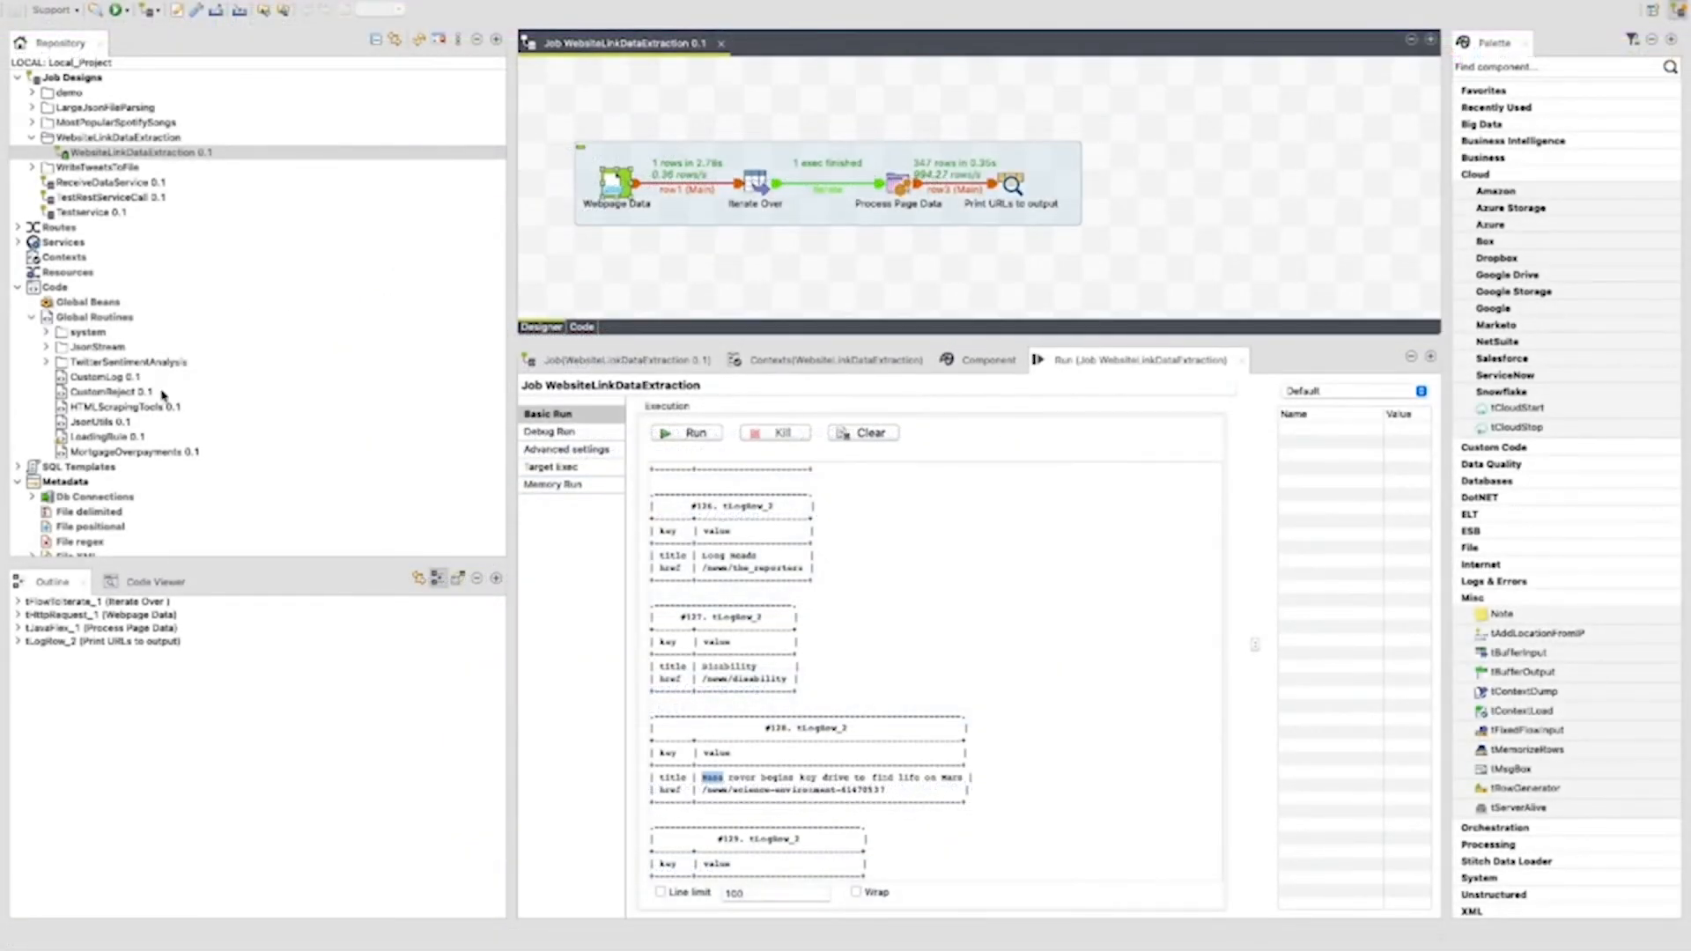
Remove jsoup-1.14.3.jar from the HTMLScrapingTools routine's external libraries
click(126, 407)
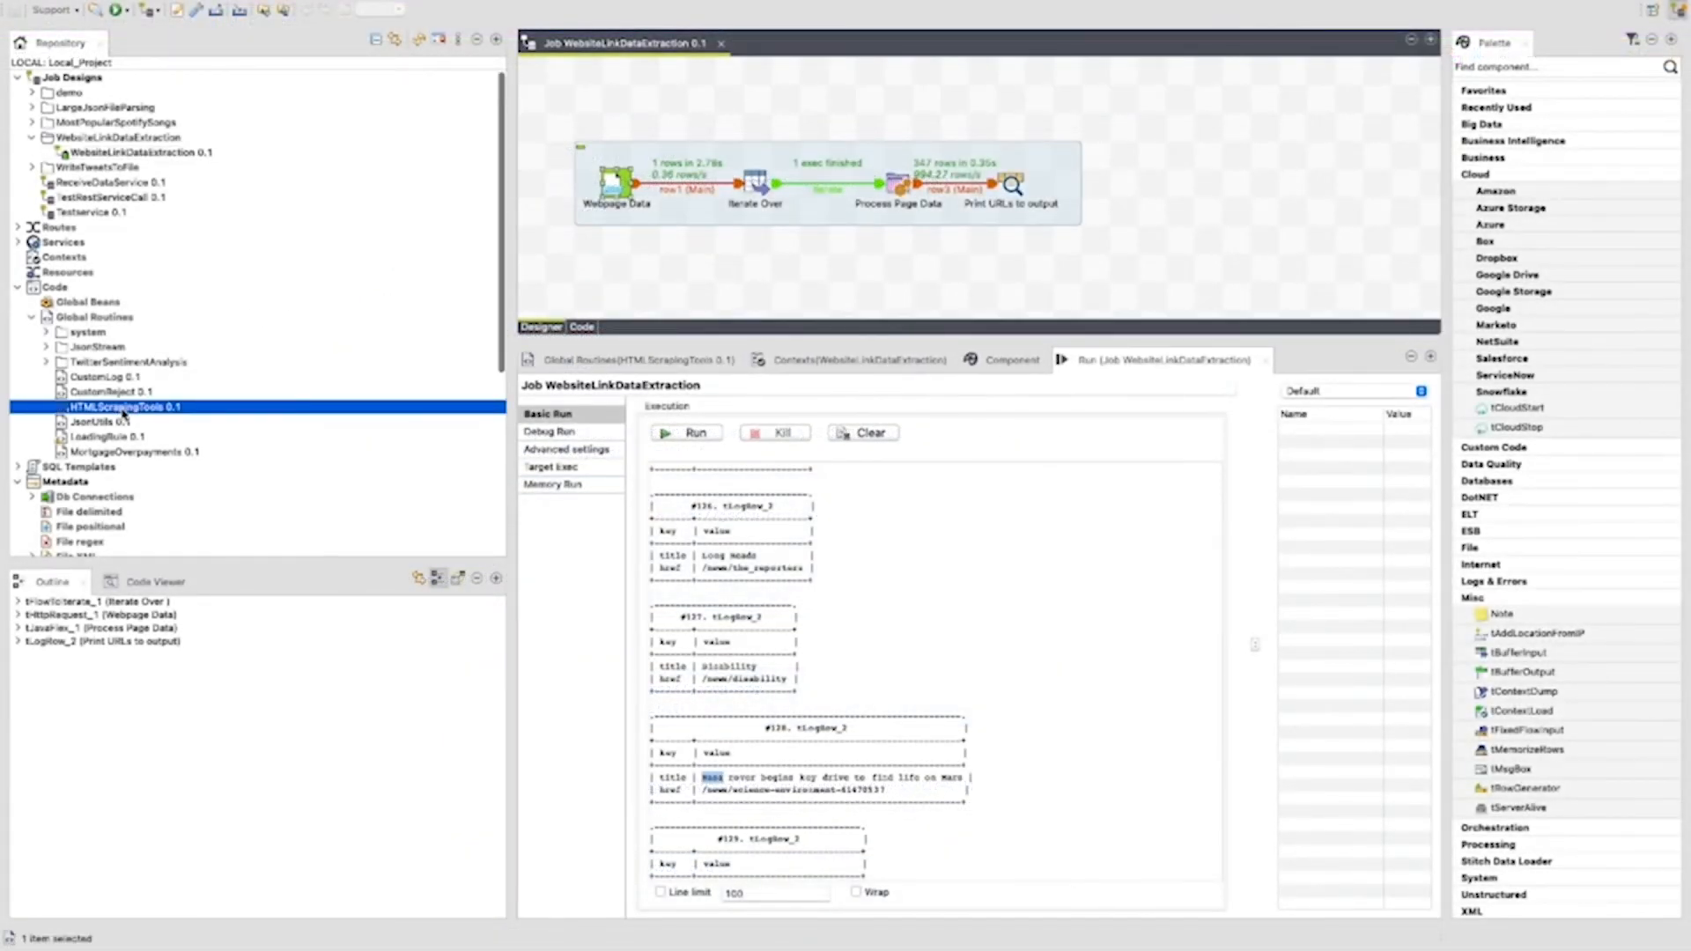
right_click(126, 407)
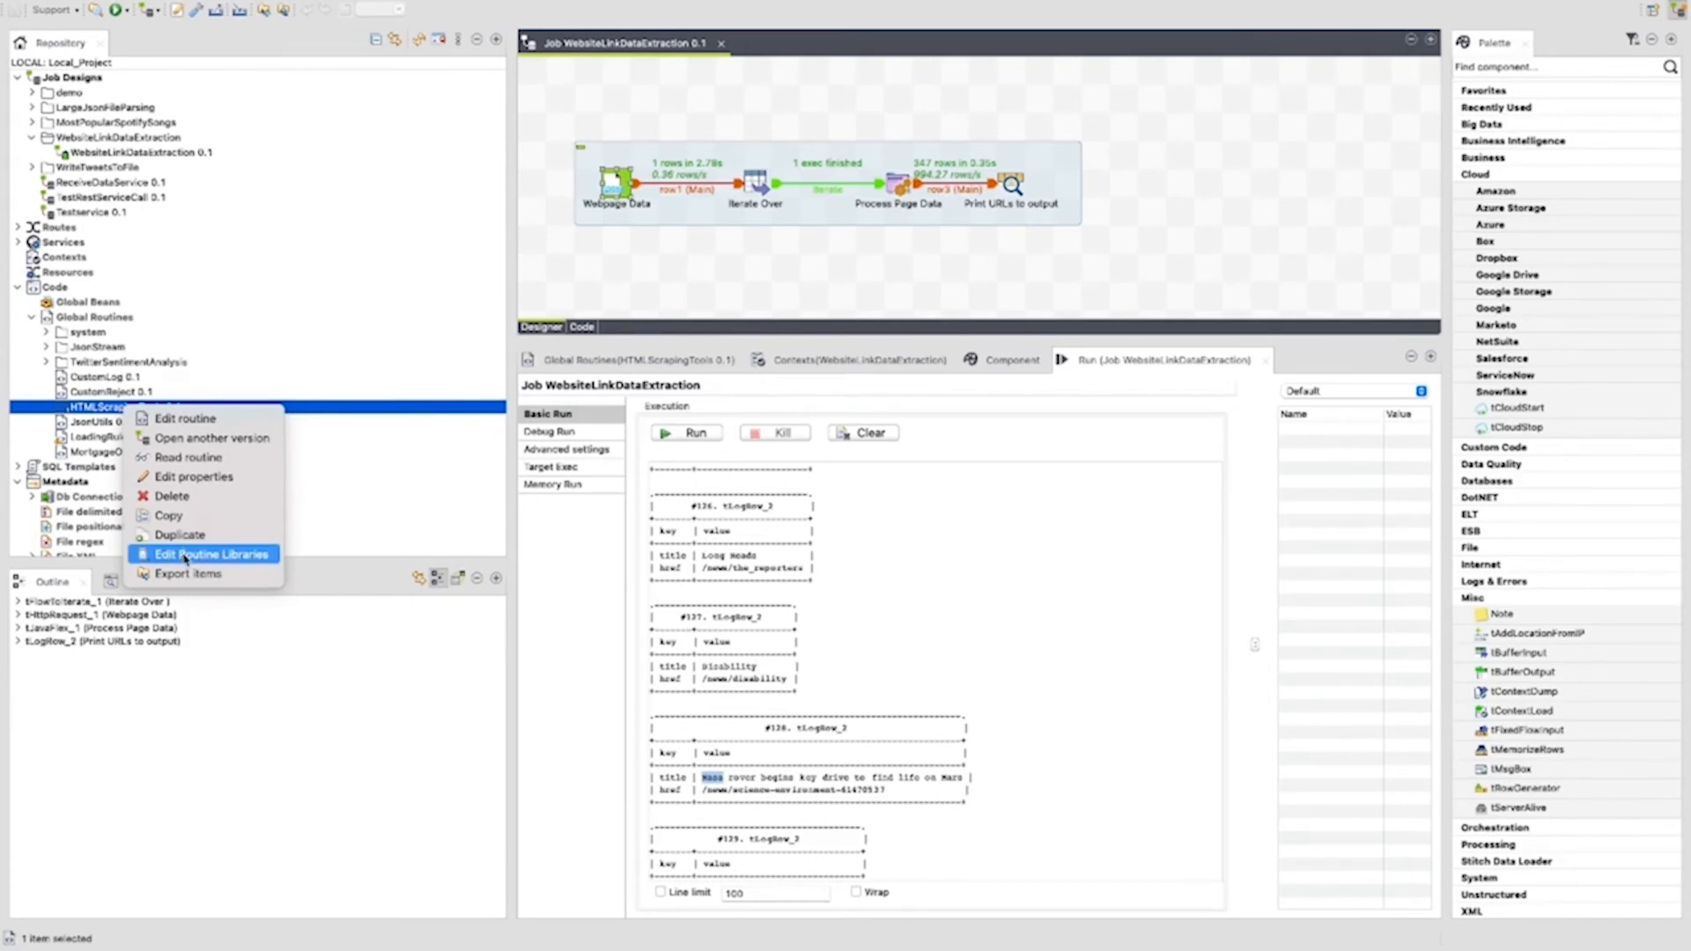
click(212, 553)
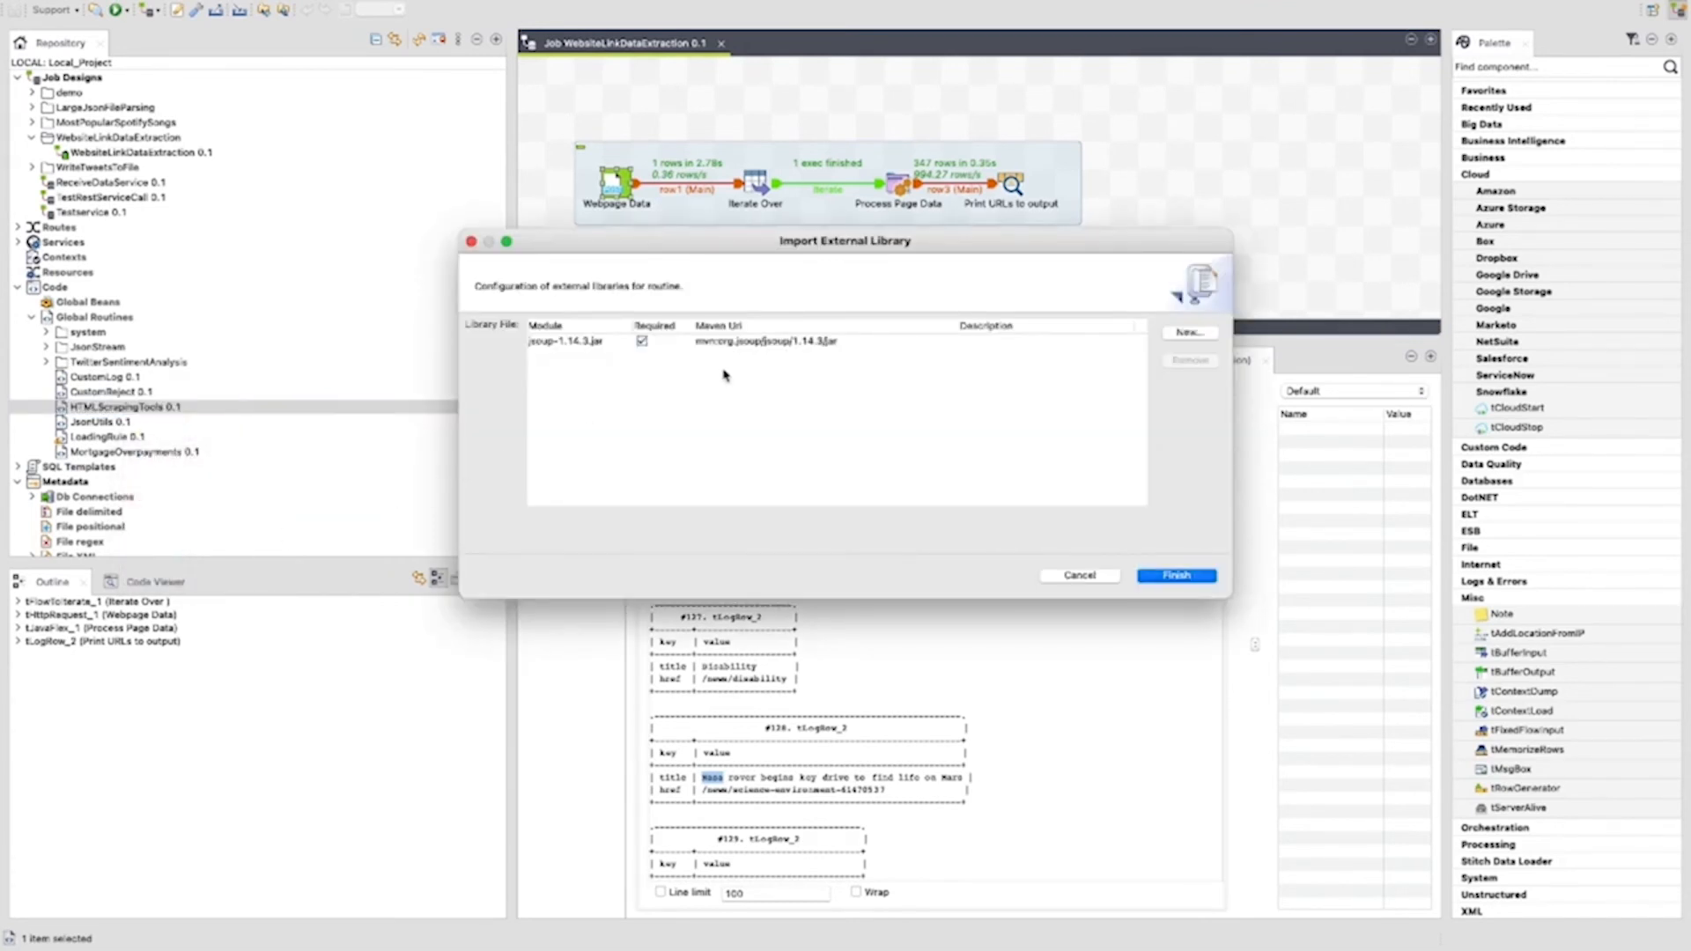
click(766, 341)
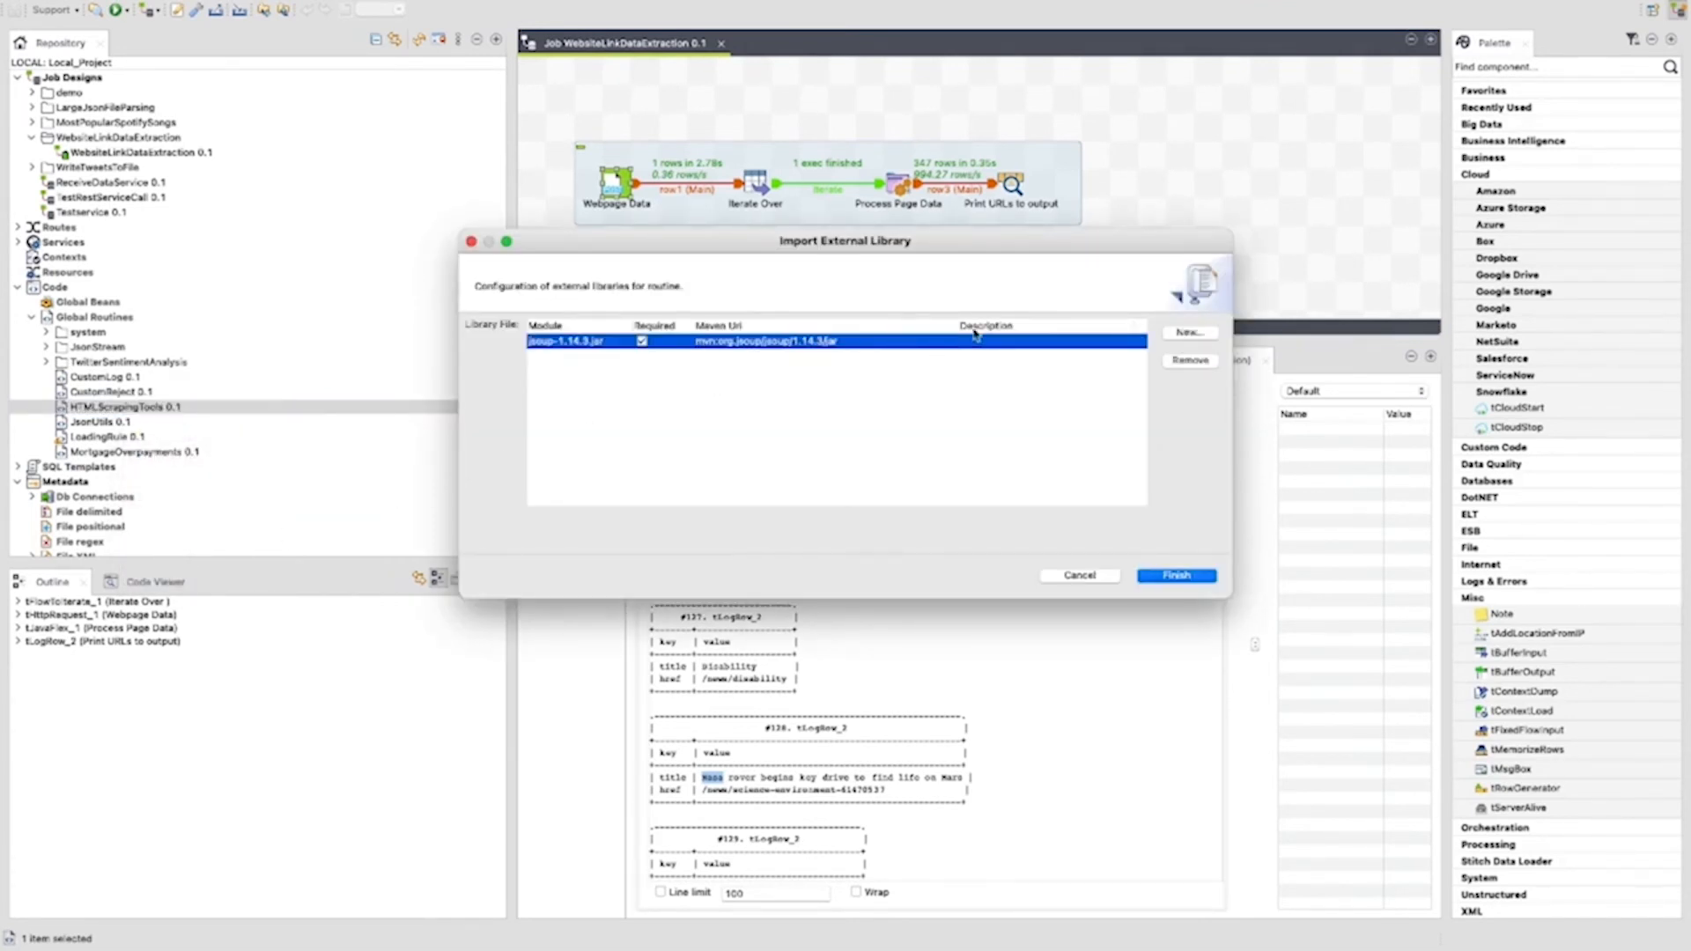
click(1190, 360)
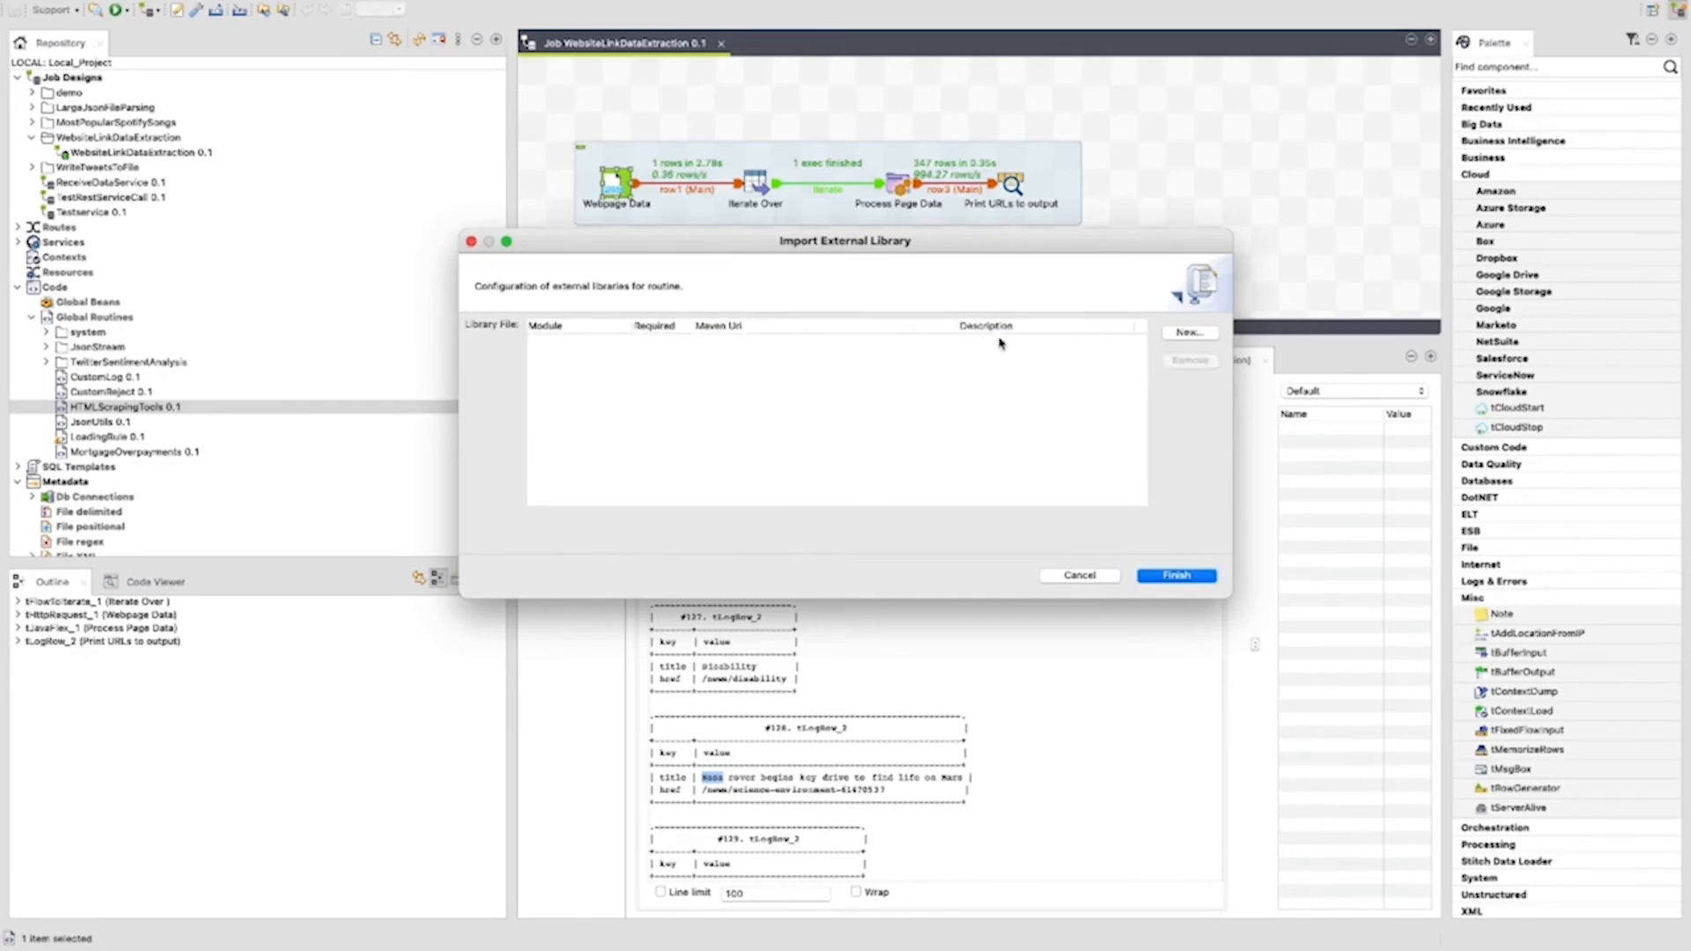
Install Downloads/jsoup-1.15.1.jar as a new module and finish the library setup
click(1188, 332)
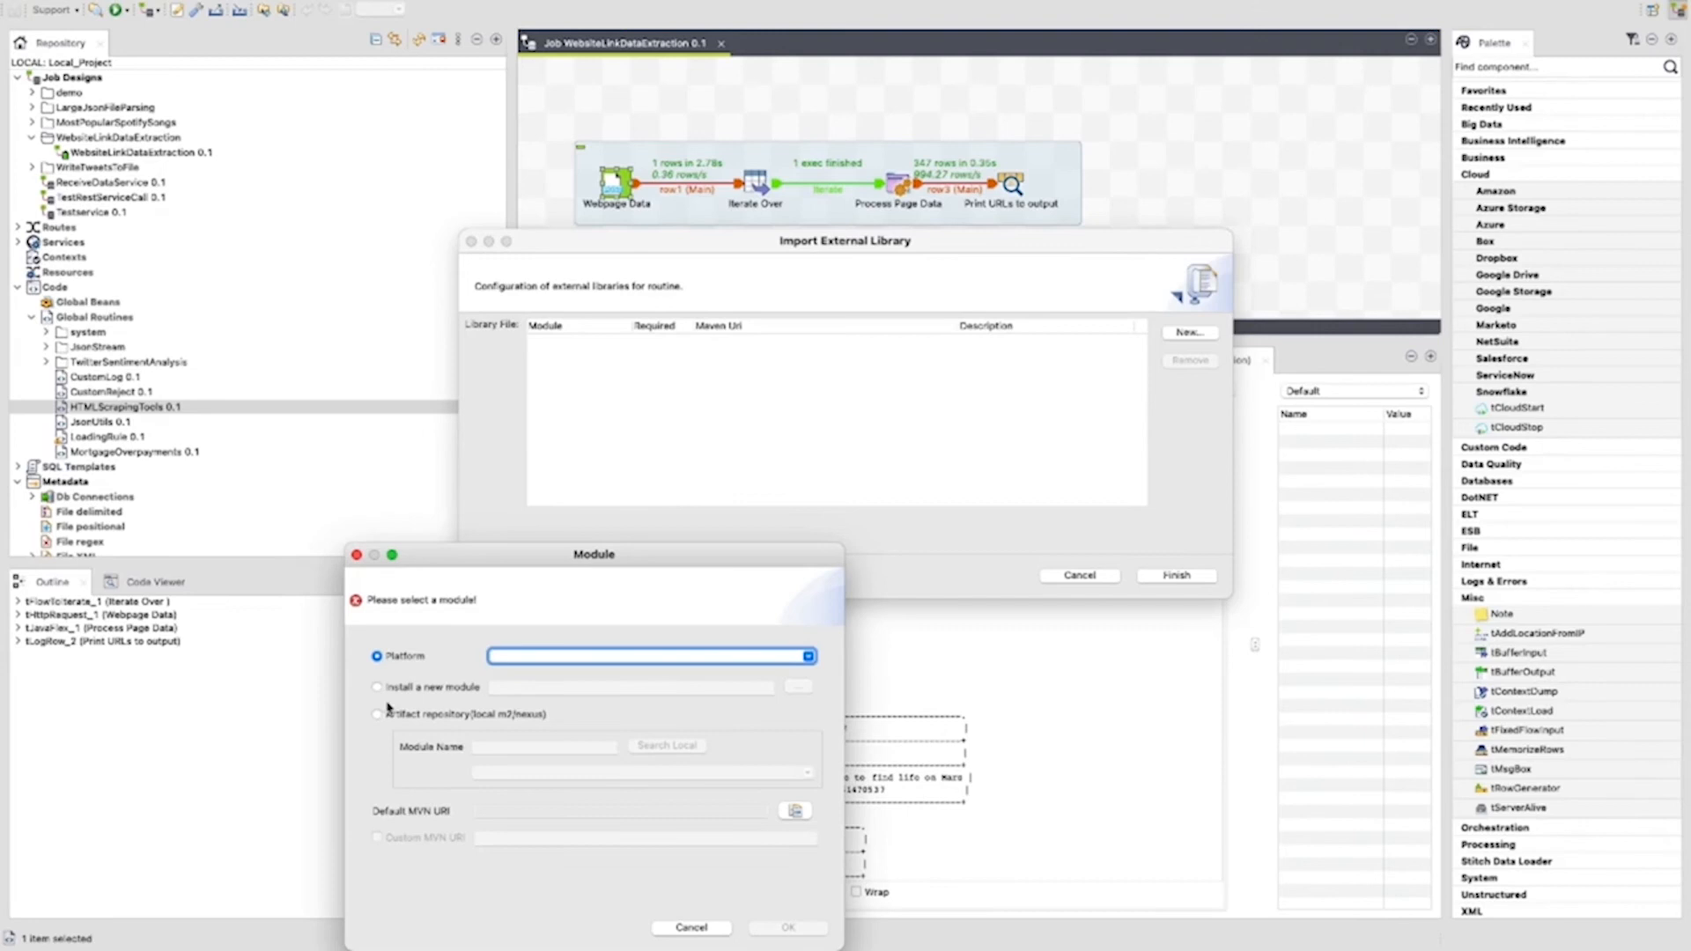
click(378, 687)
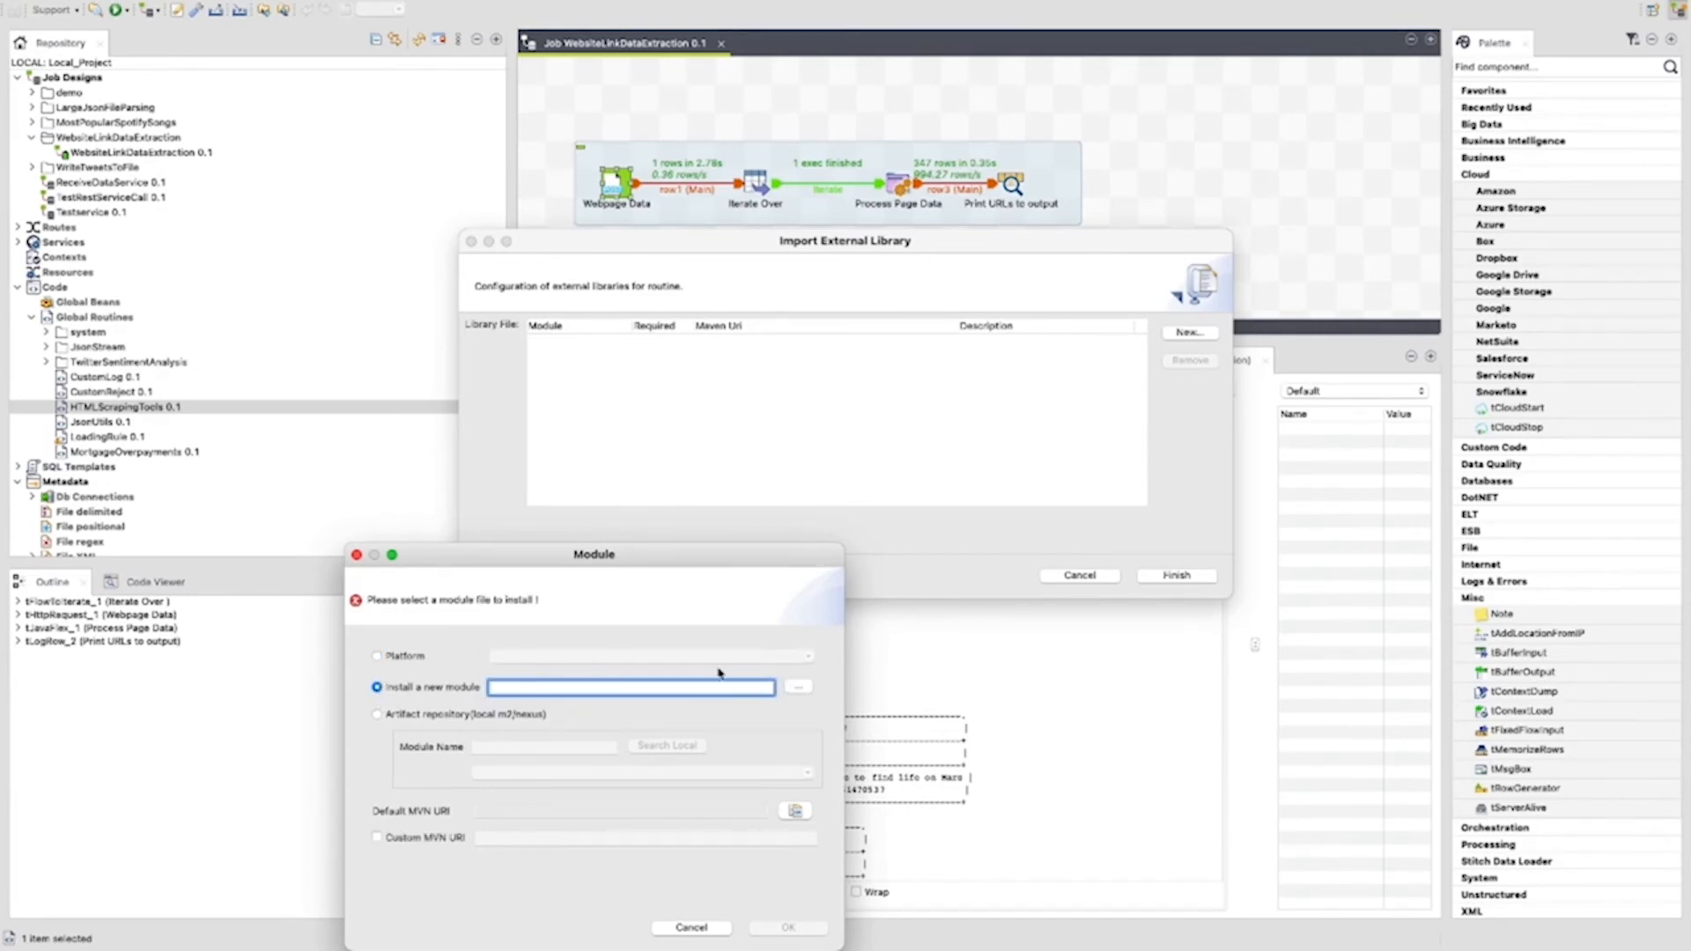
click(797, 687)
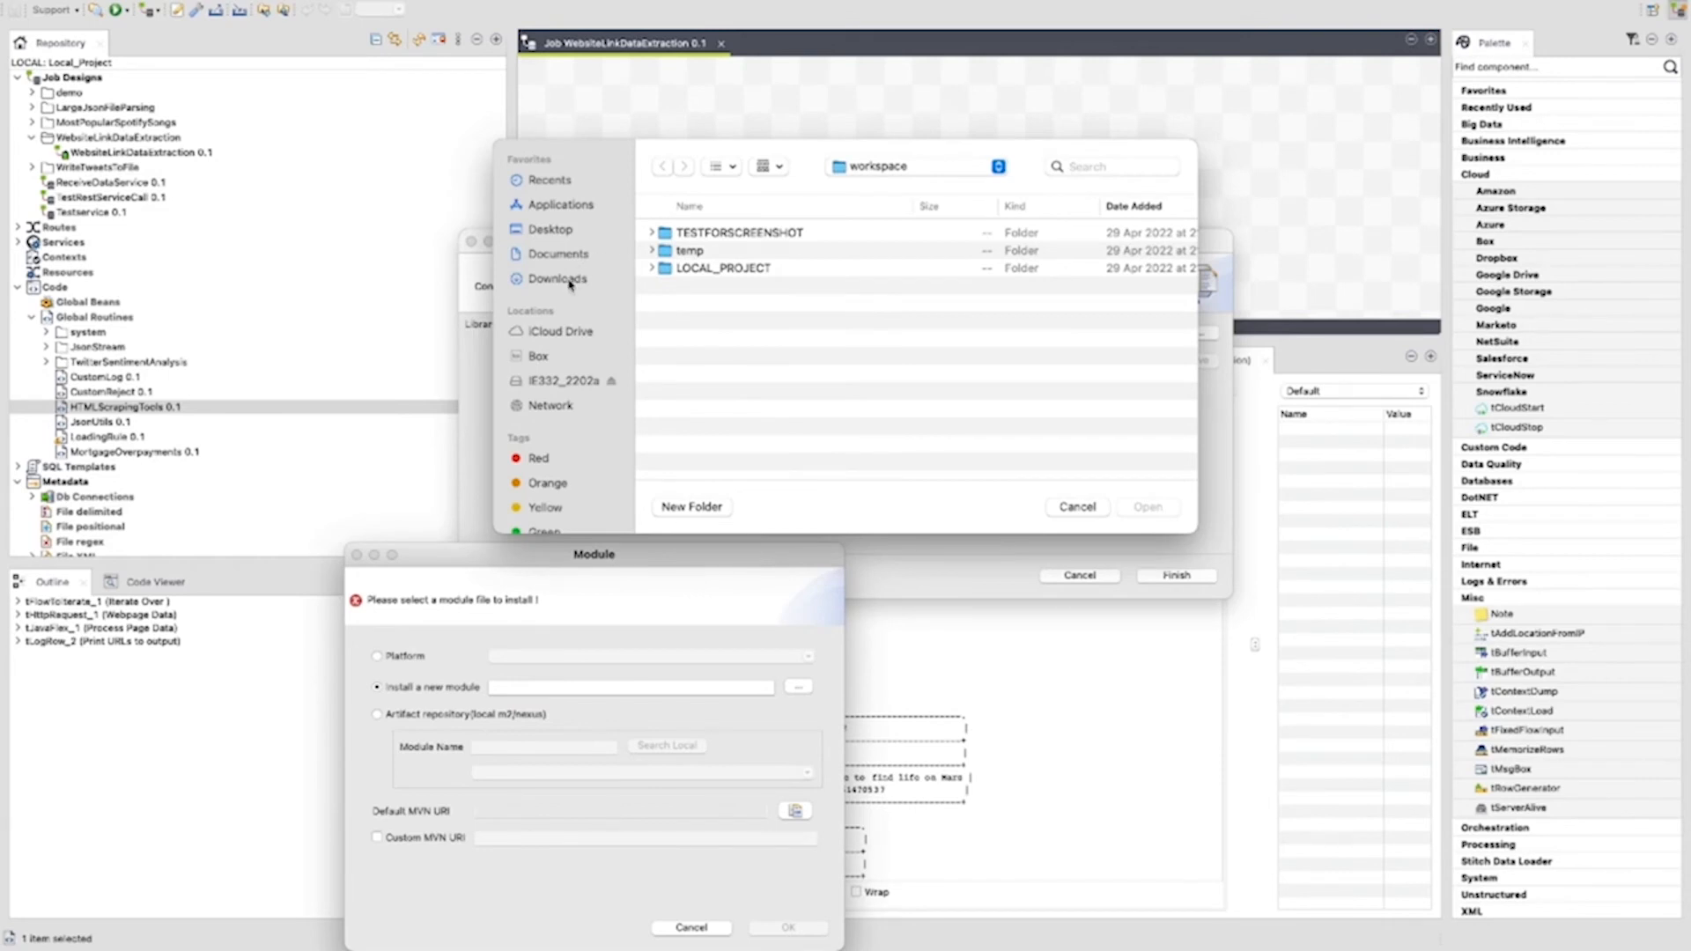
click(557, 278)
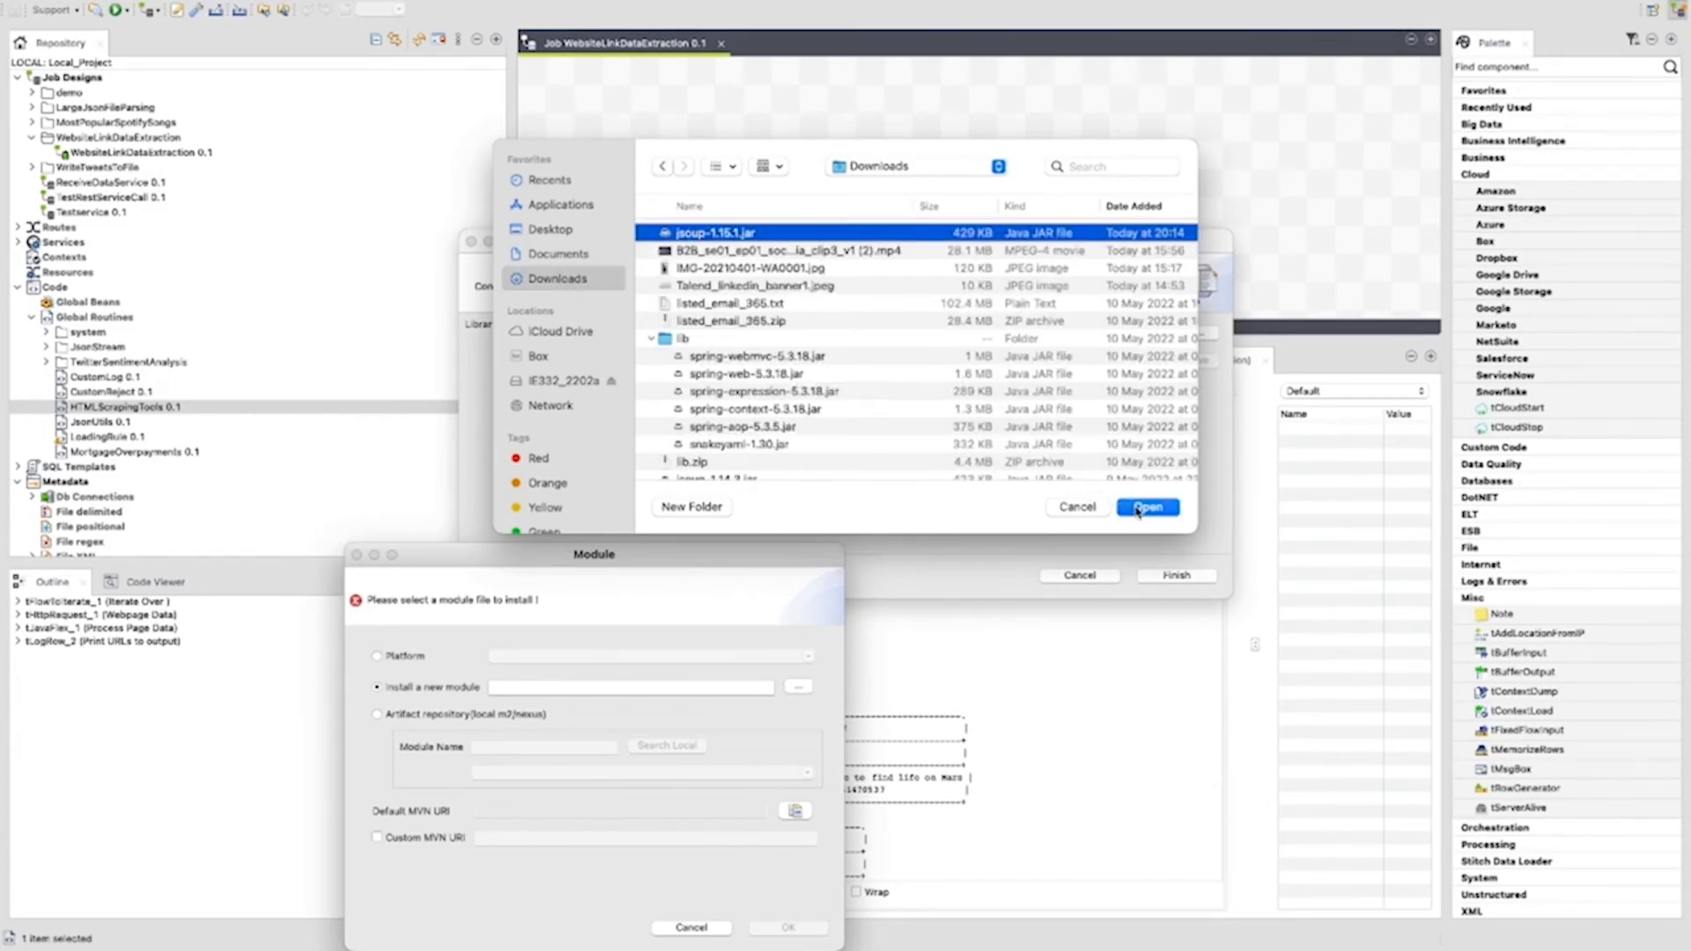
click(1147, 508)
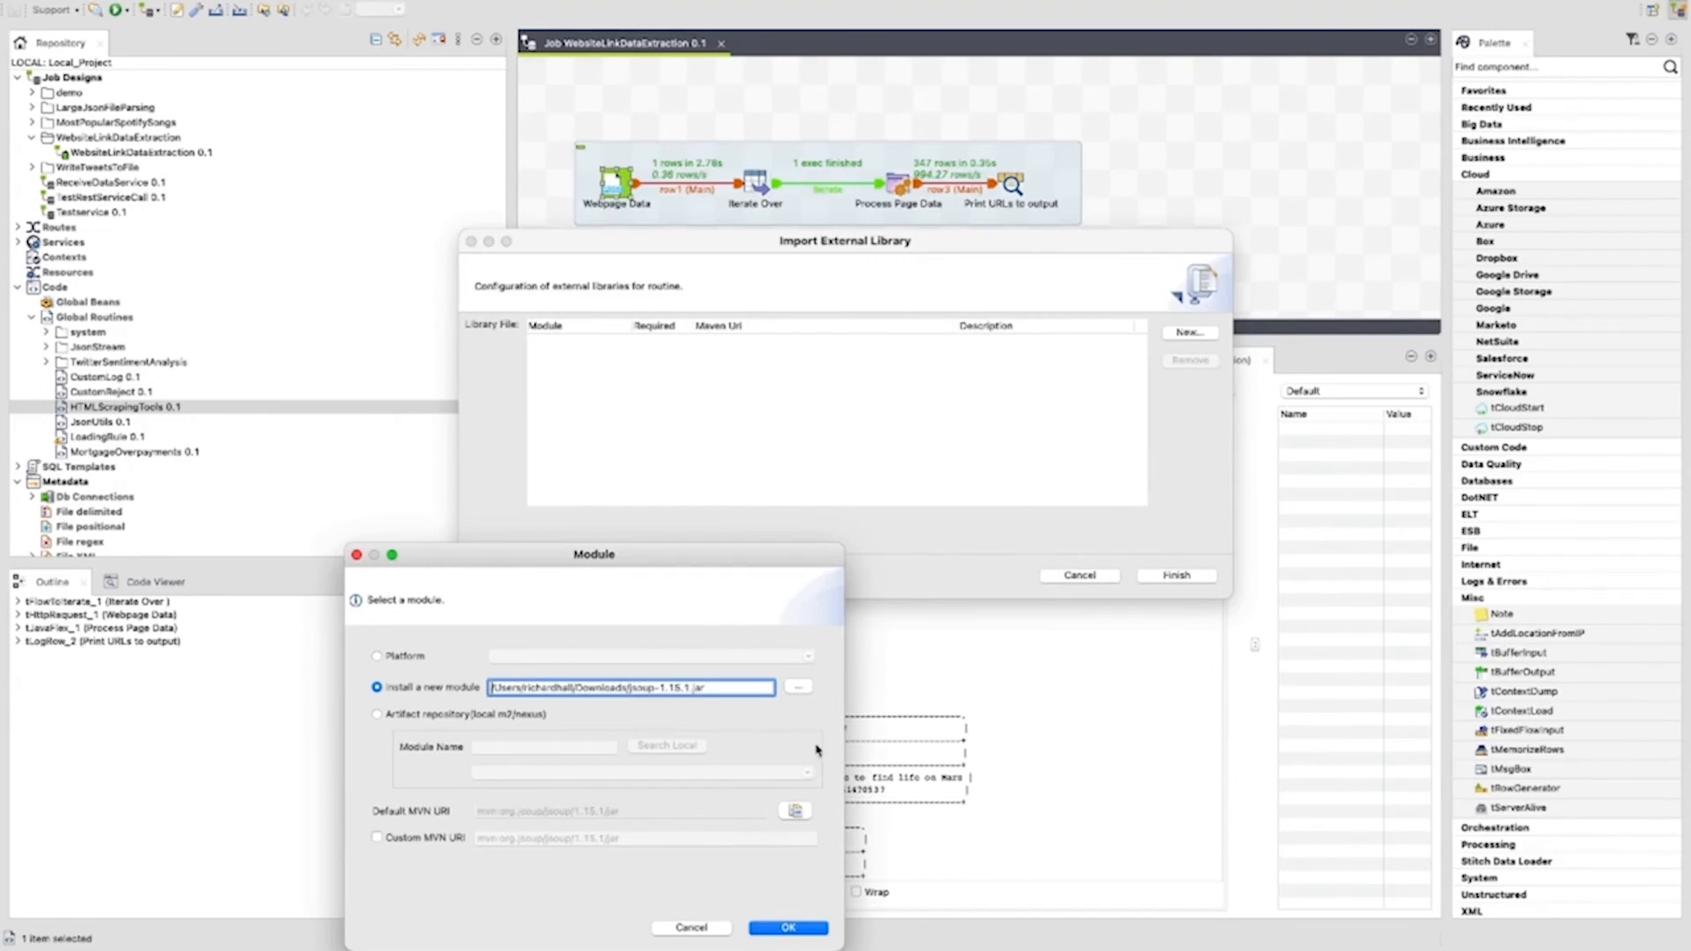
click(786, 927)
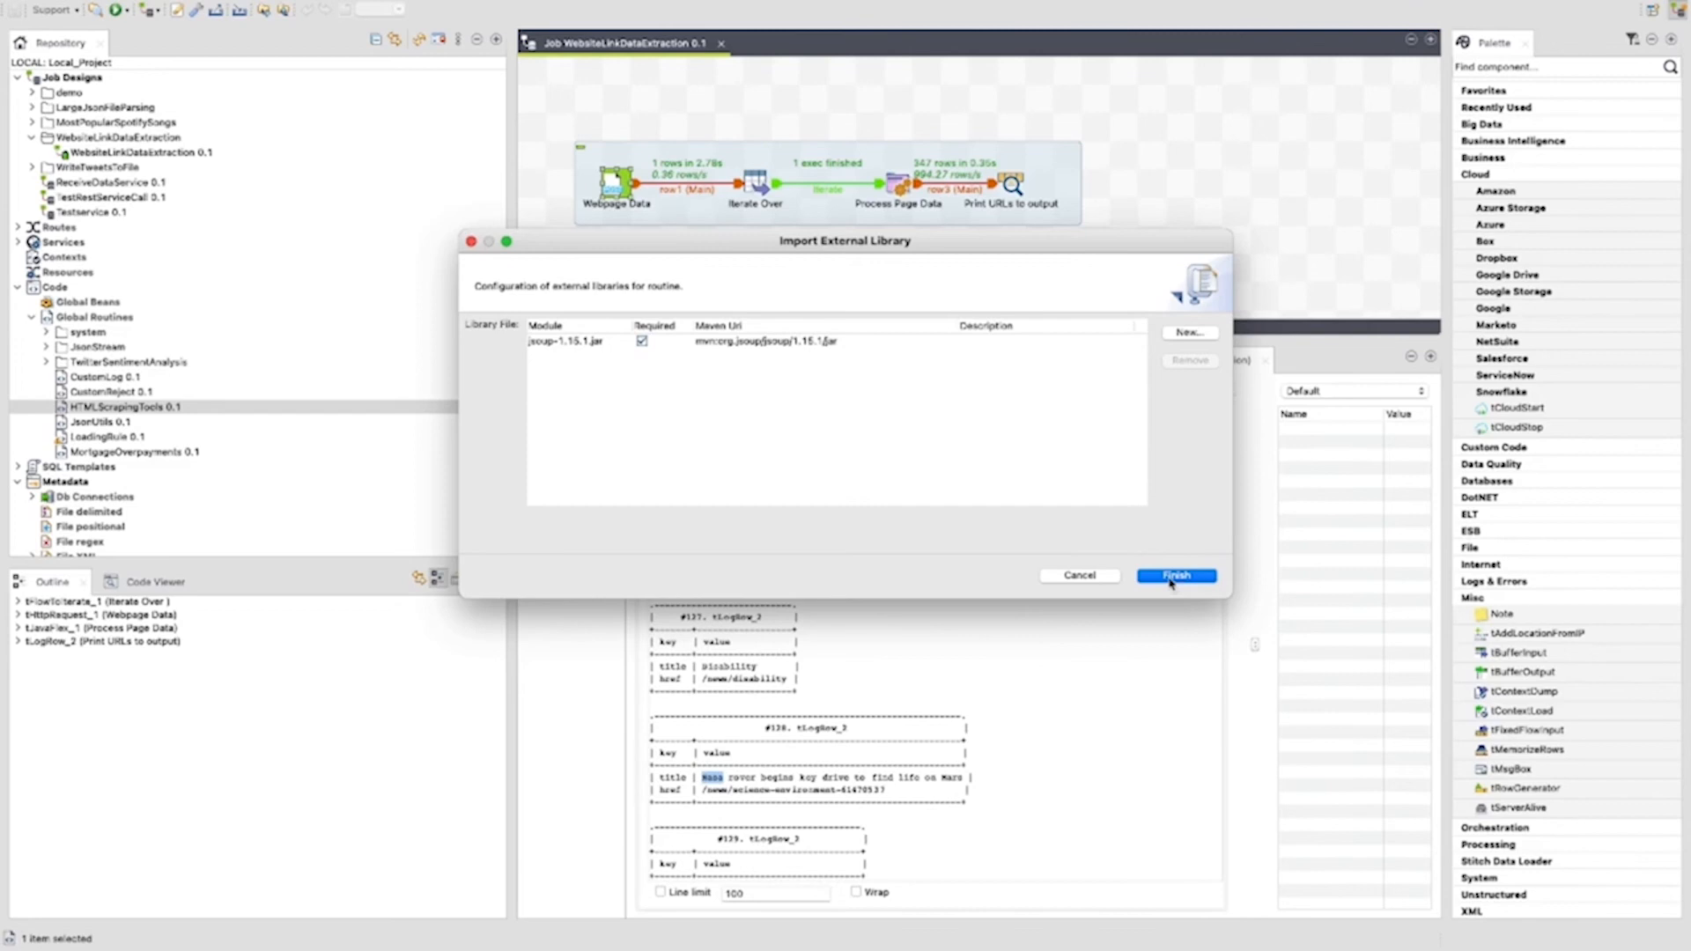
click(1175, 575)
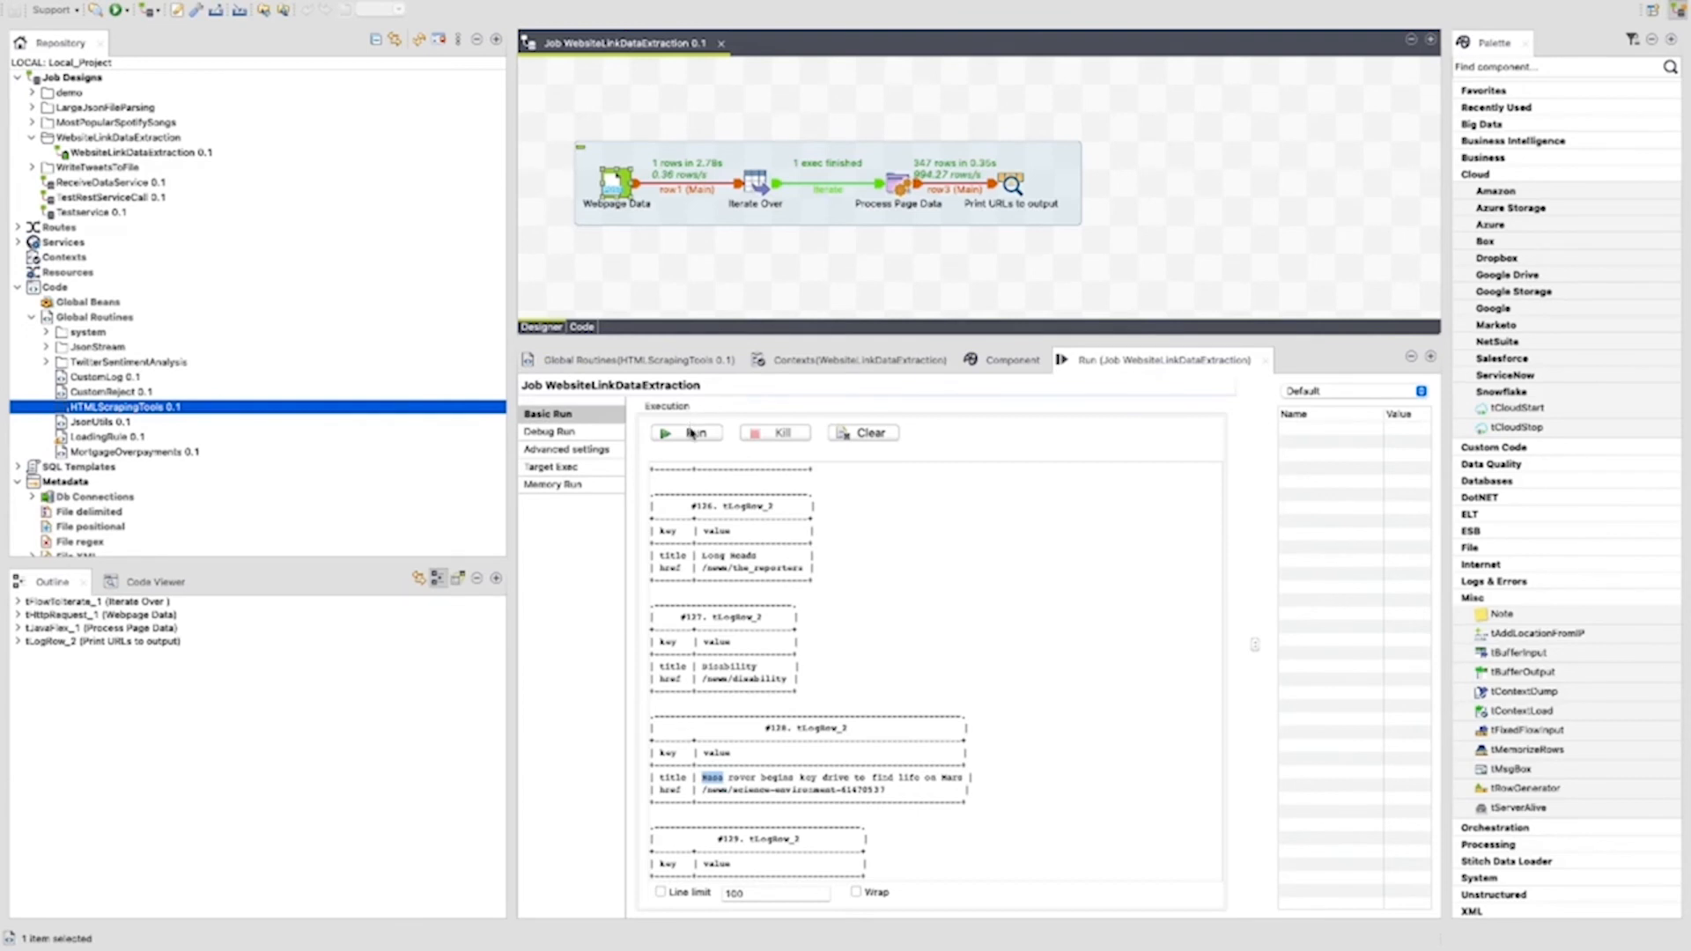
Rerun WebsiteLinkDataExtraction with jsoup 1.15.1 and get the scraped BBC science links
click(683, 433)
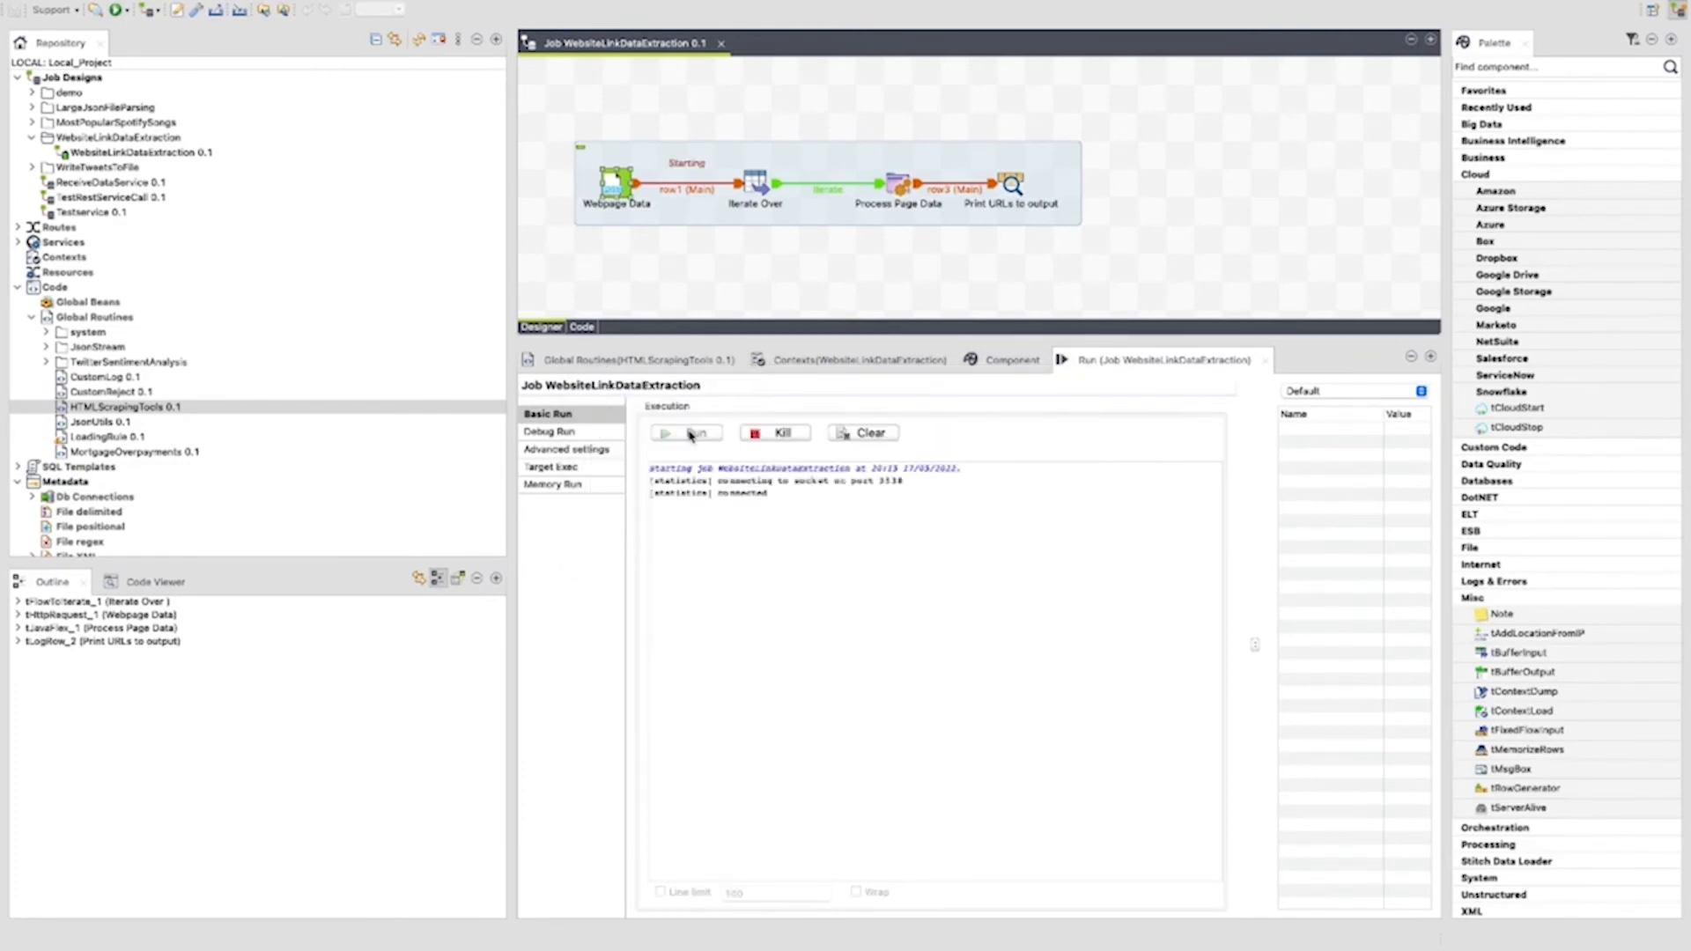
click(686, 433)
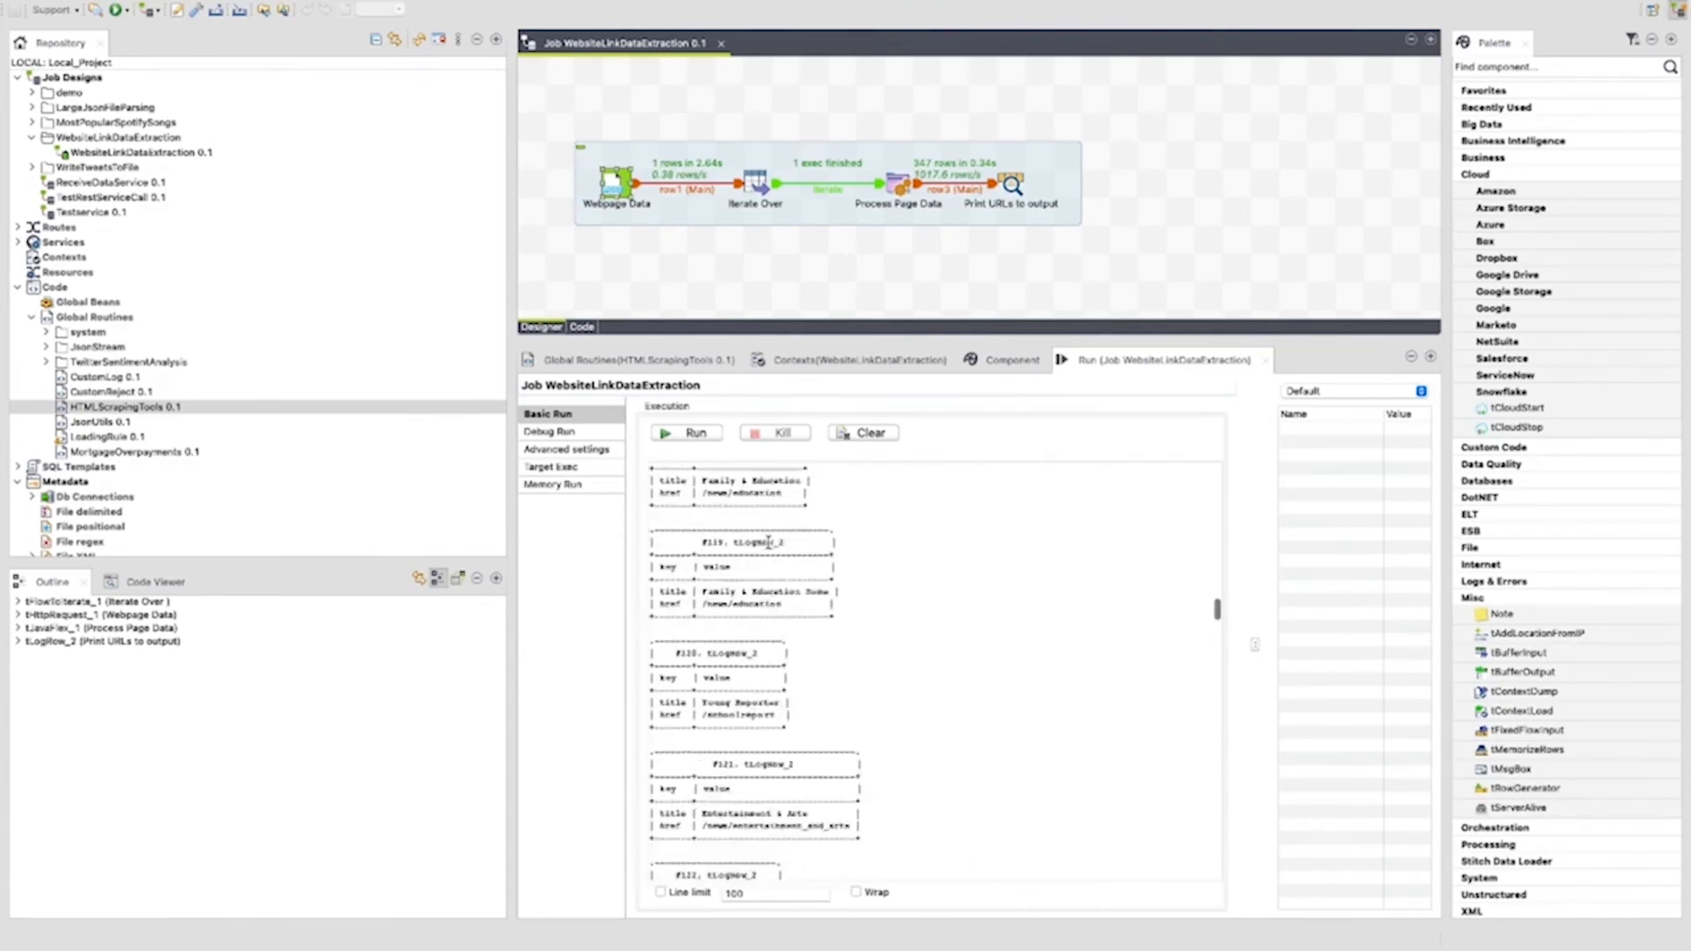
click(686, 432)
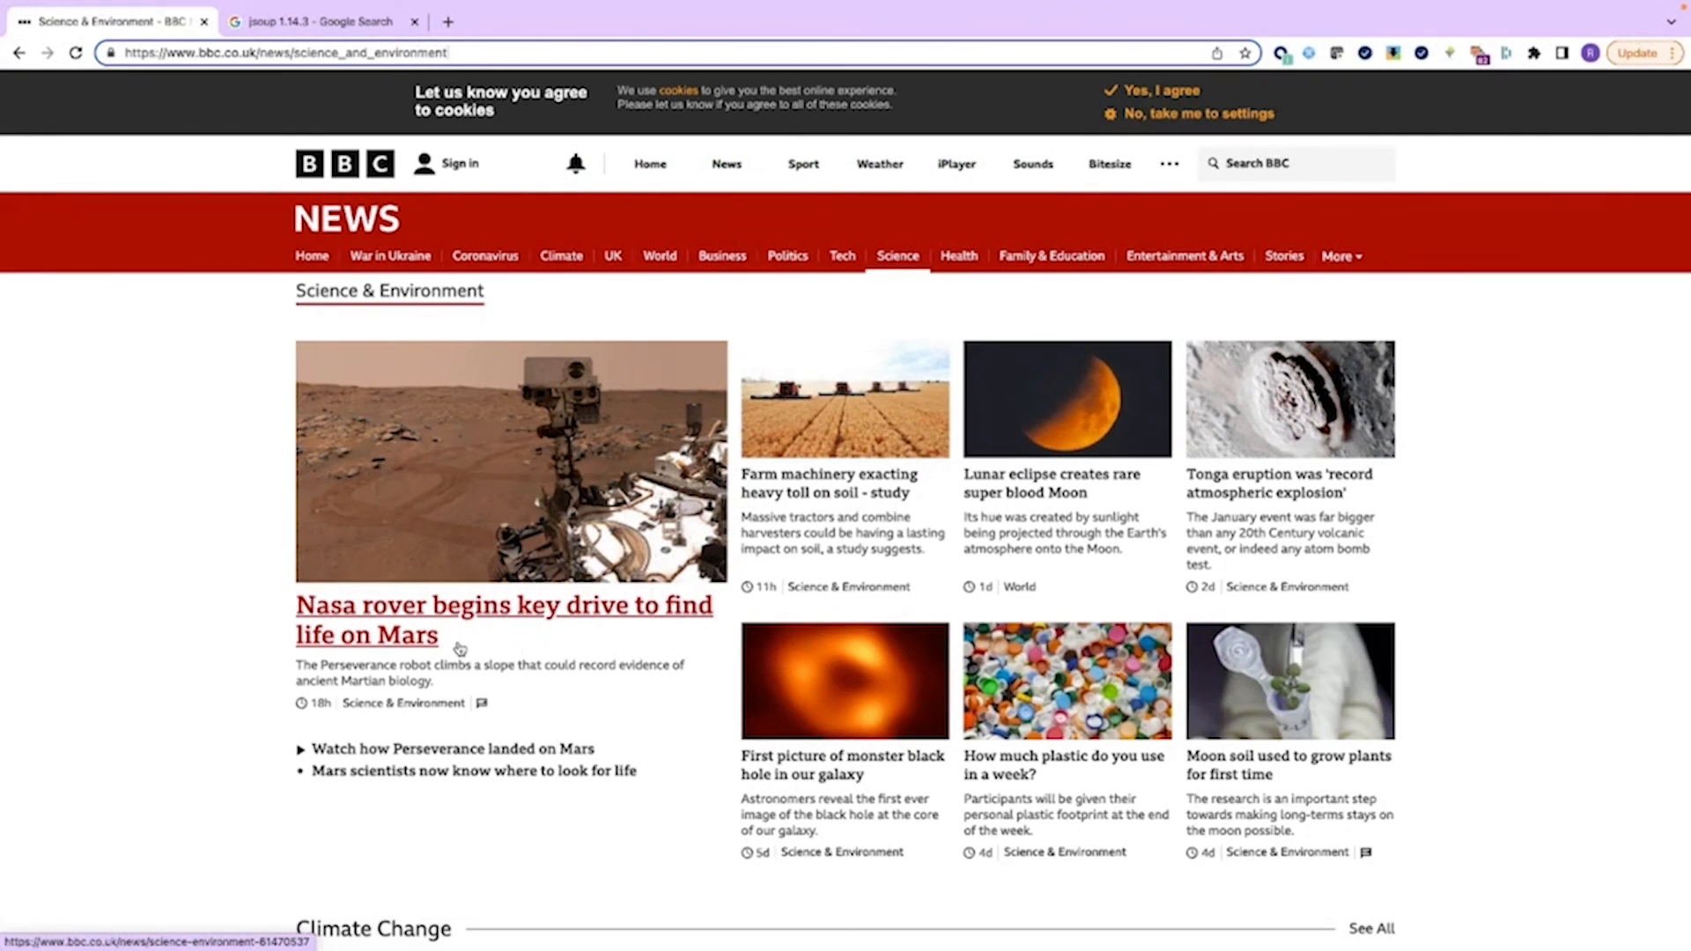
mouse_move(391, 626)
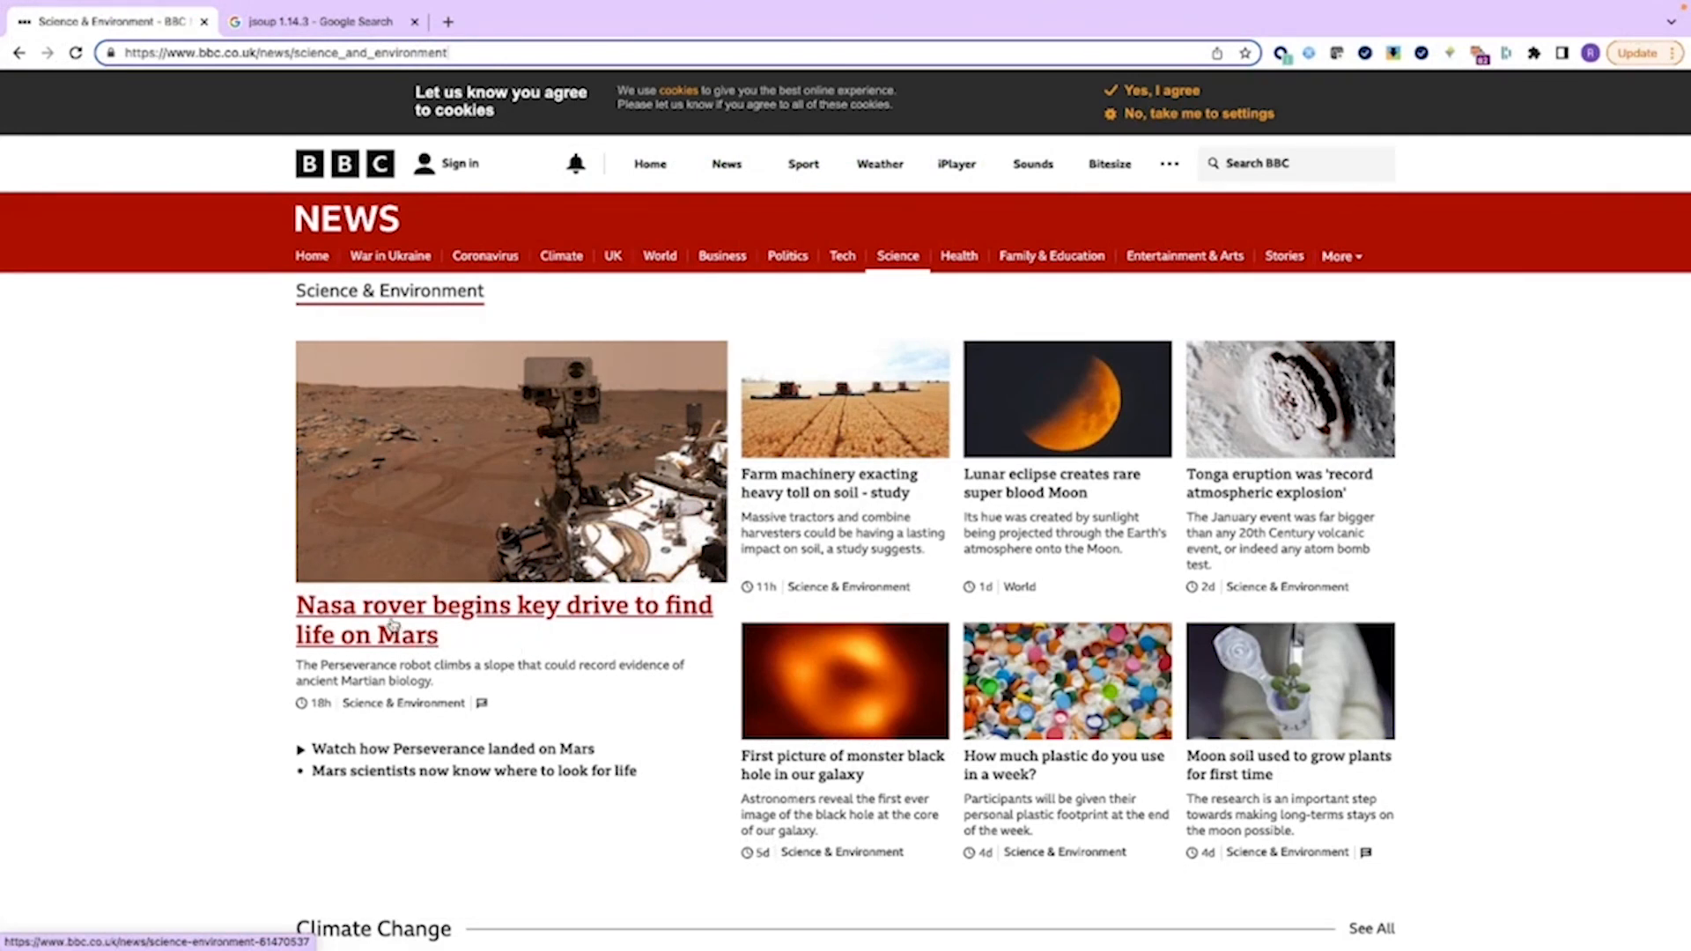
mouse_move(480, 609)
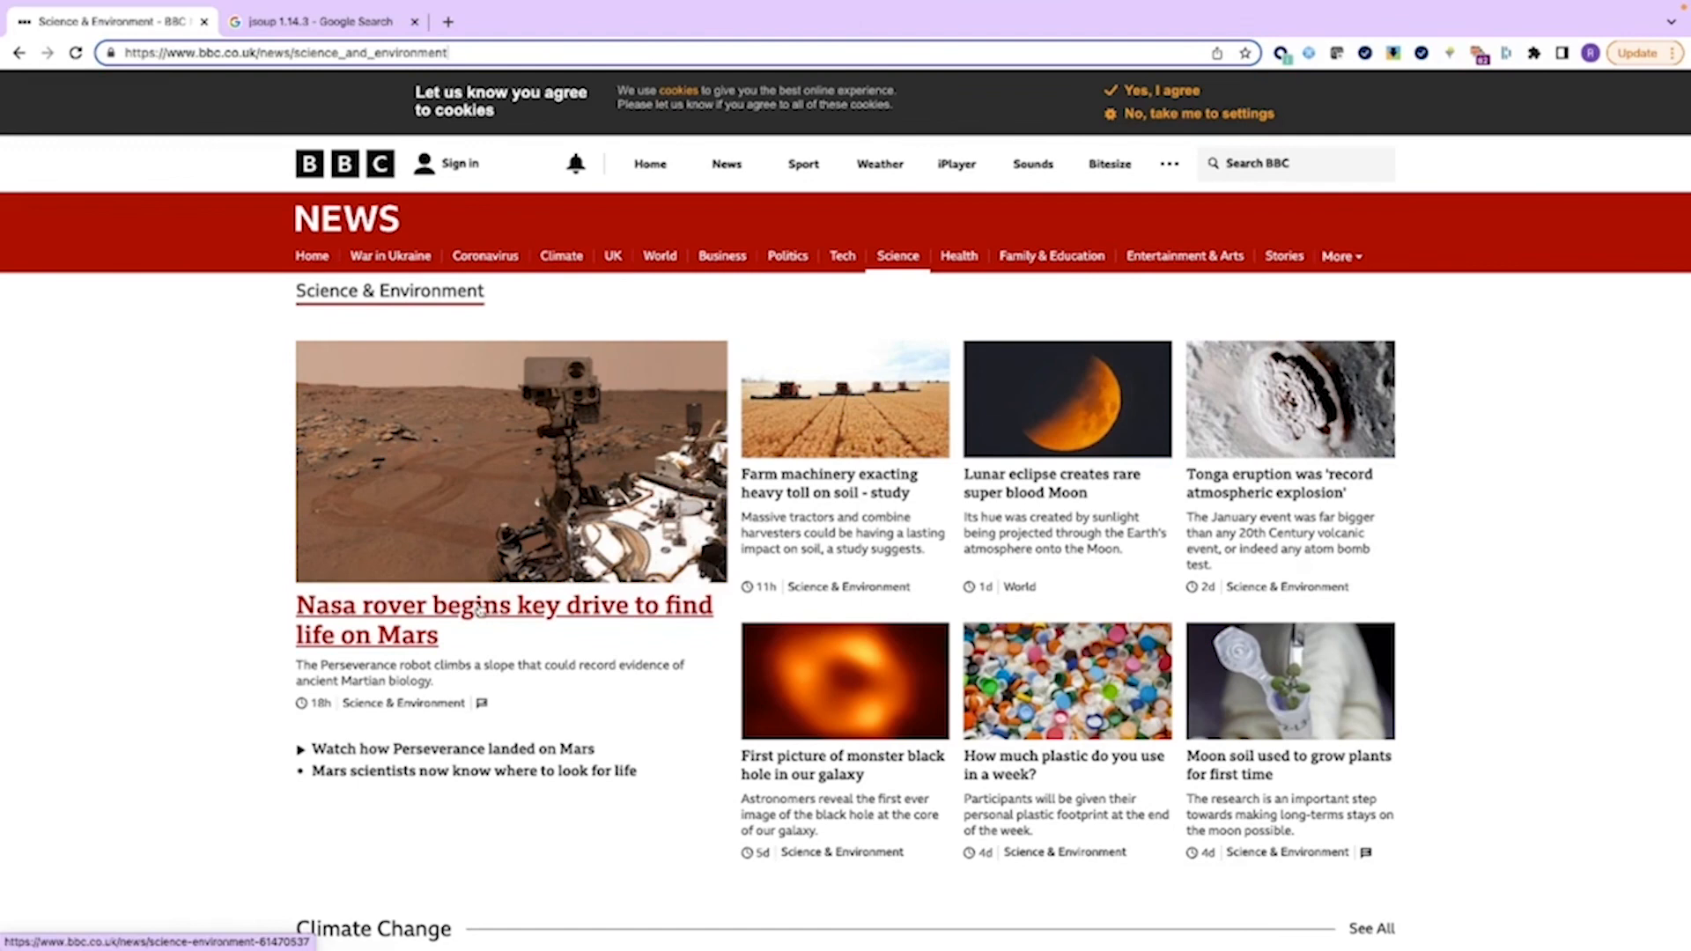